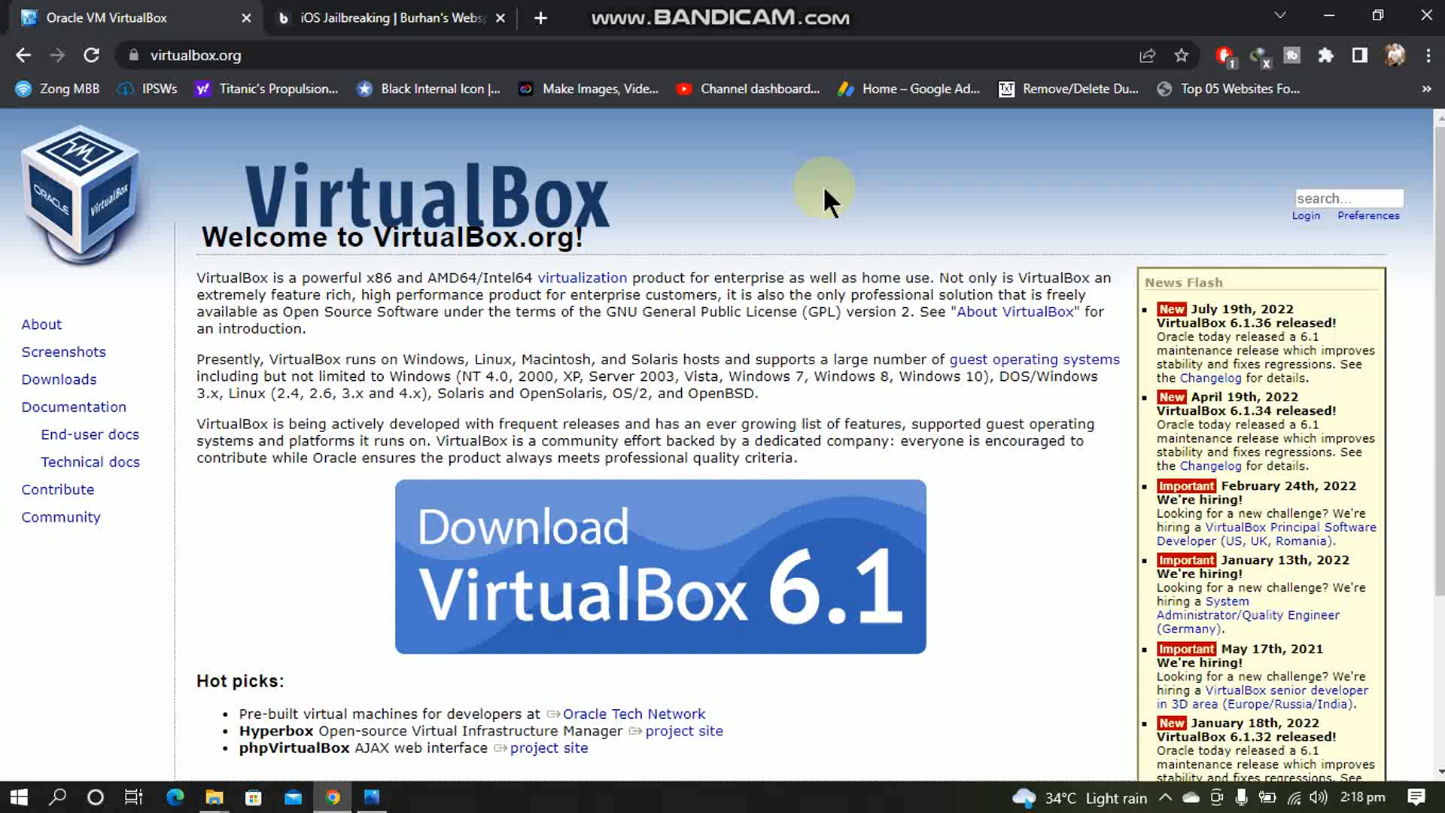
# - Scroll the blog page down to the Xubuntu 18 section and switch to the D:\PERSONAL\VM folder
pyautogui.scroll(-3)
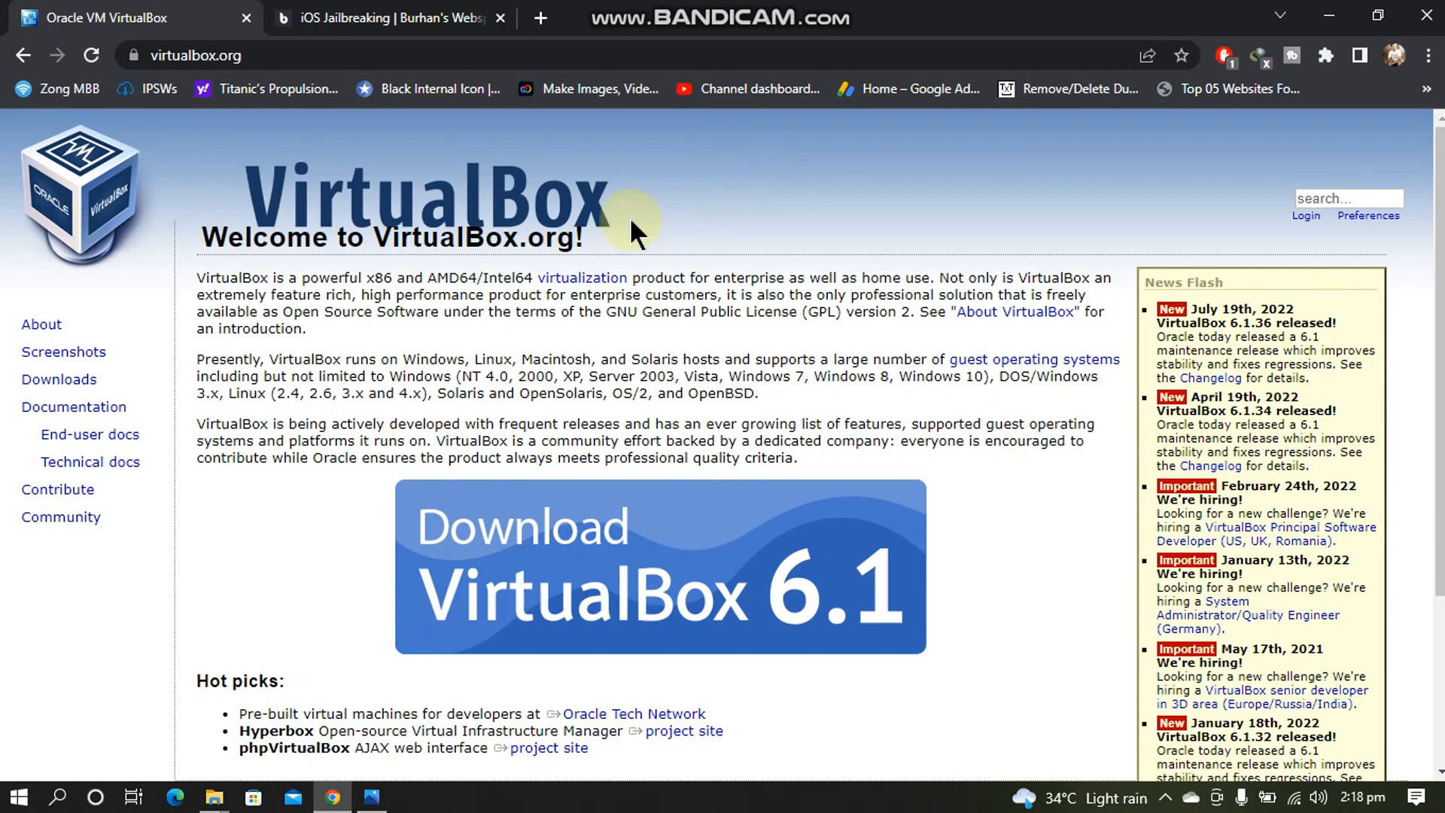
pyautogui.moveTo(856, 194)
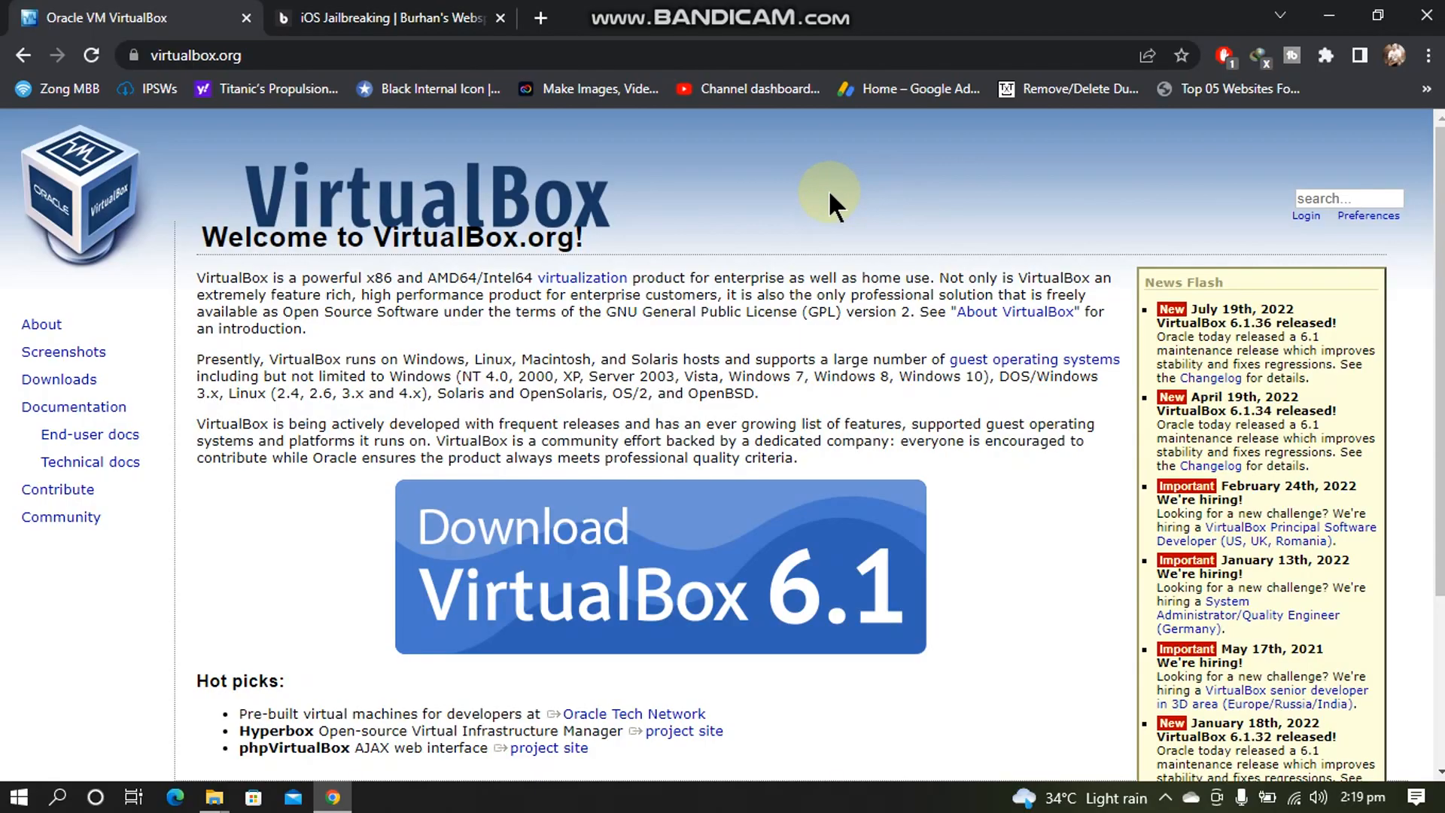
pyautogui.moveTo(738, 208)
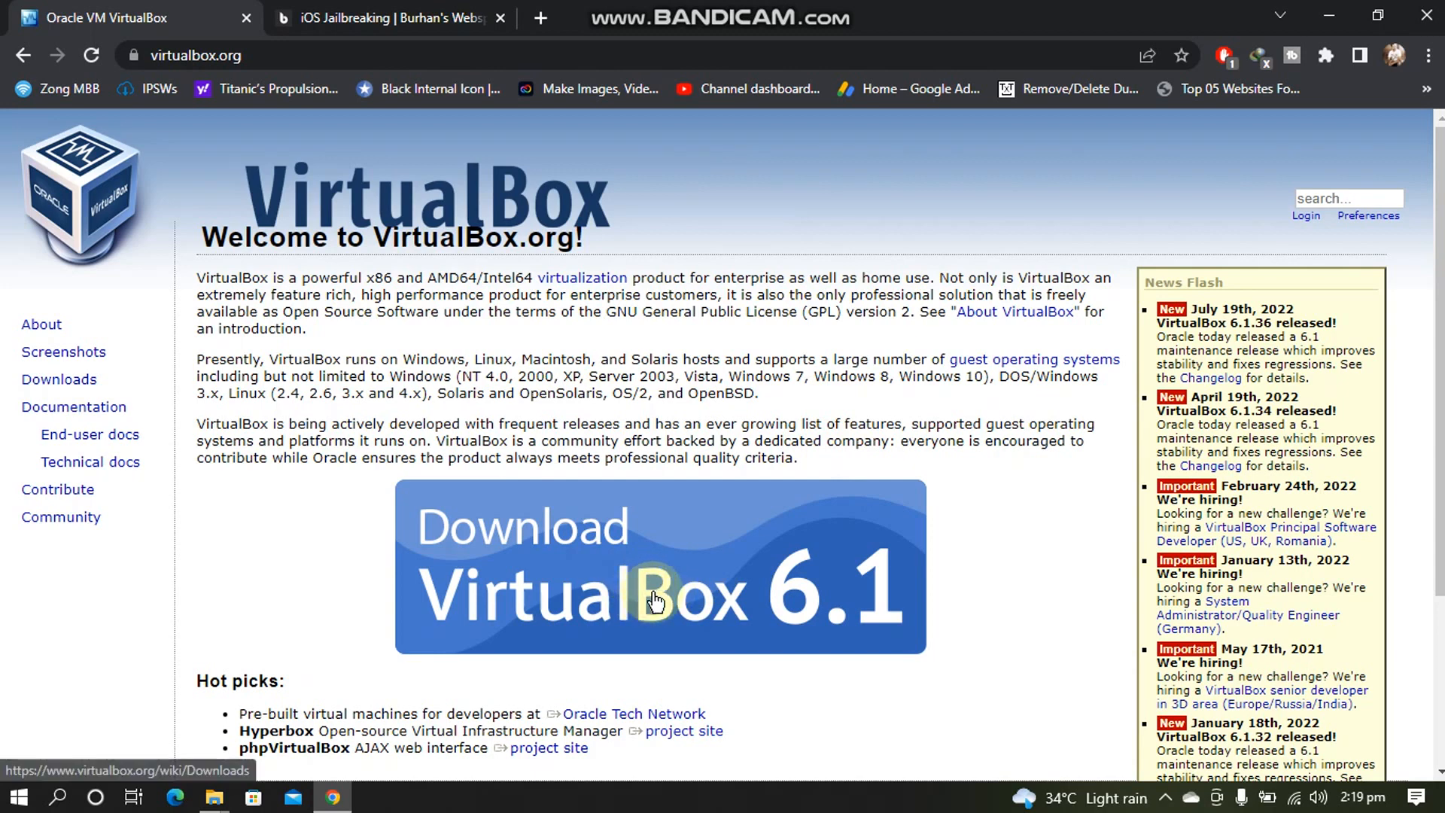
pyautogui.moveTo(713, 557)
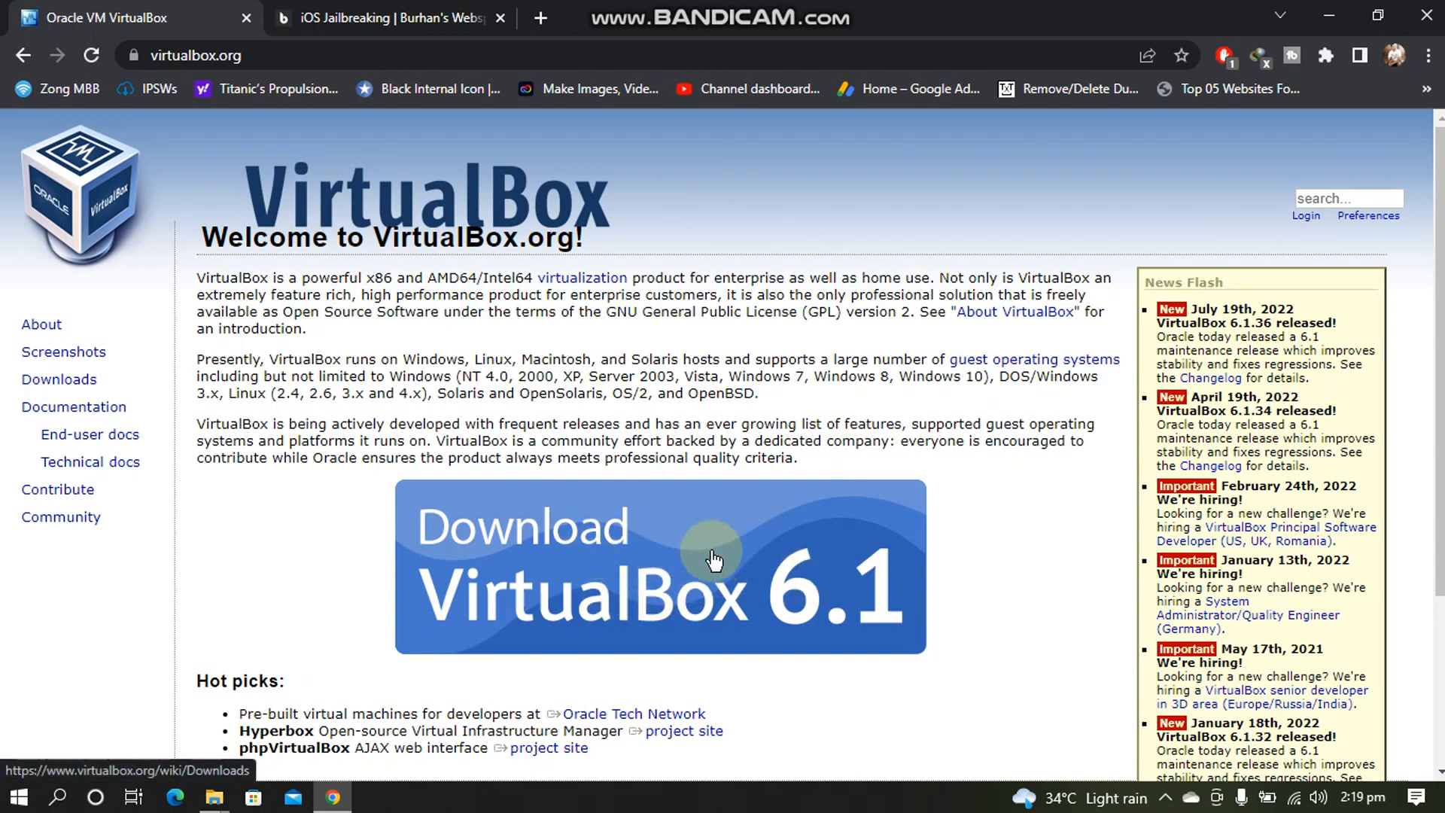
pyautogui.click(387, 18)
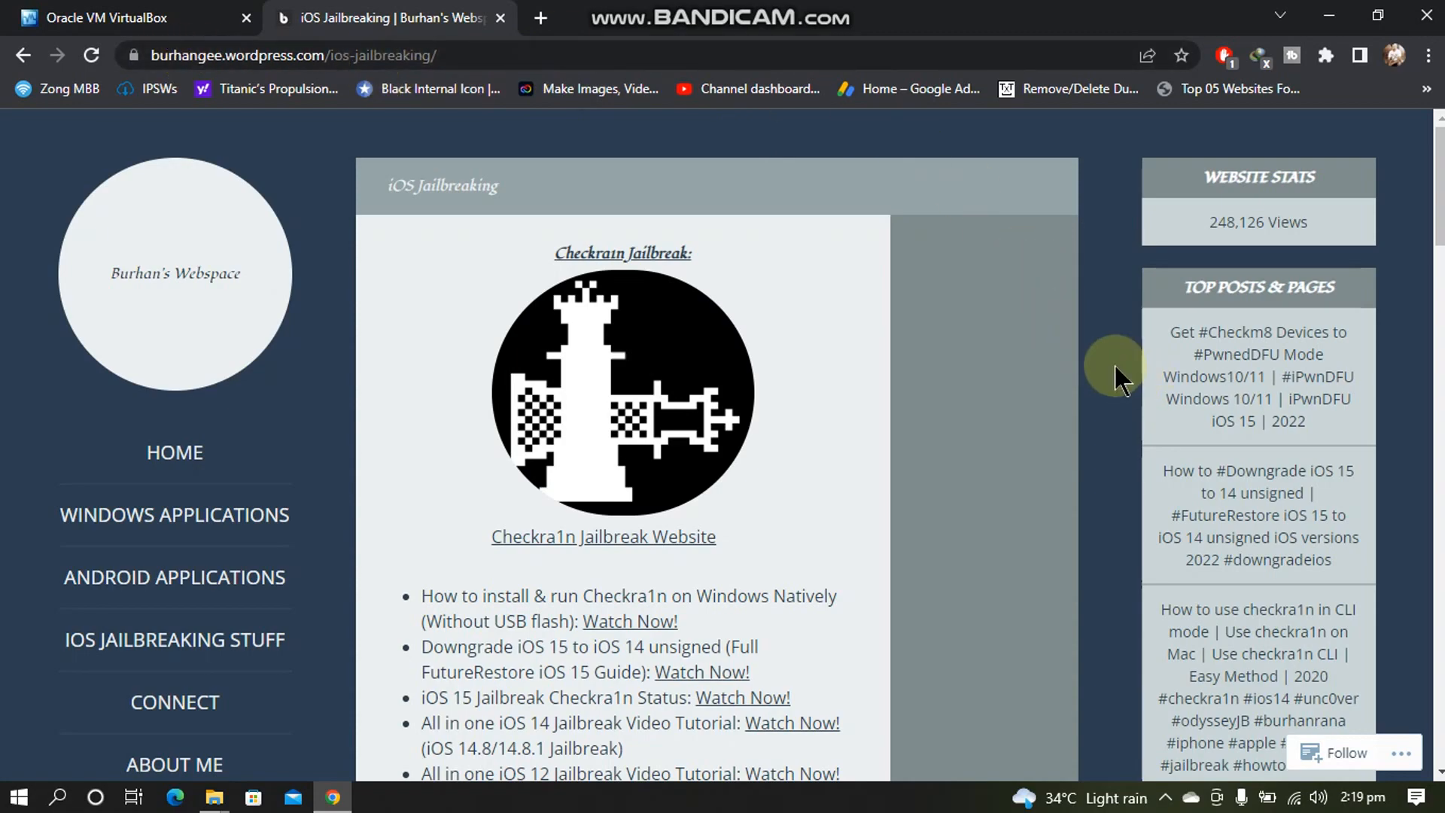
pyautogui.scroll(-3)
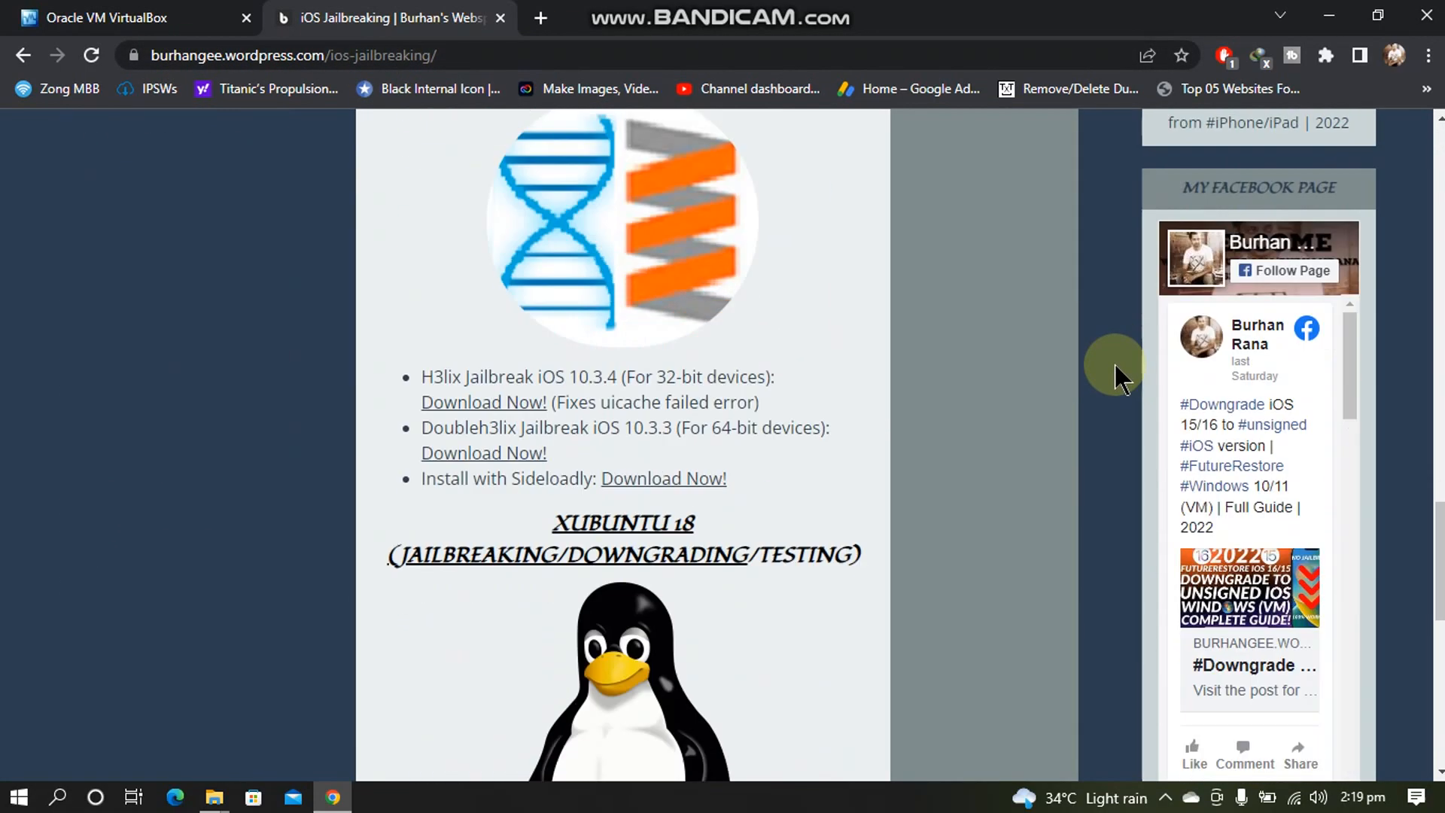
pyautogui.scroll(-3)
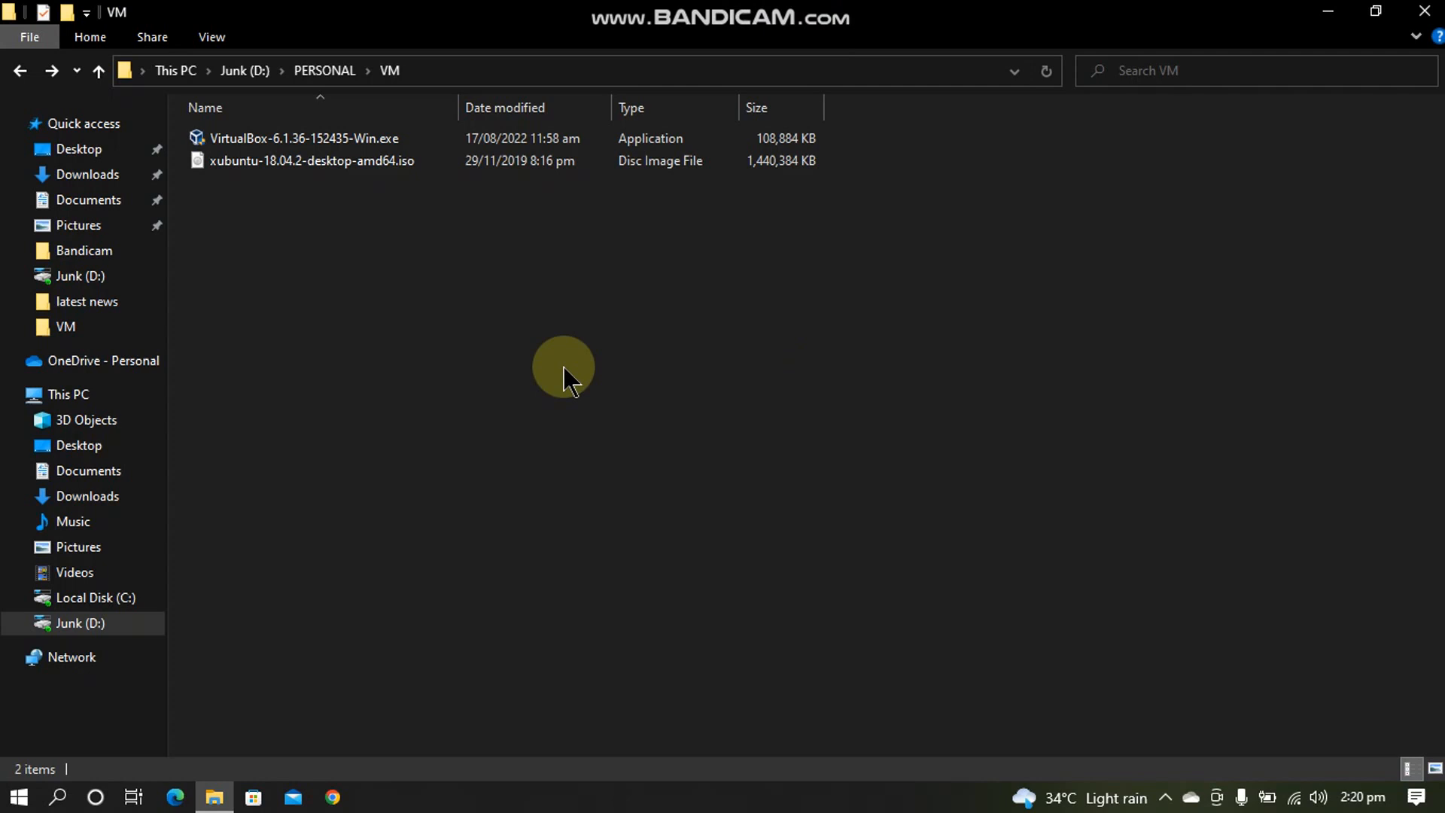
# - Run VirtualBox-6.1.36-152435-Win.exe, finish the wizard and launch VirtualBox Manager
pyautogui.click(304, 138)
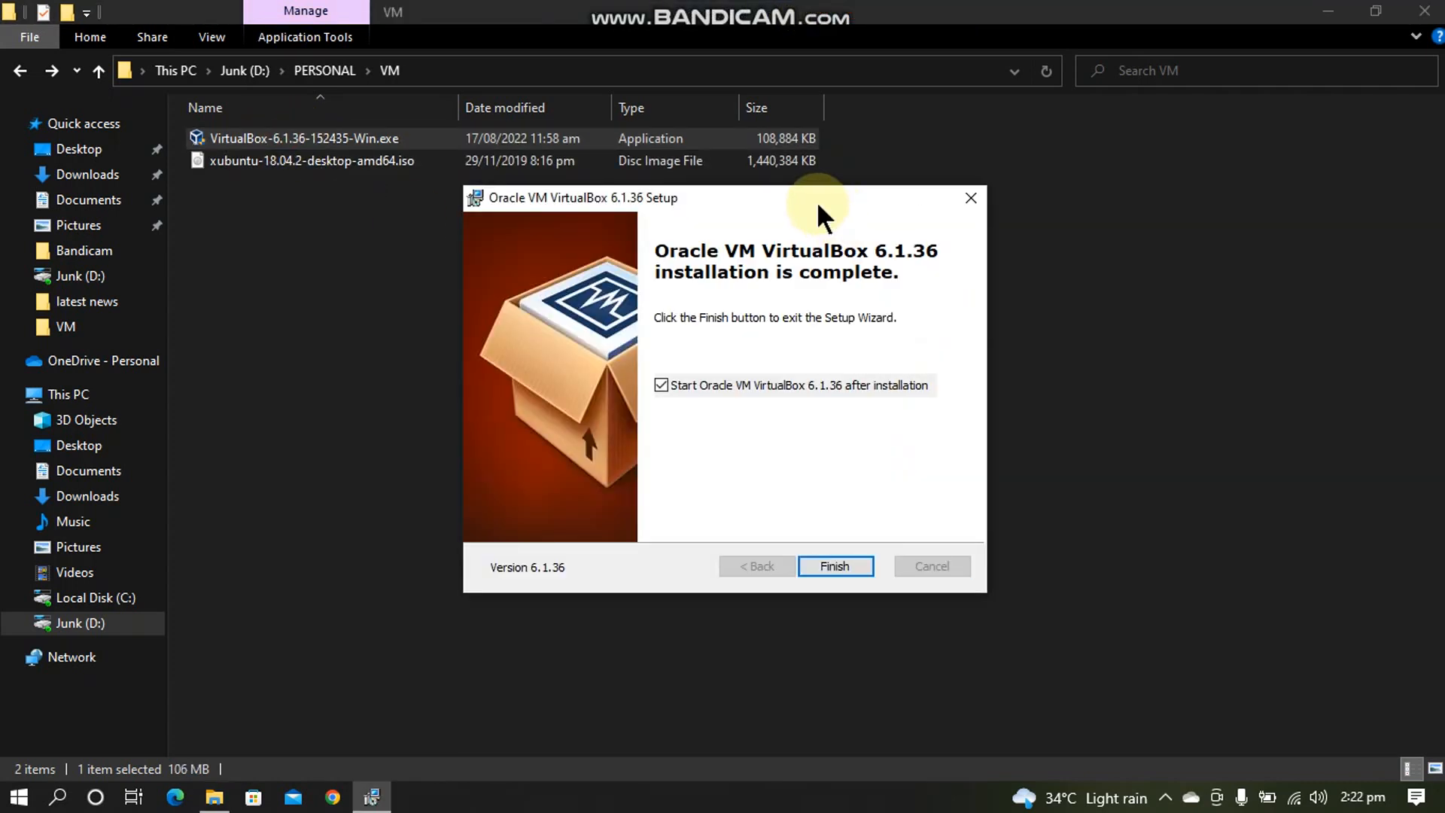
pyautogui.moveTo(805, 511)
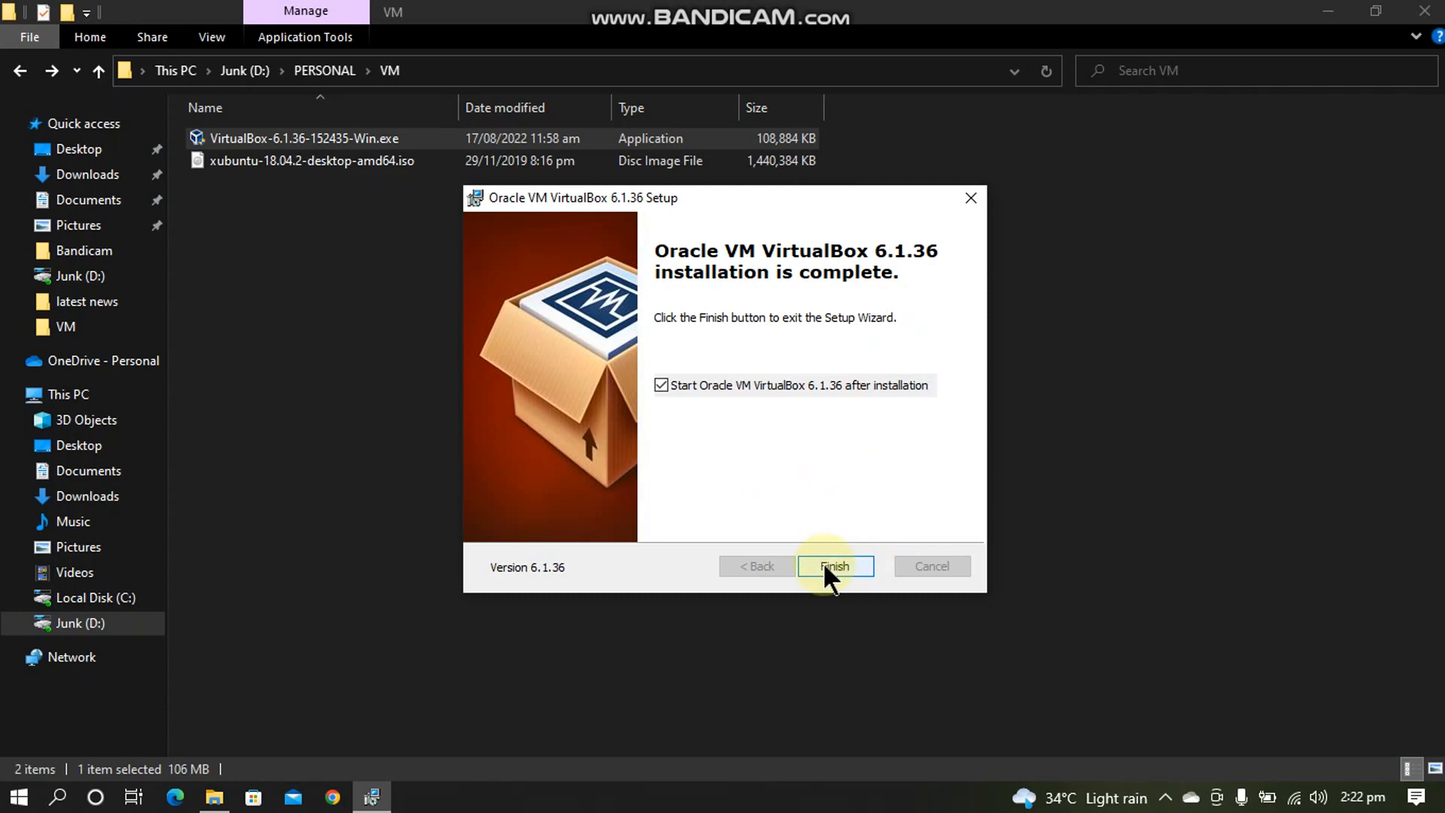
pyautogui.click(832, 566)
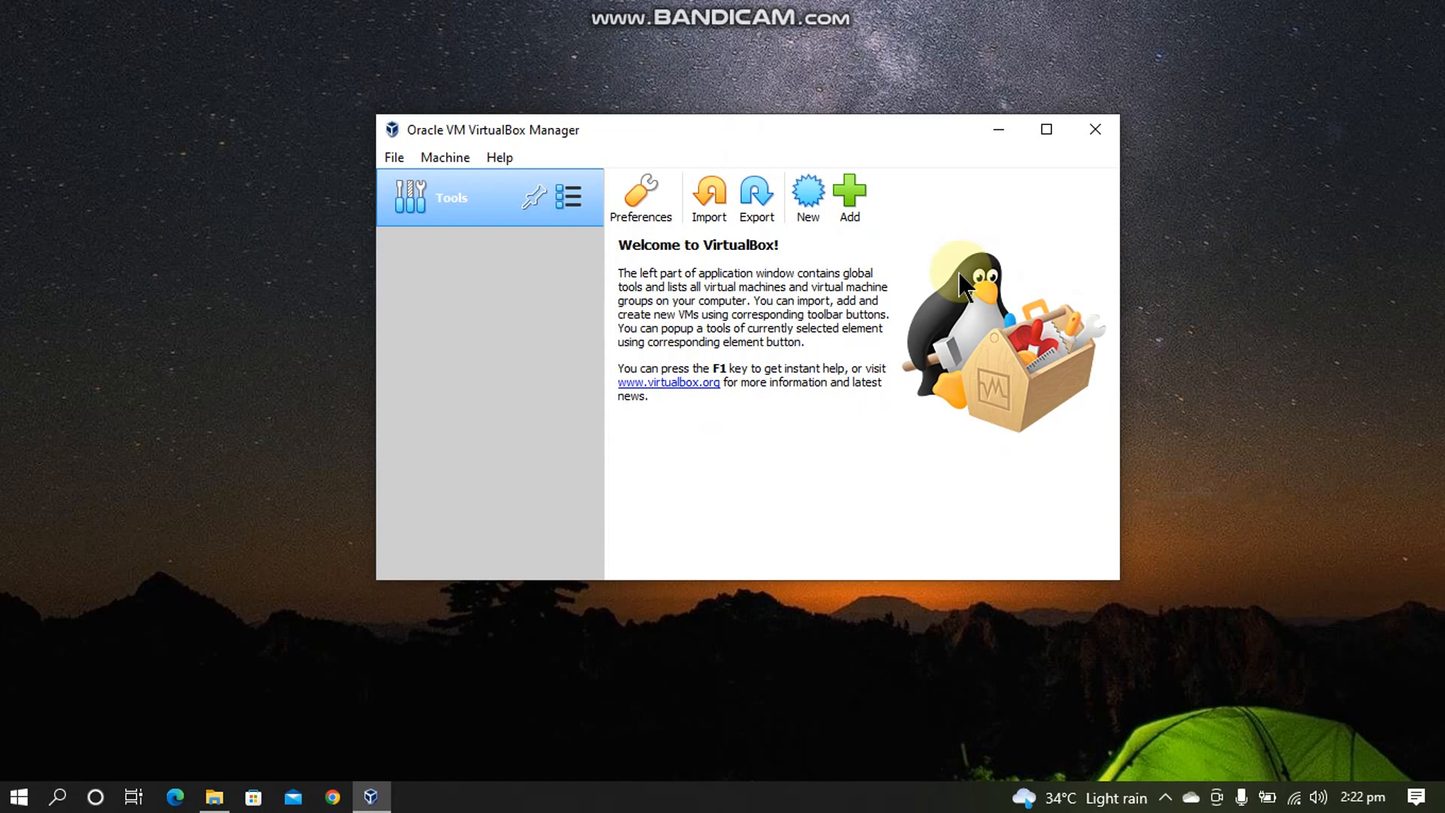
pyautogui.moveTo(849, 195)
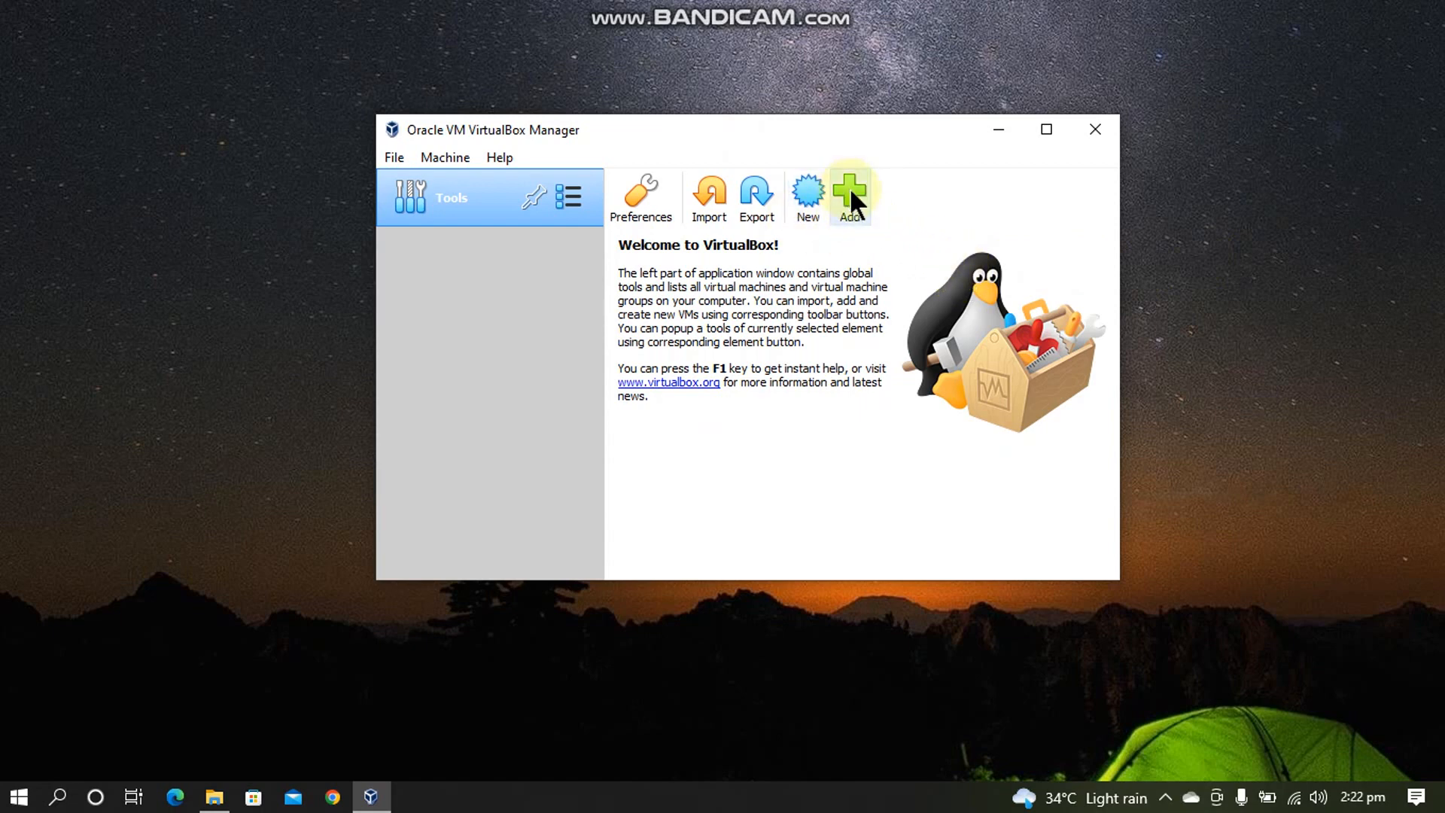
# - Create a new Ubuntu 64-bit machine named Xubuntu with 2048 MB memory
pyautogui.click(849, 194)
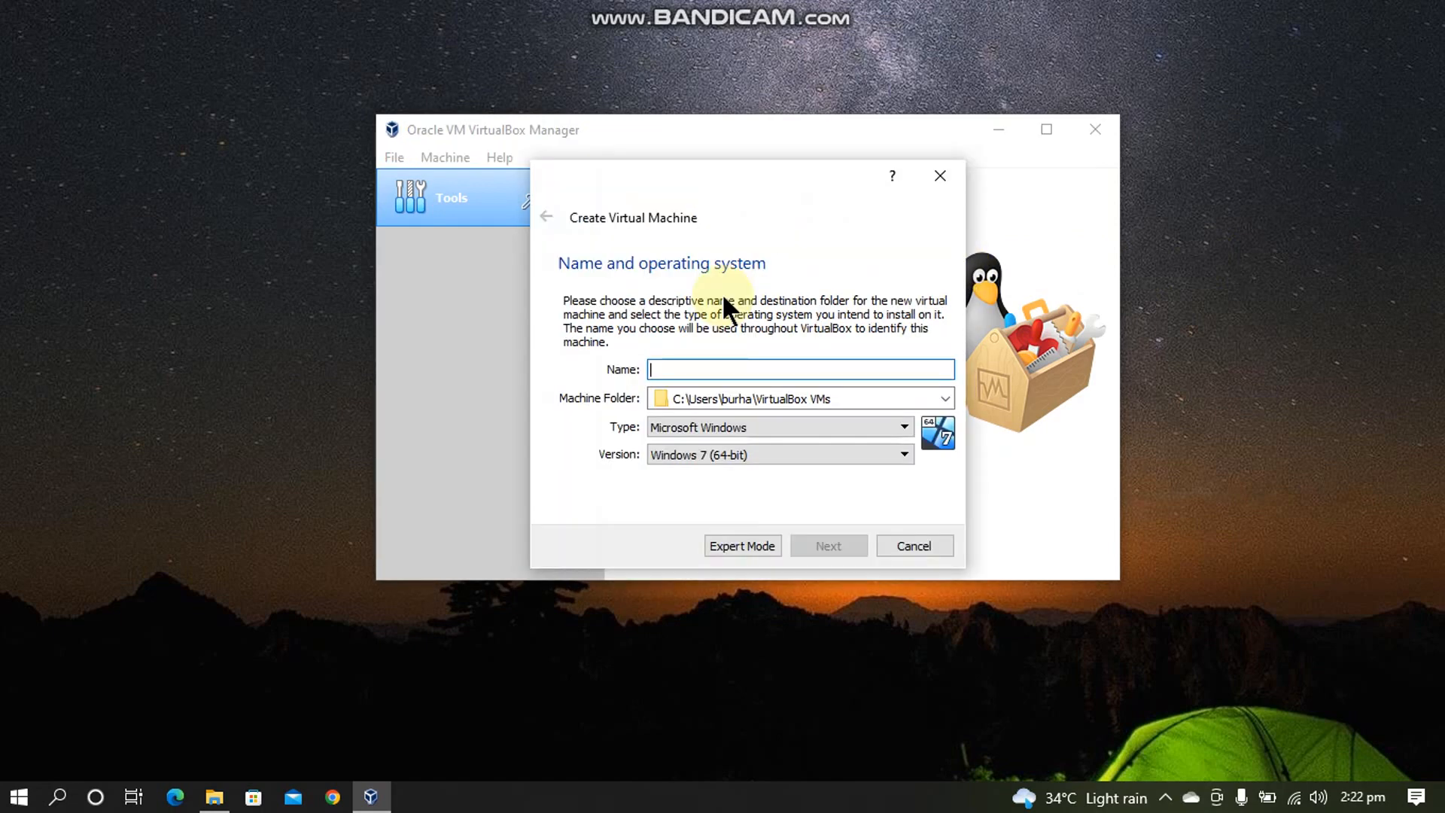
pyautogui.write('Xubu')
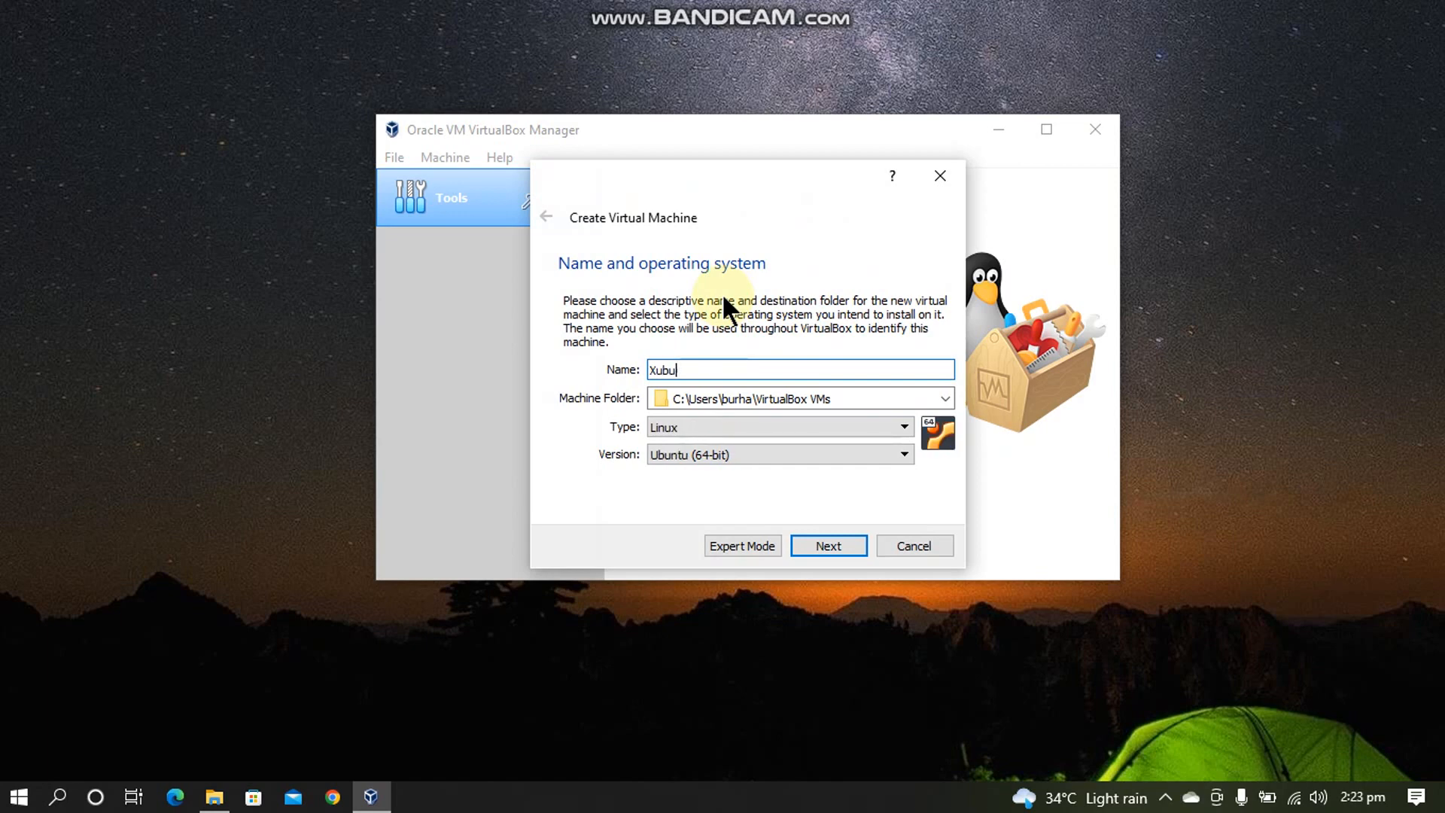
pyautogui.write('ntu')
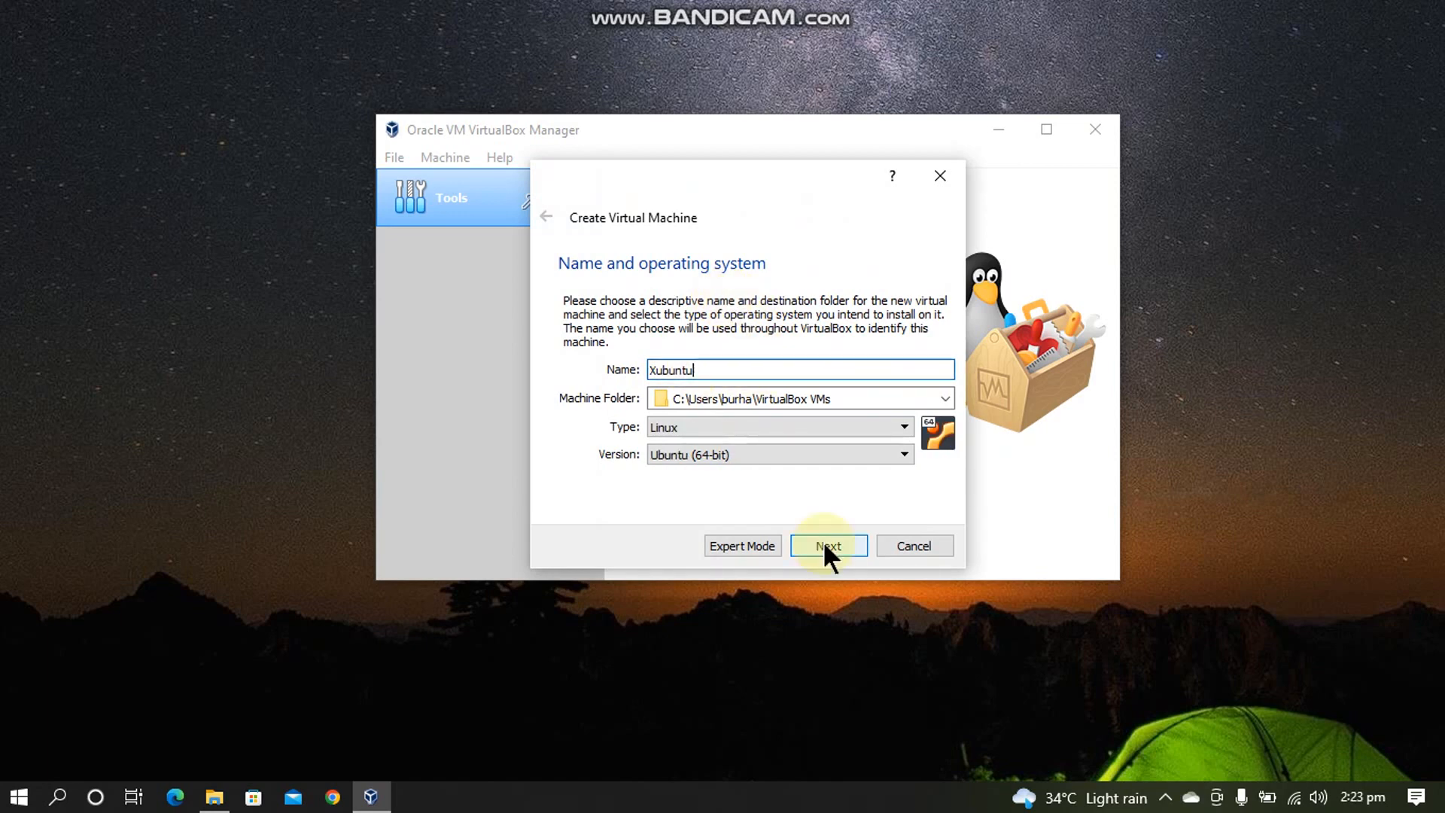
pyautogui.click(826, 545)
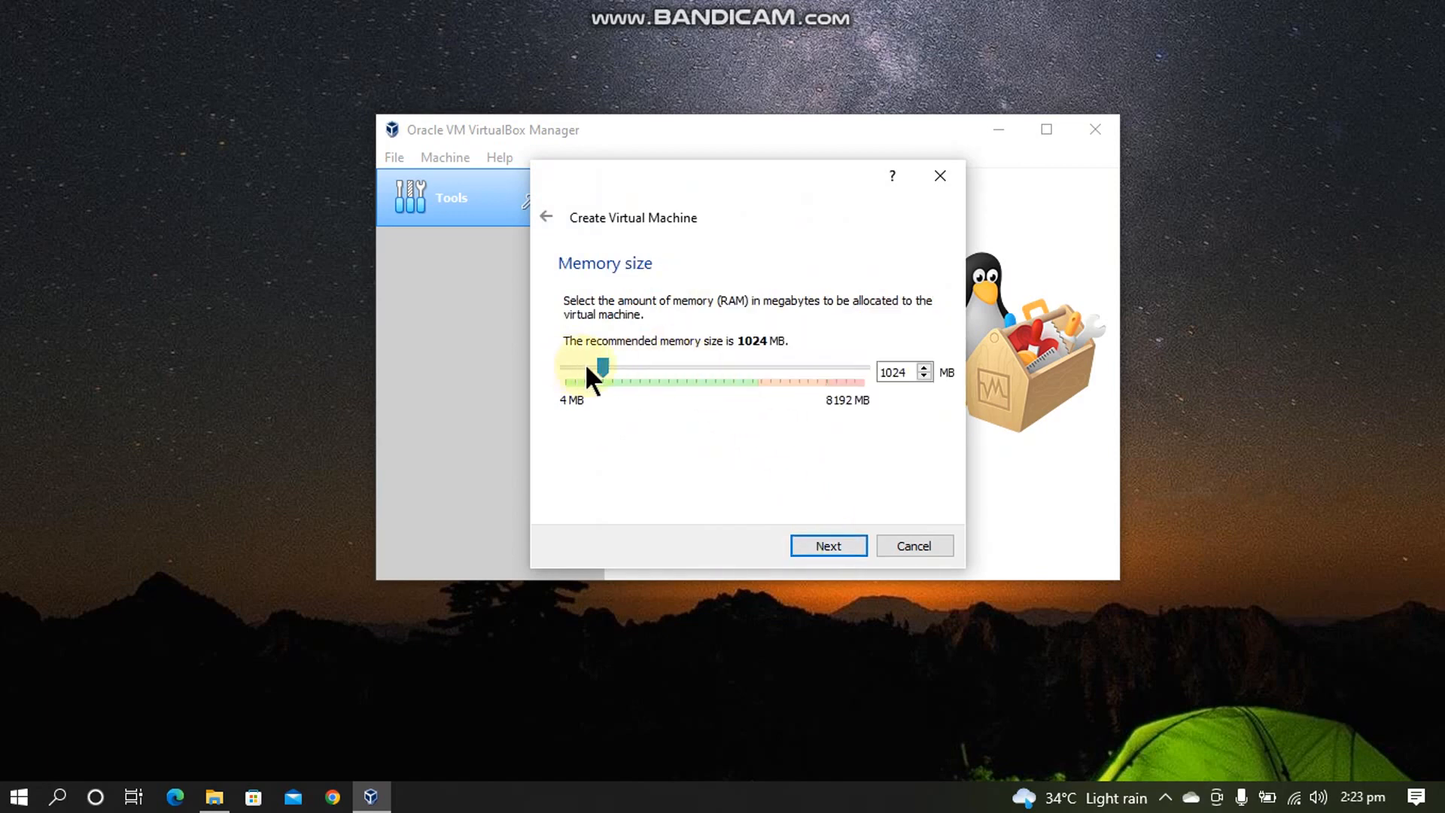
pyautogui.moveTo(599, 371); pyautogui.dragTo(630, 372)
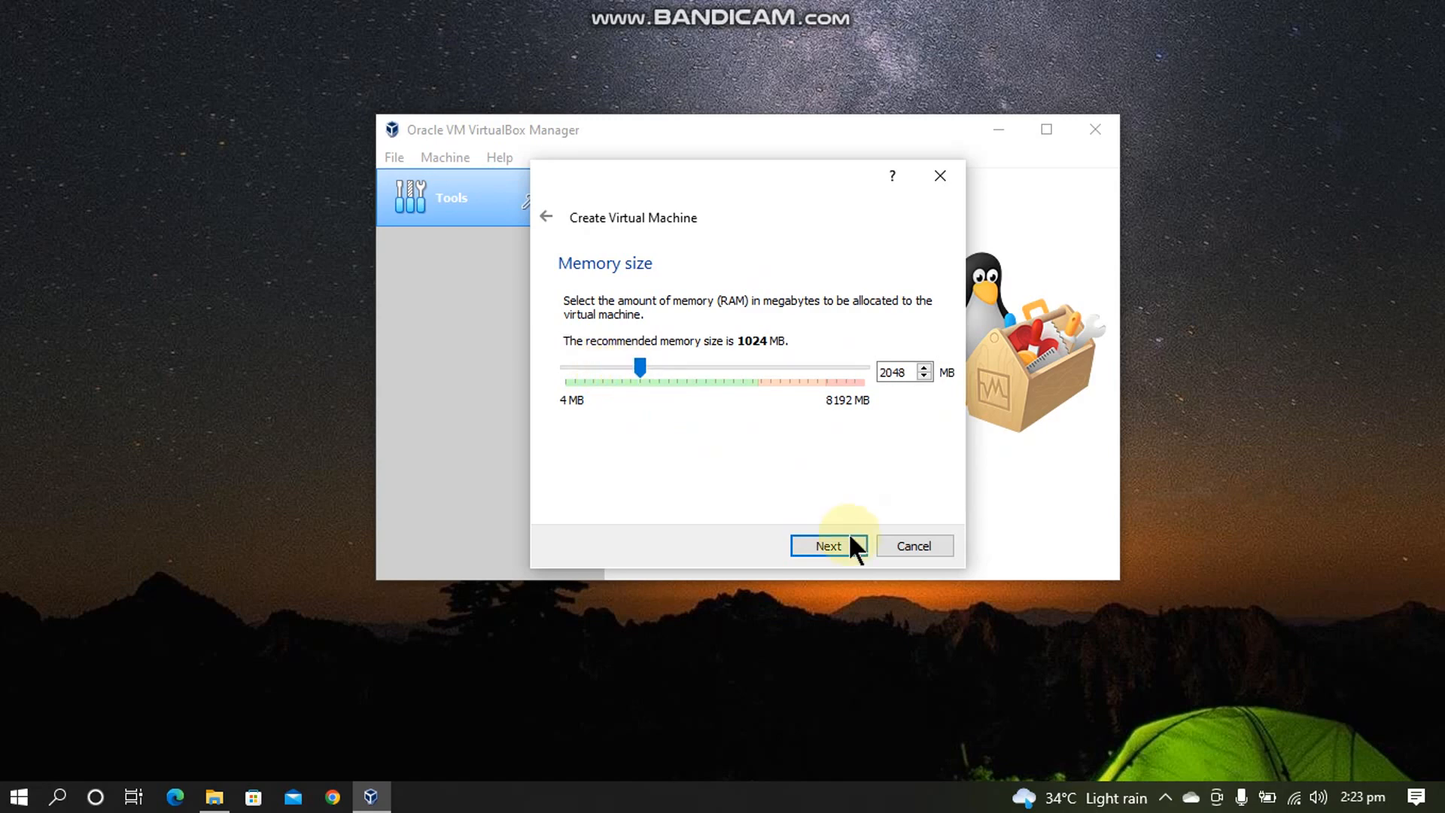
pyautogui.click(827, 544)
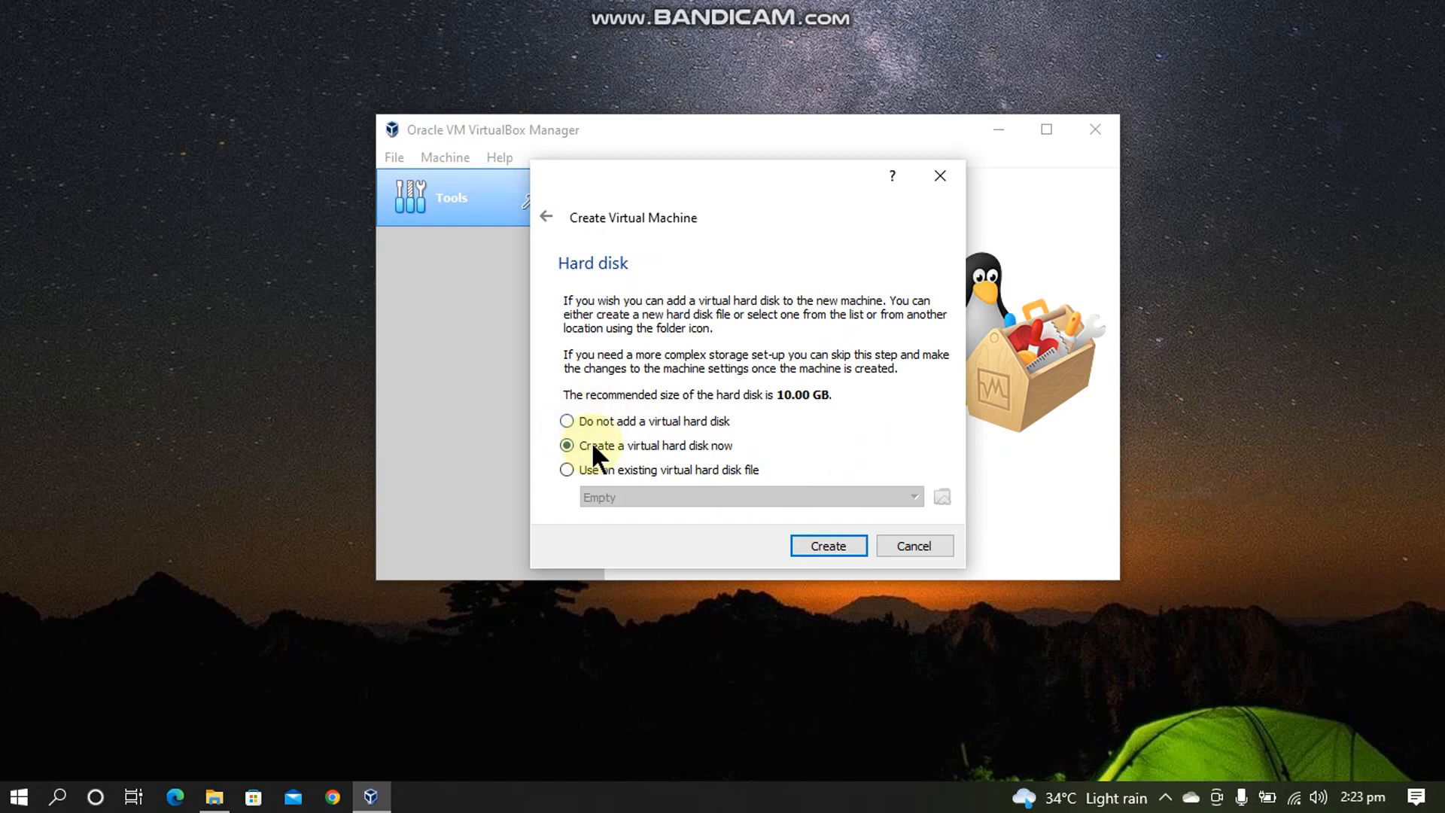
pyautogui.moveTo(728, 456)
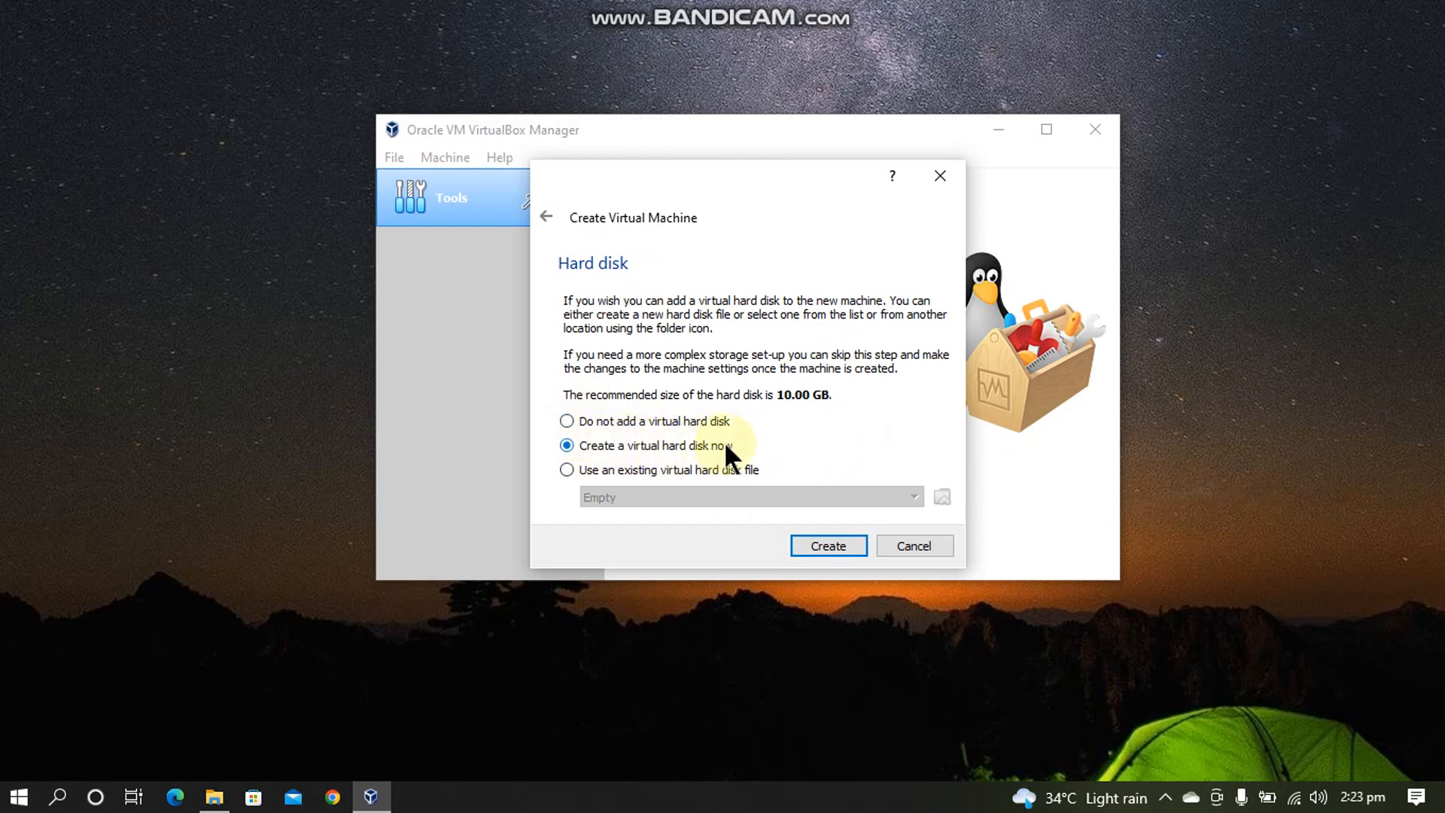
# - Create a dynamically allocated 40 GB VDI virtual hard disk for the Xubuntu VM
pyautogui.click(826, 545)
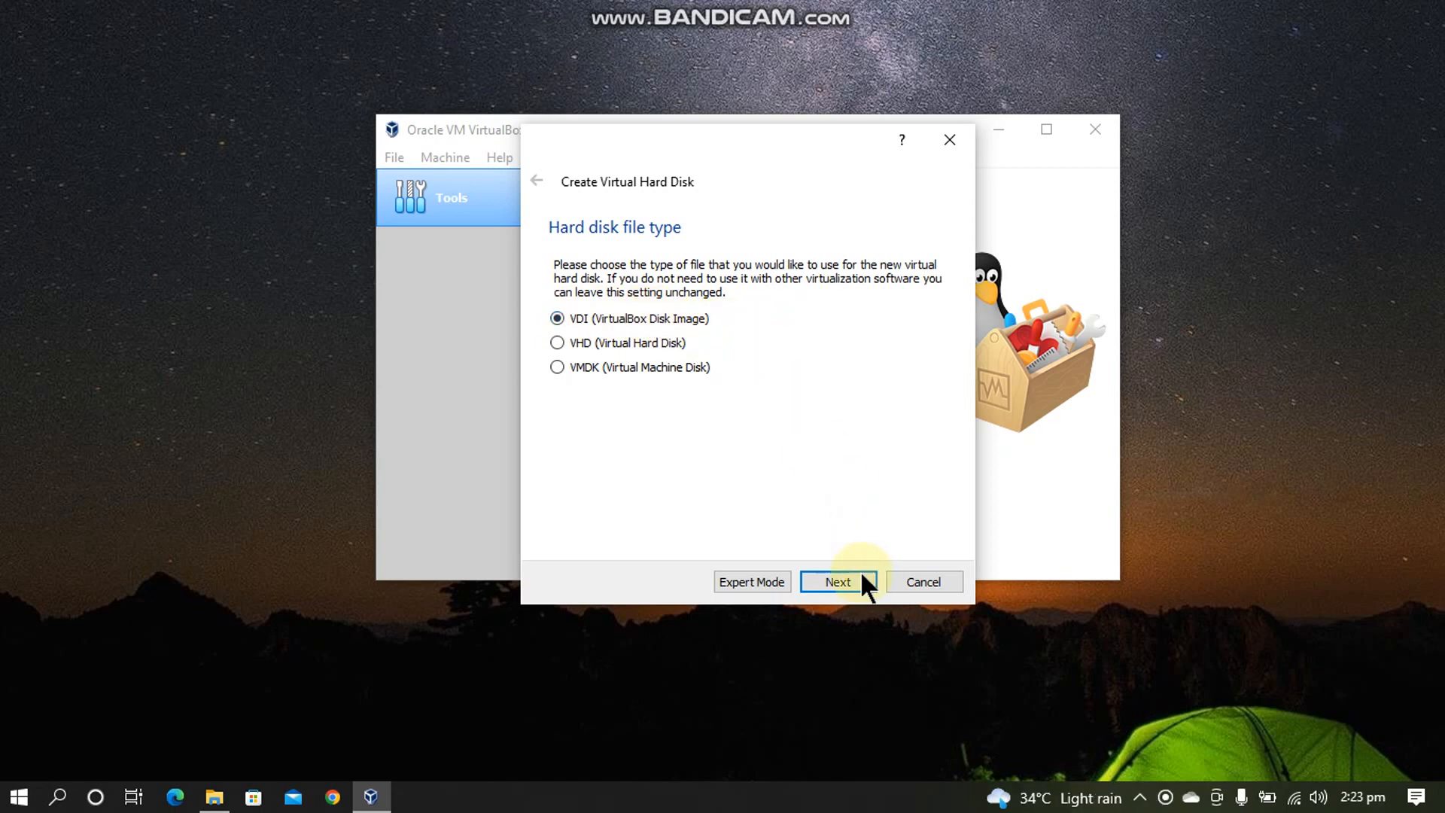
pyautogui.click(837, 581)
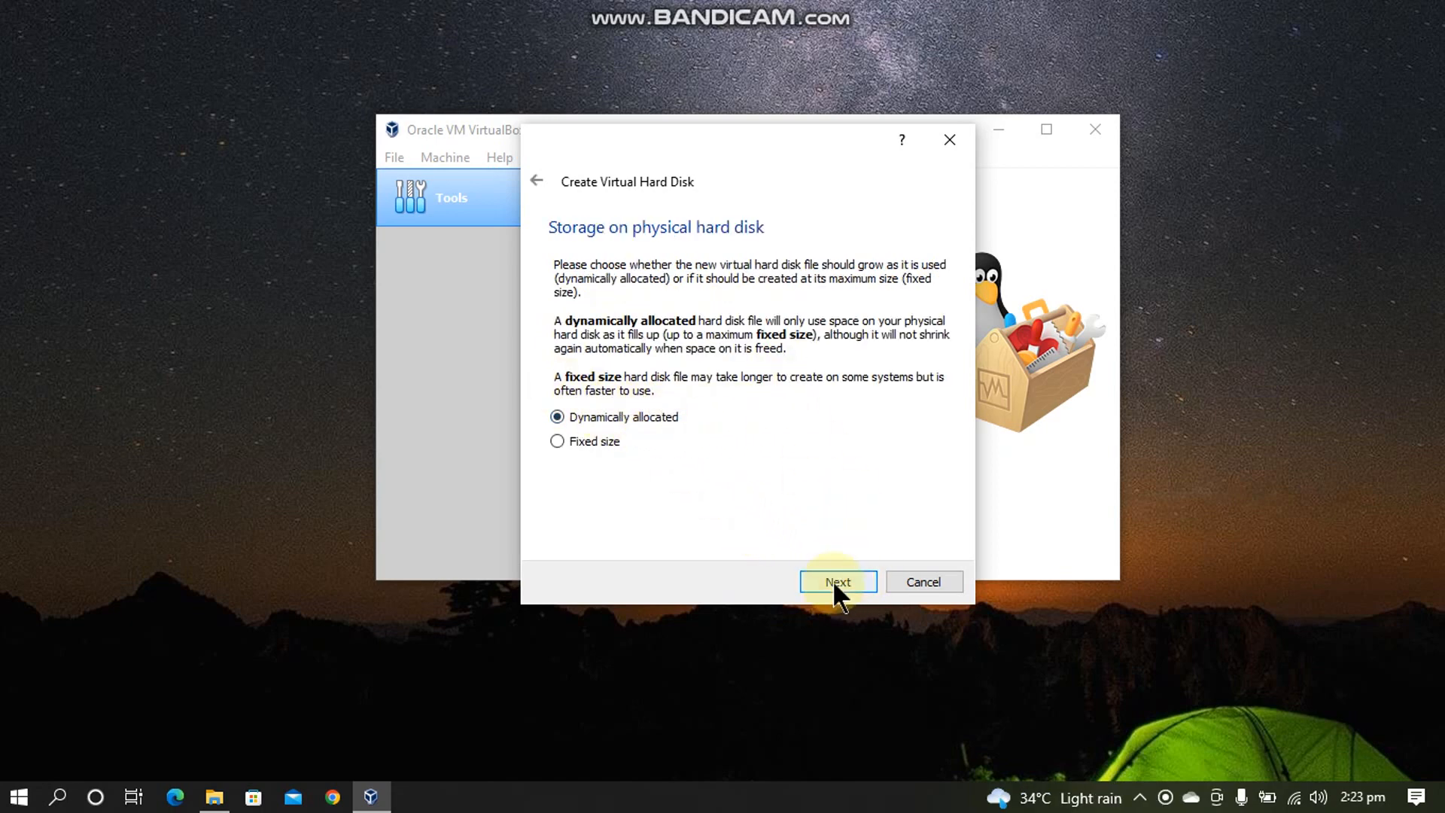
pyautogui.click(837, 581)
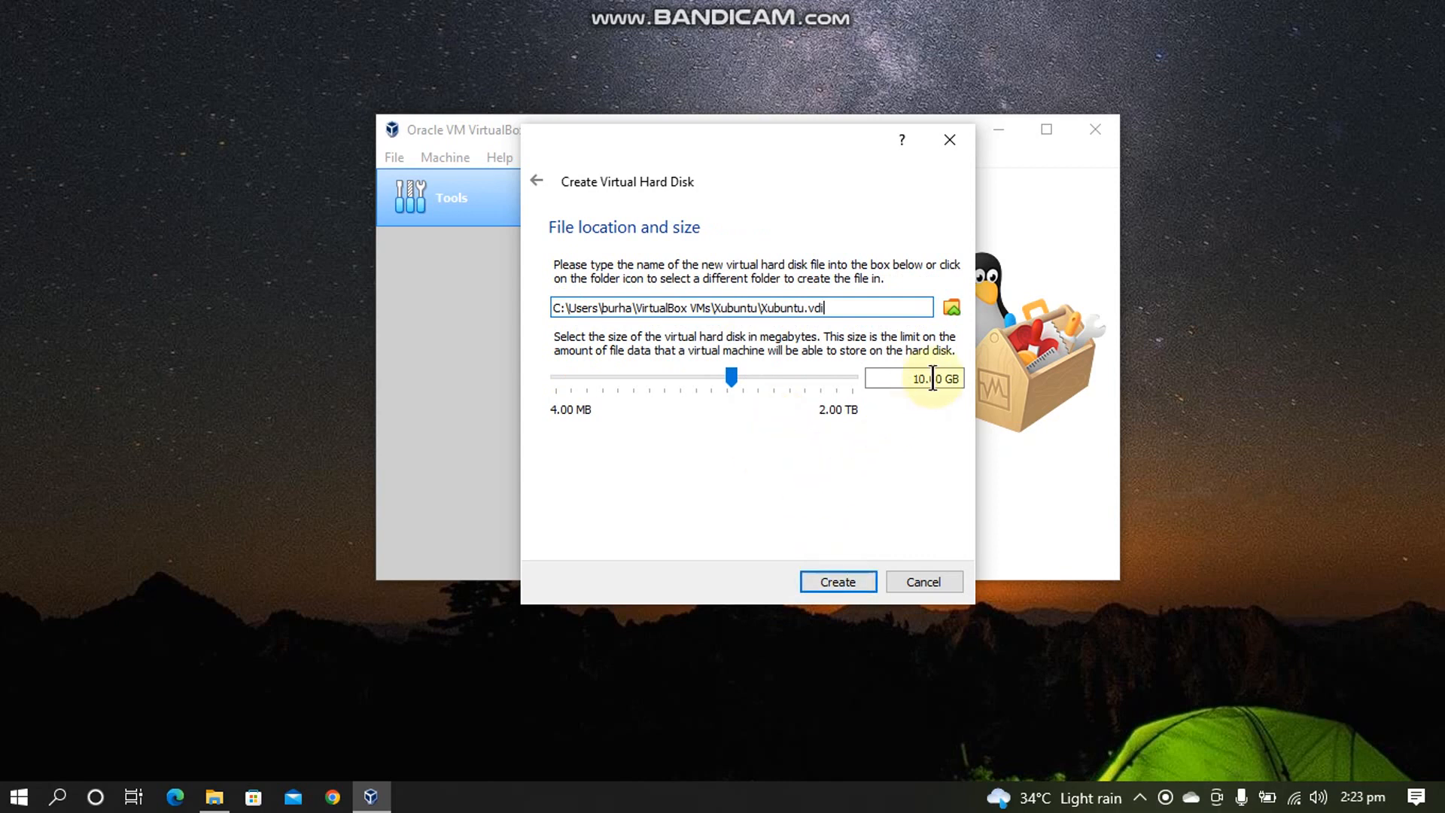
pyautogui.tripleClick(921, 377)
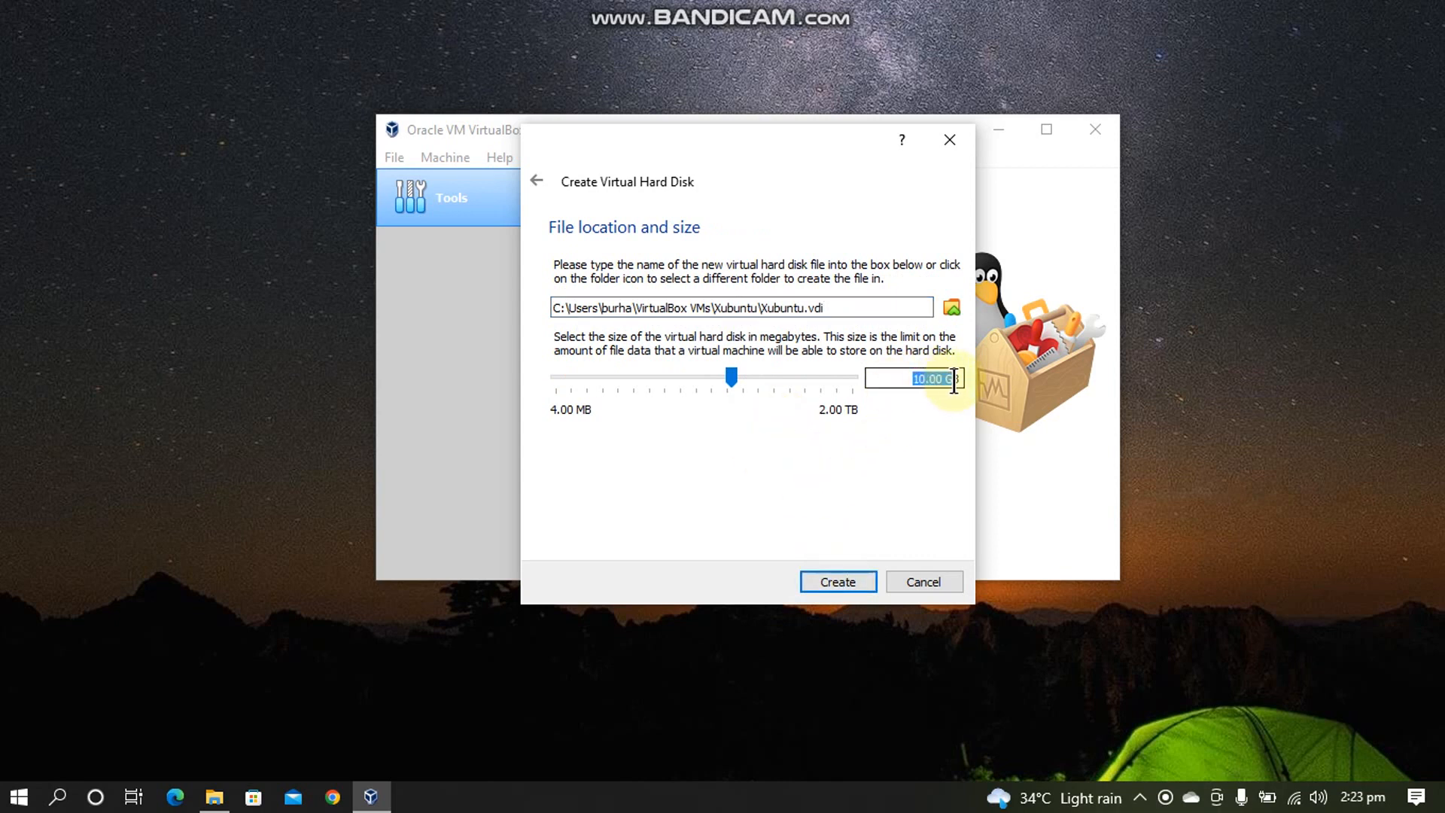
pyautogui.write('40GB')
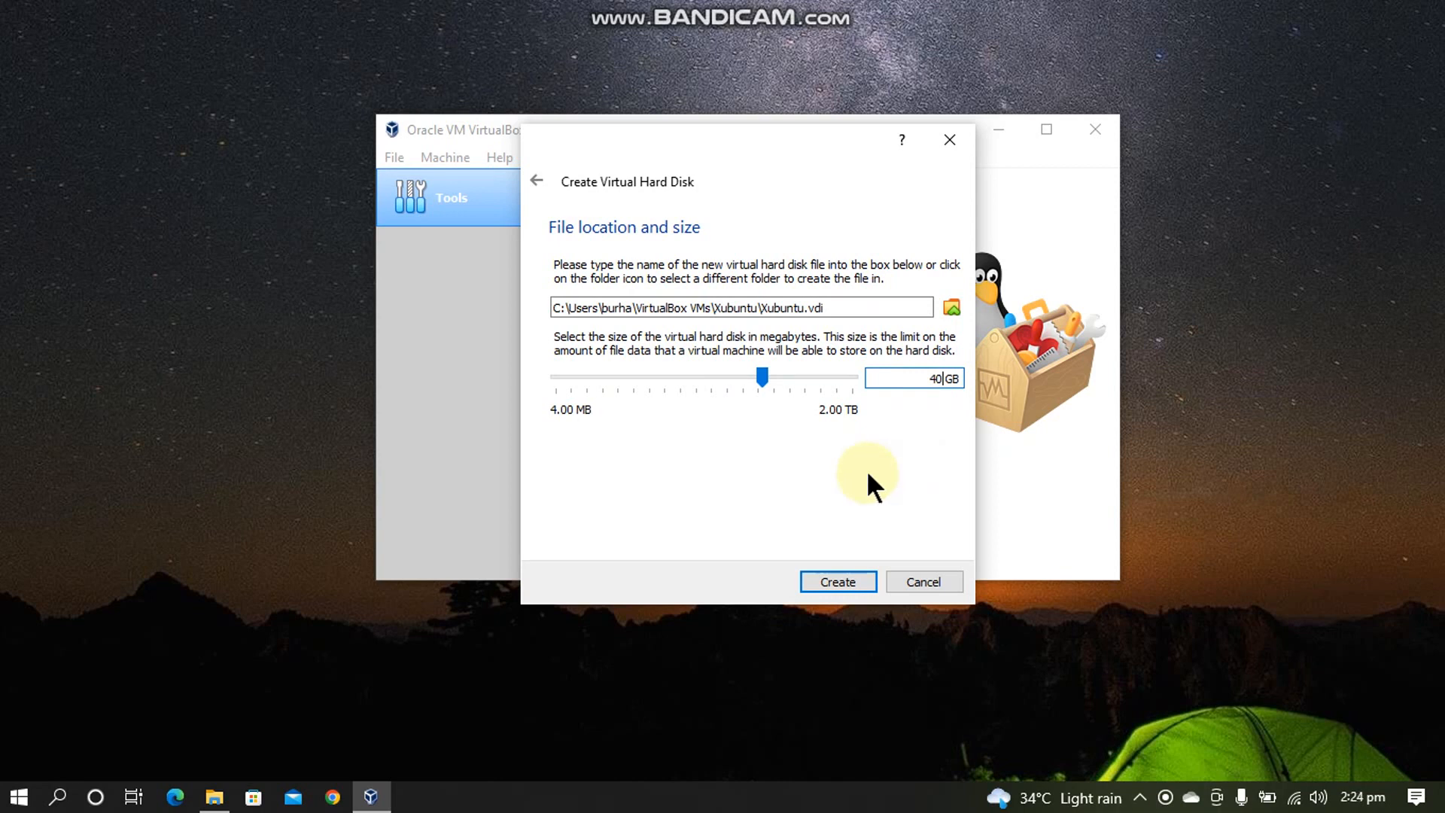
pyautogui.moveTo(747, 218)
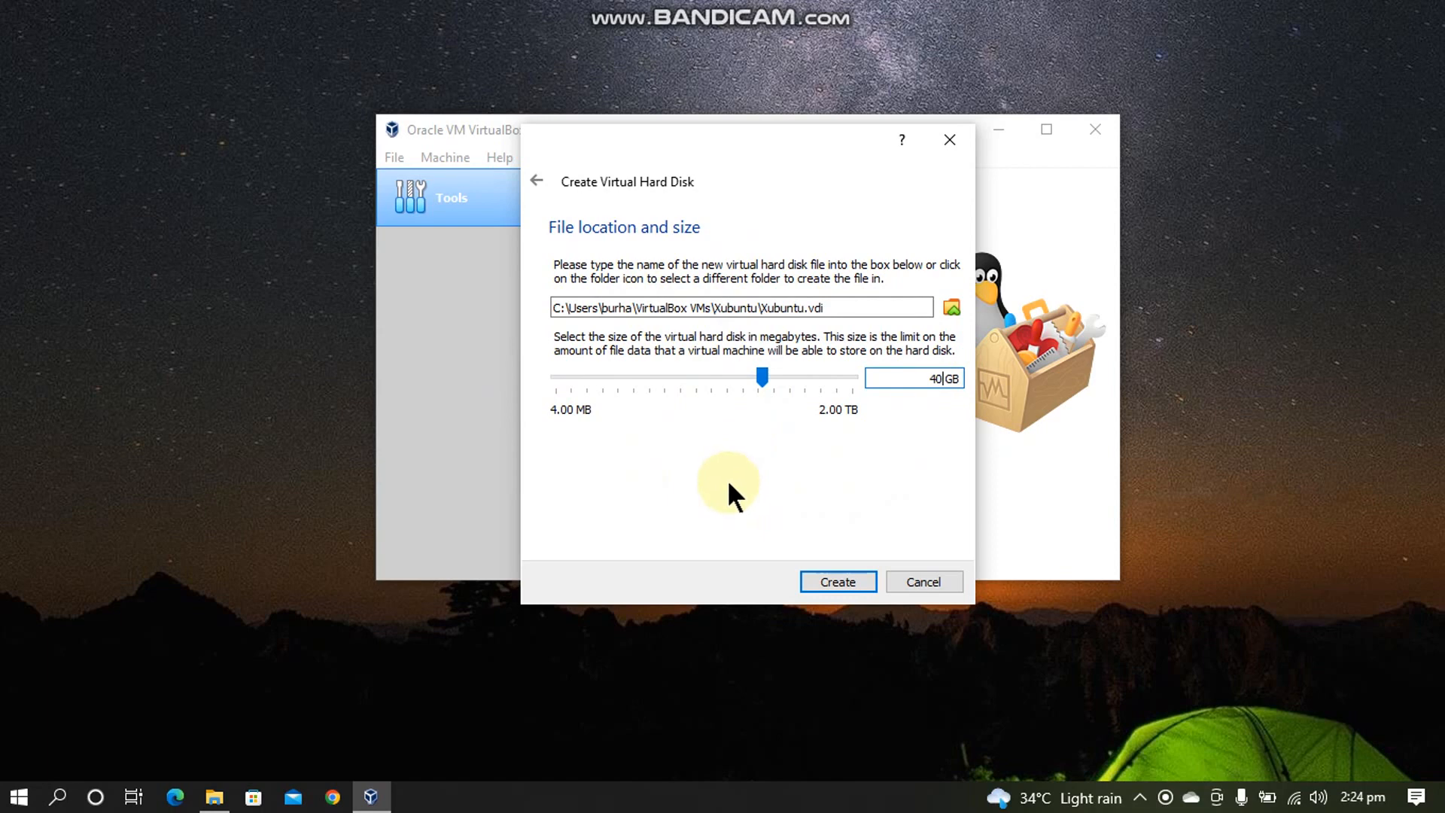
pyautogui.moveTo(787, 530)
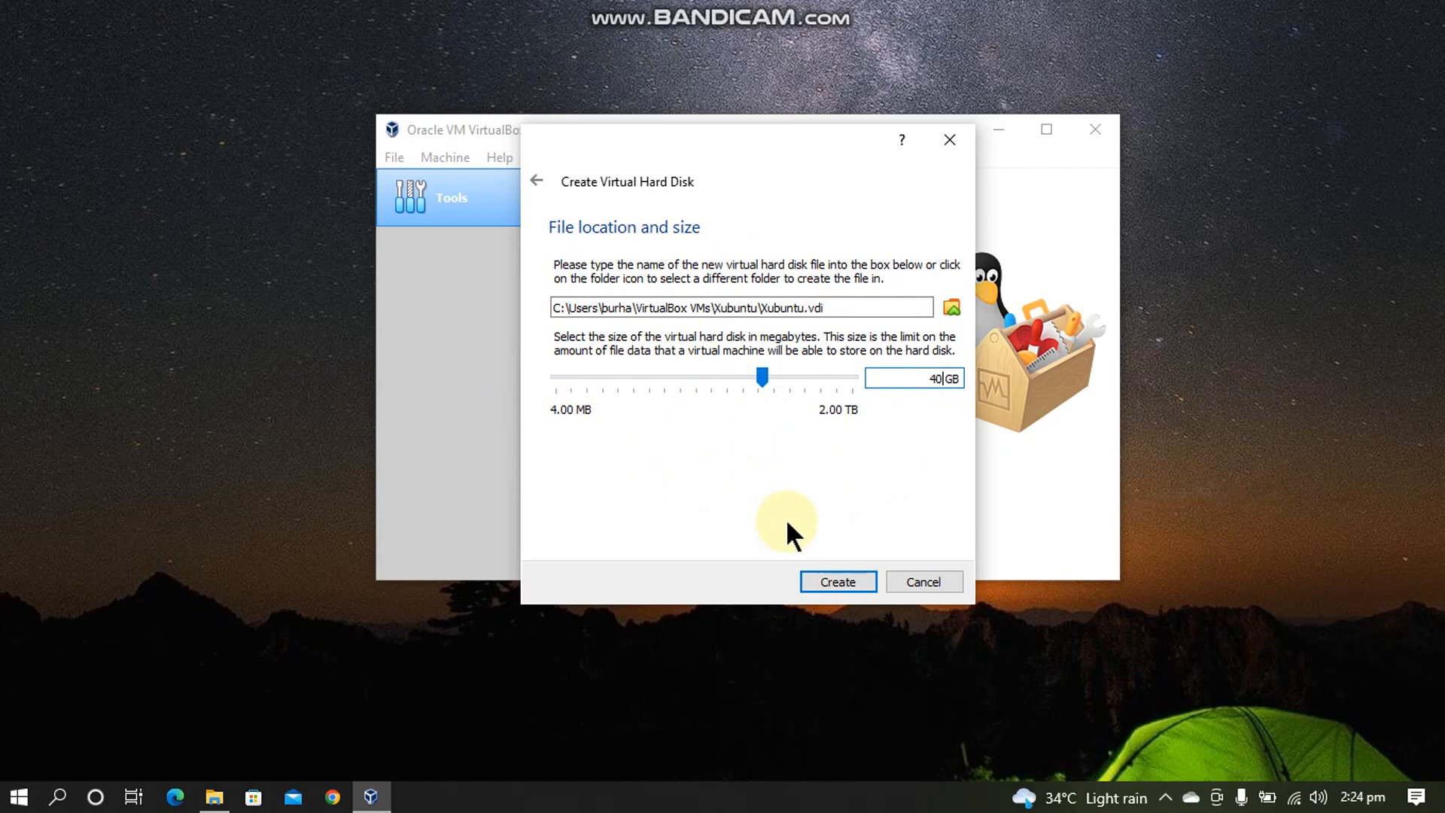
pyautogui.click(835, 581)
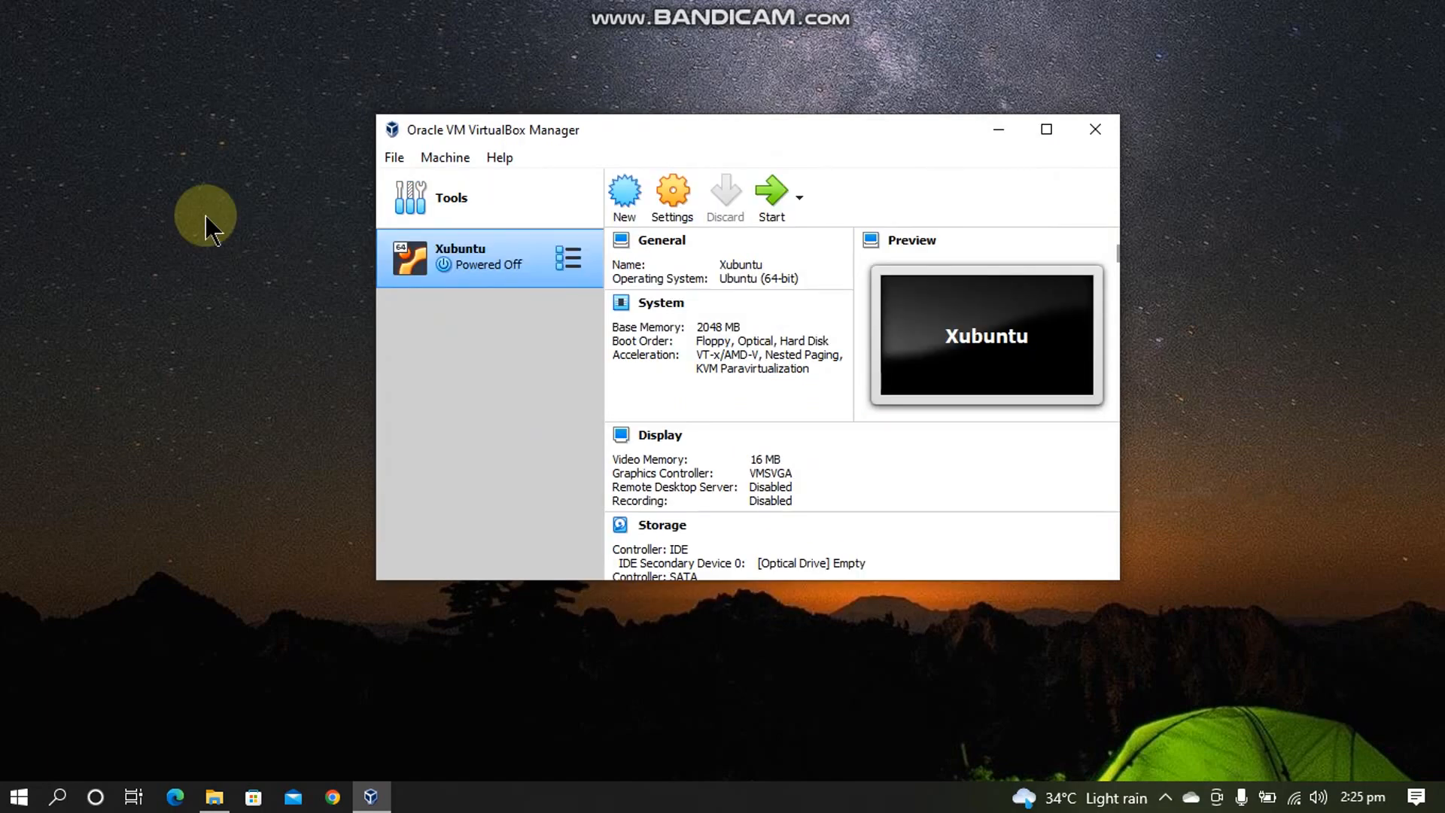
# - Bring up the Settings window for the Xubuntu VM
pyautogui.rightClick(488, 257)
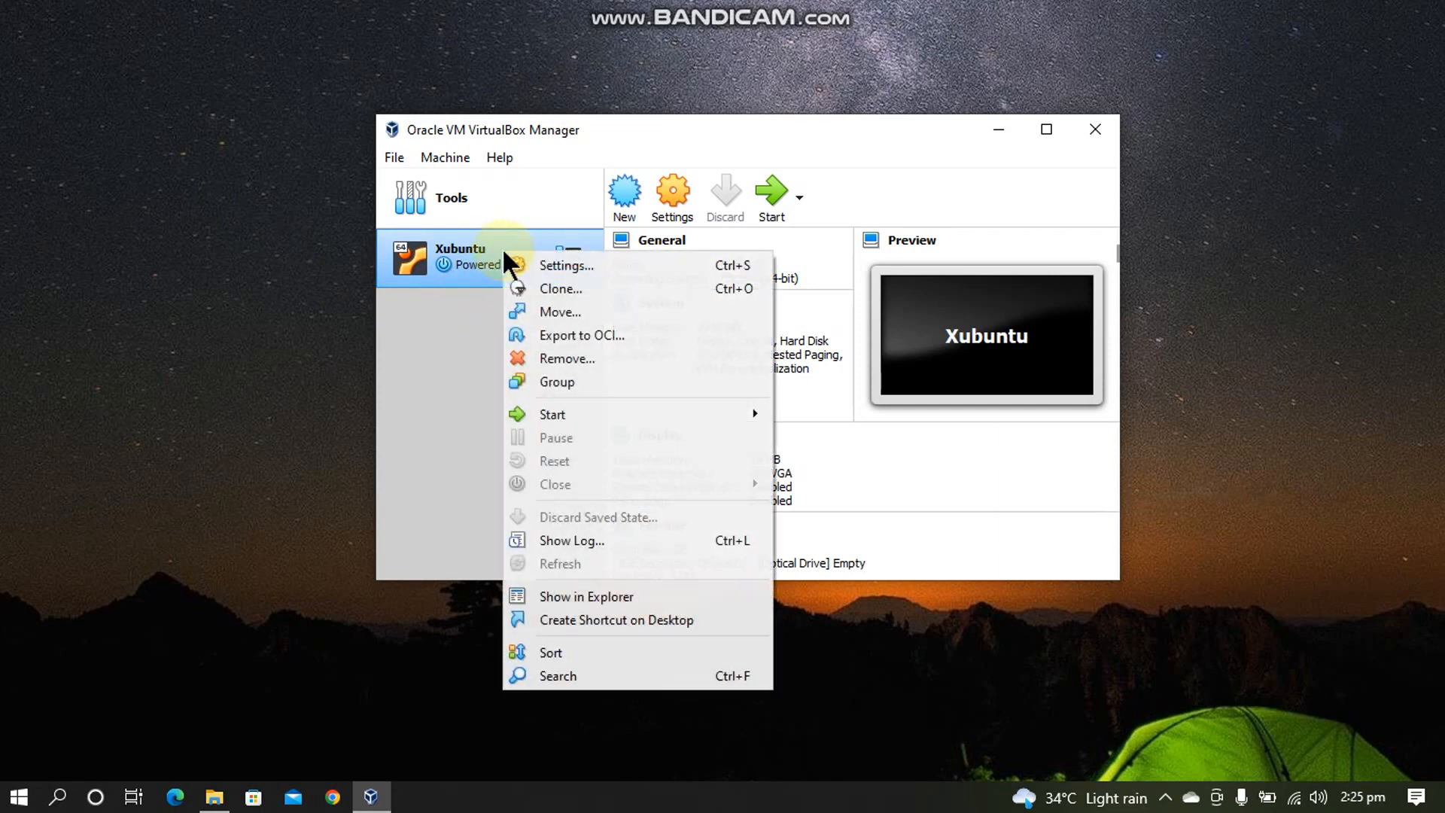
pyautogui.click(870, 470)
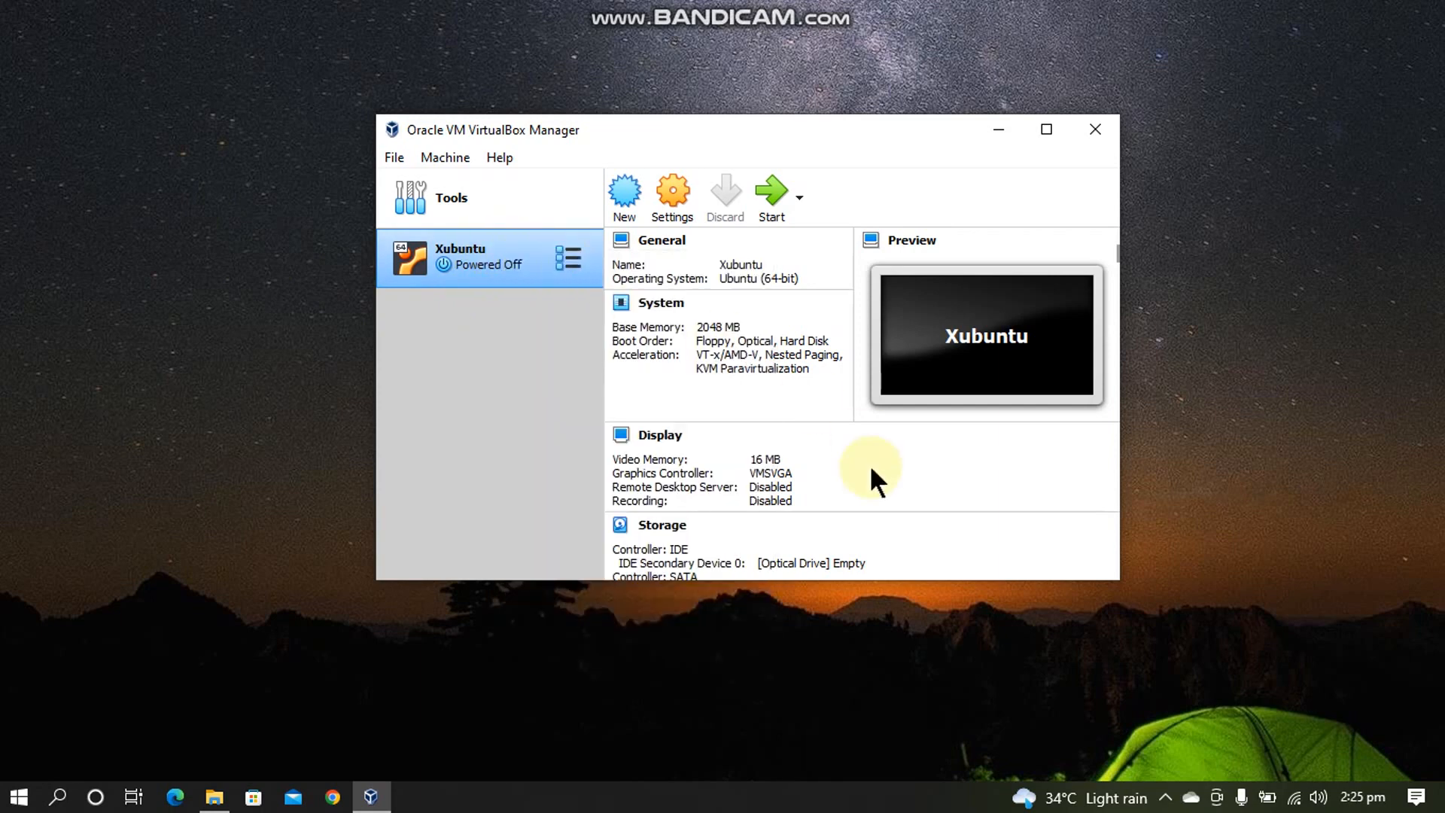
pyautogui.click(672, 194)
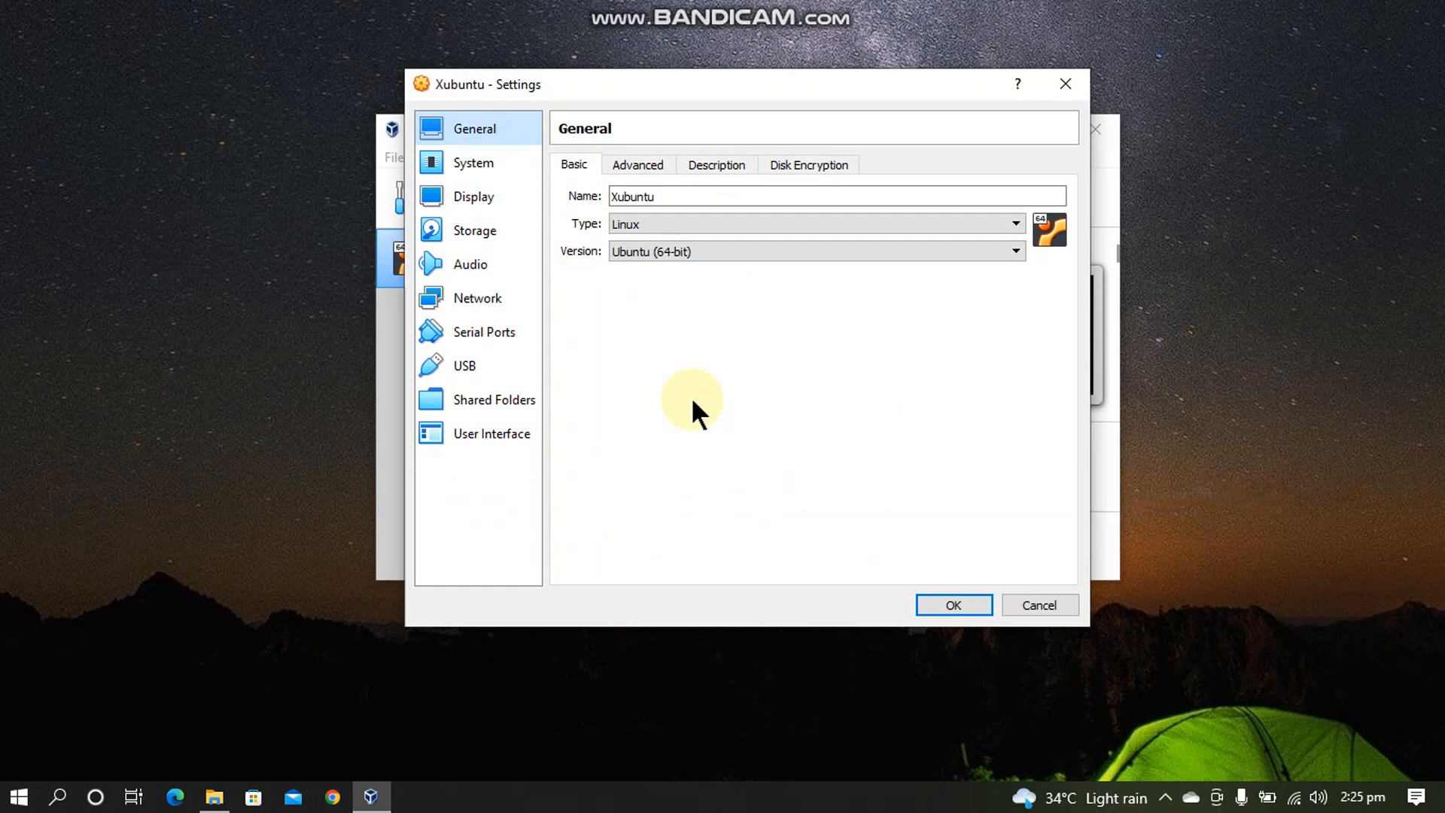
# - Load xubuntu-18.04.2-desktop-amd64.iso into the empty optical drive under Storage and save
pyautogui.click(474, 229)
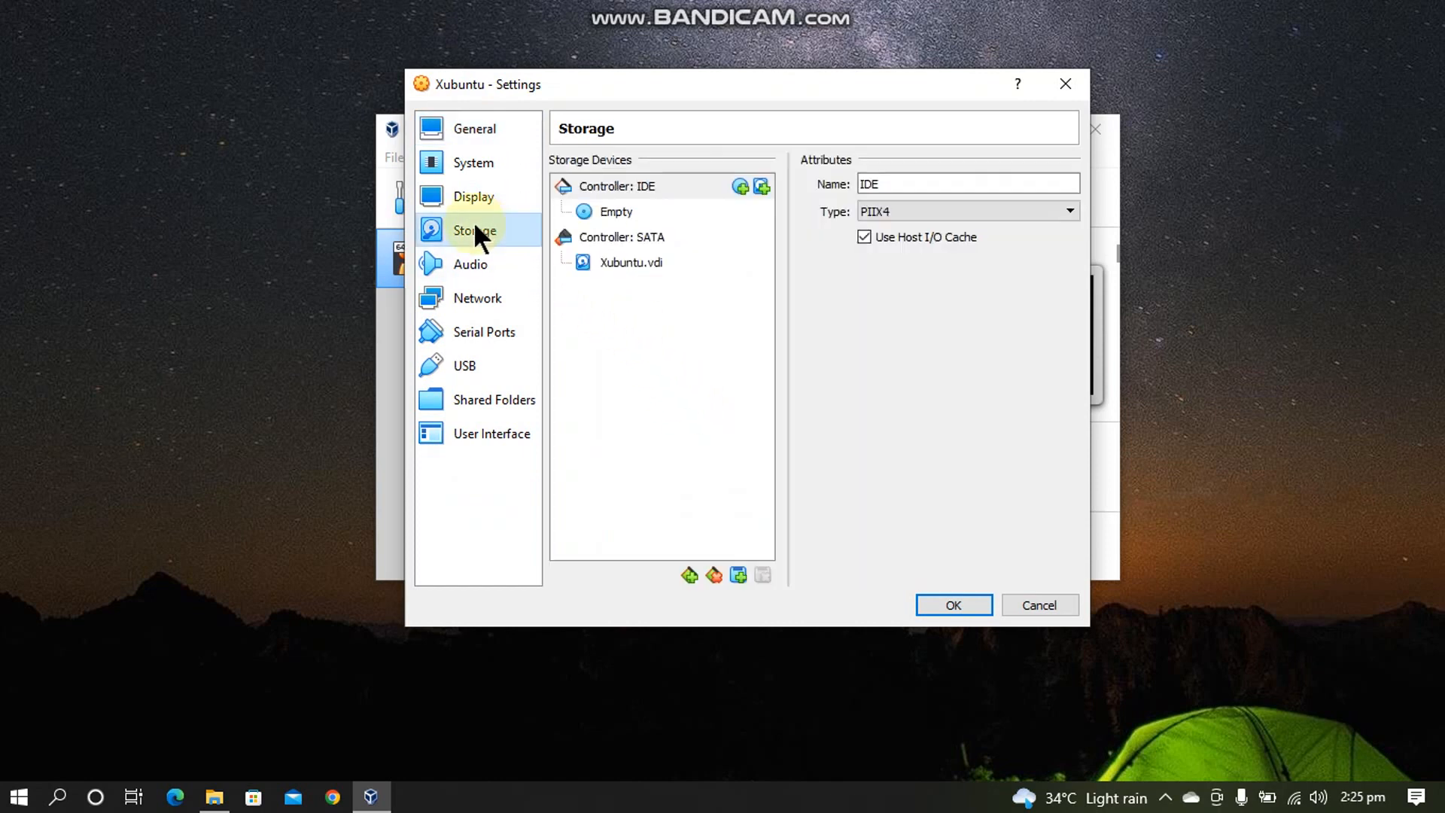
pyautogui.click(616, 210)
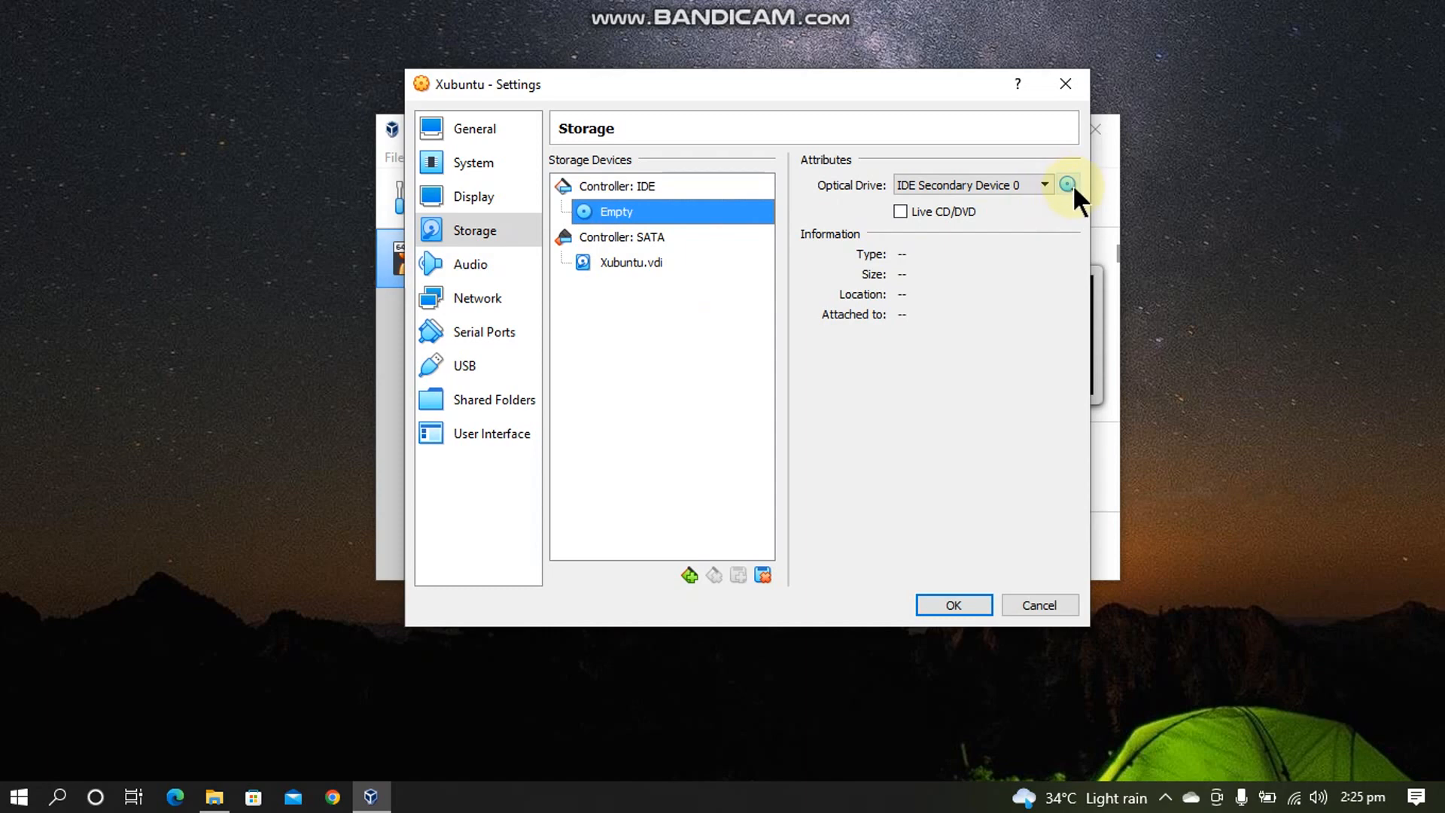
pyautogui.click(1067, 183)
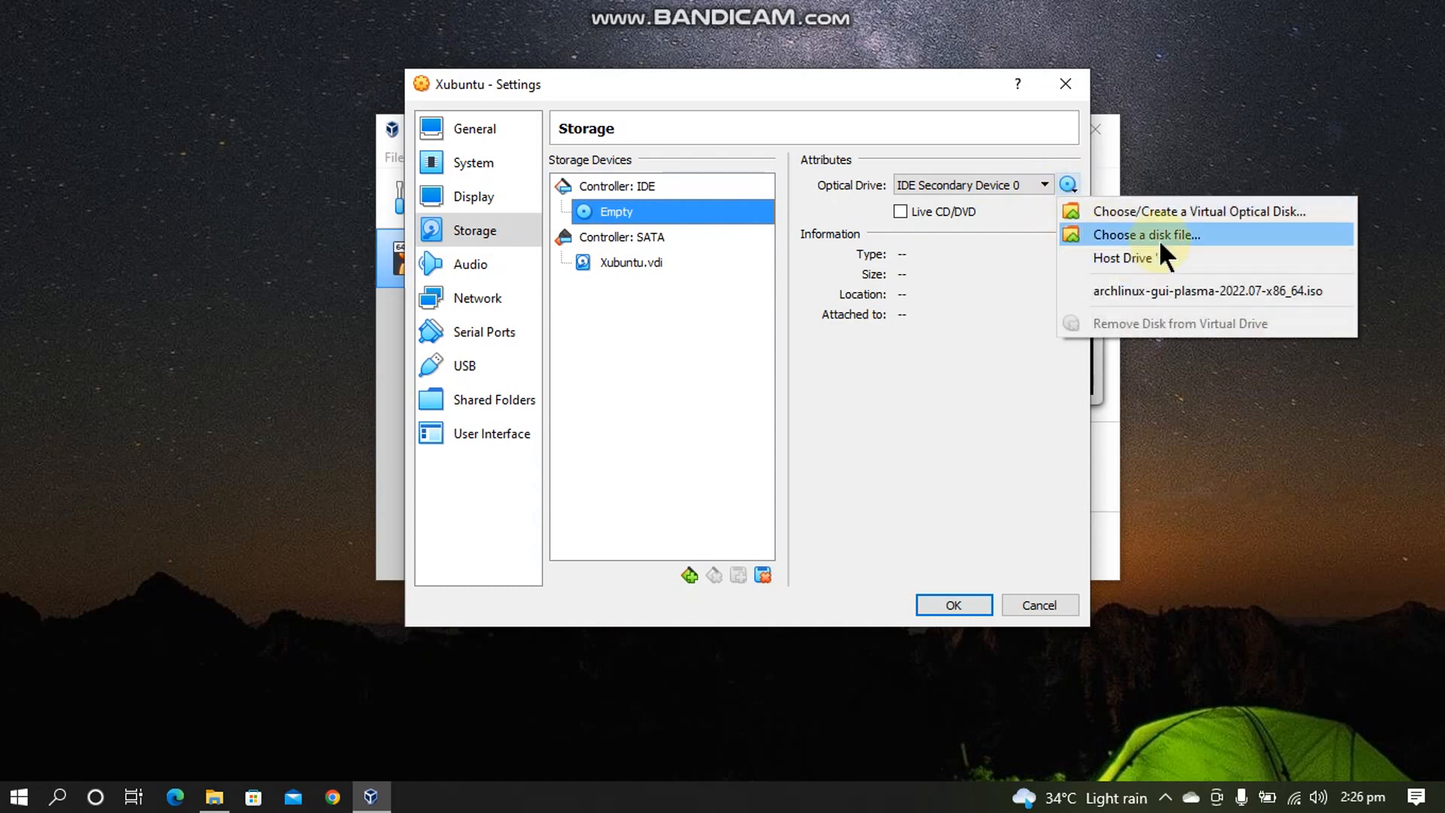
pyautogui.click(1145, 235)
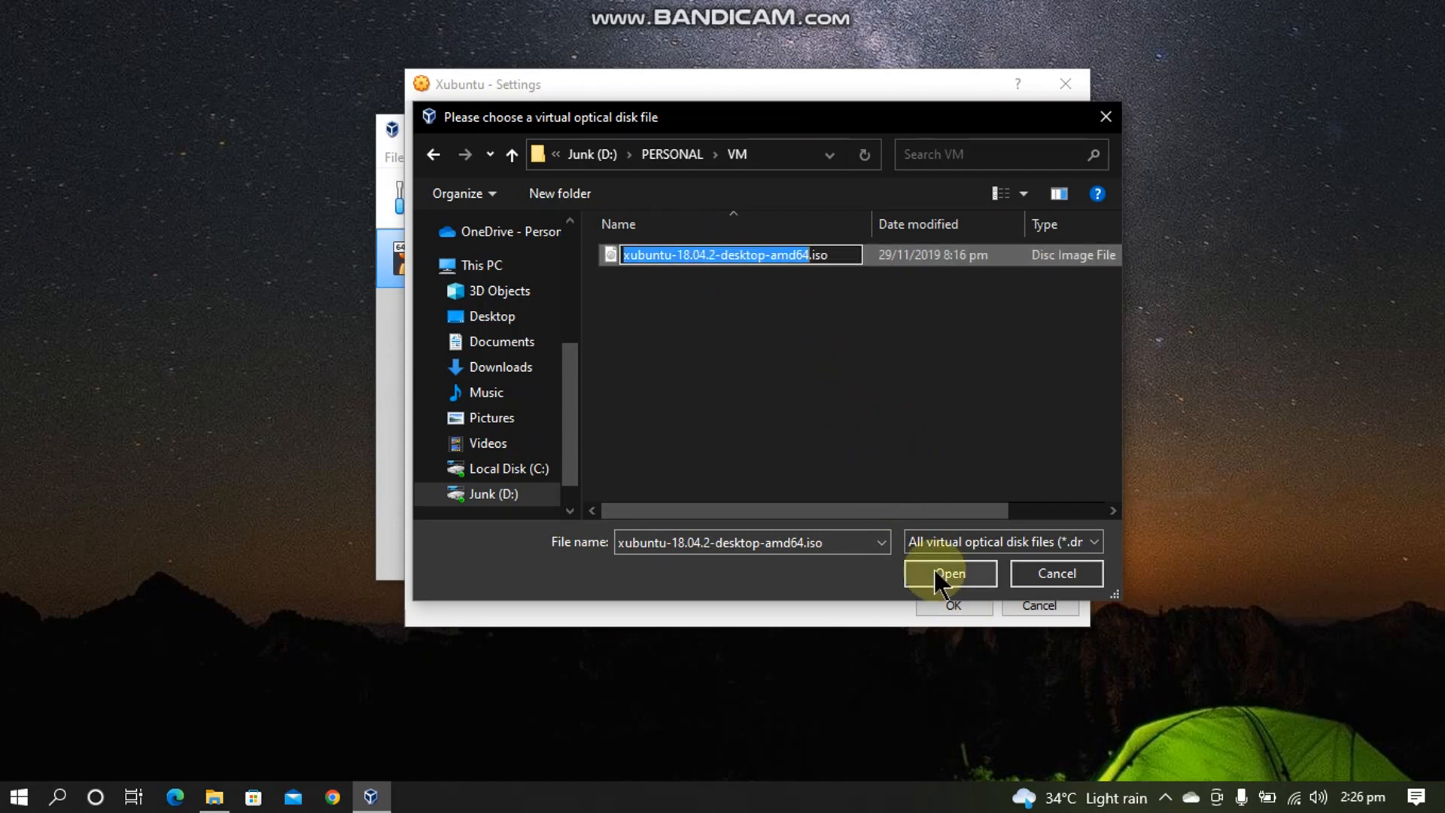
pyautogui.click(949, 573)
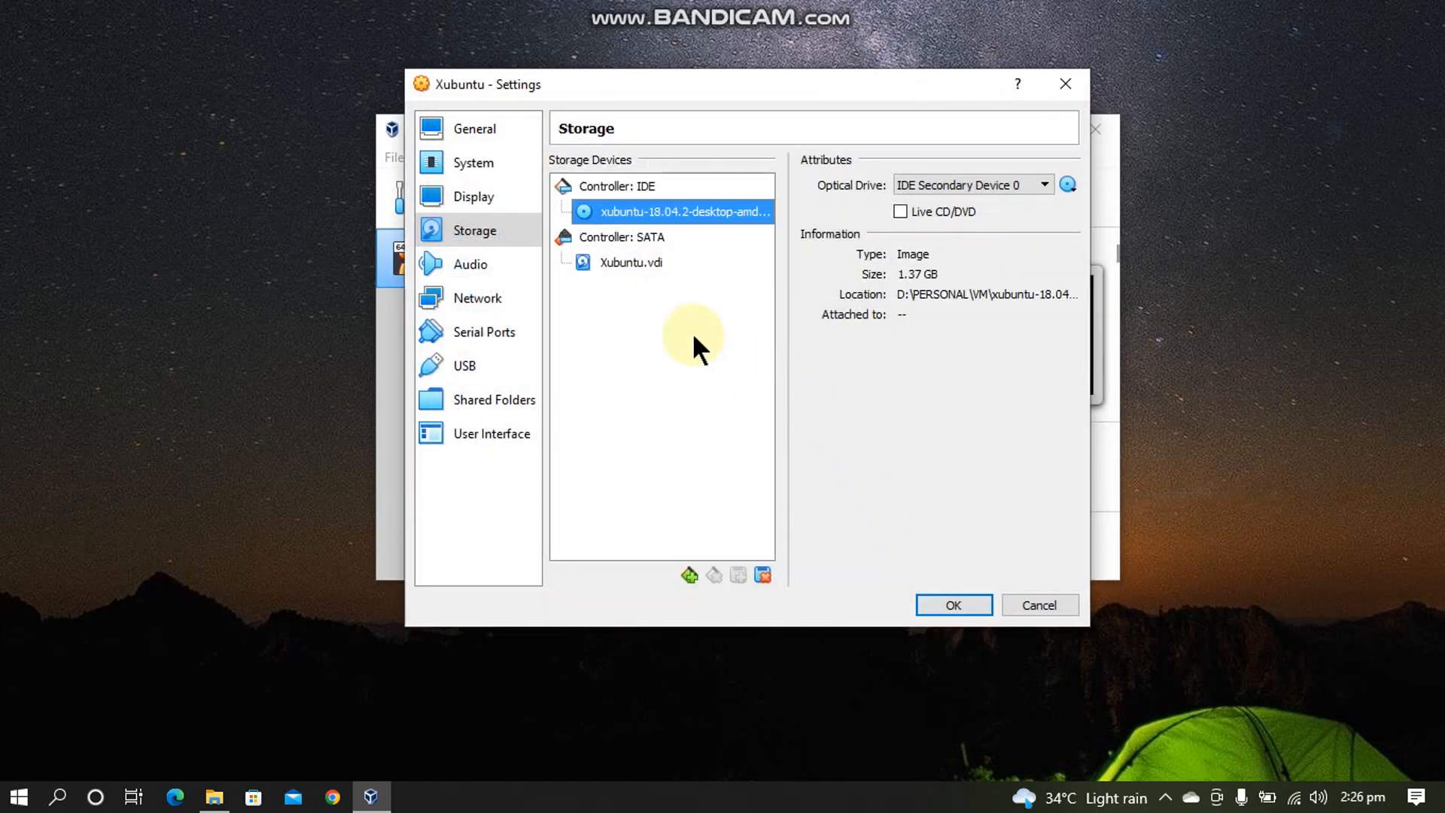
pyautogui.click(953, 605)
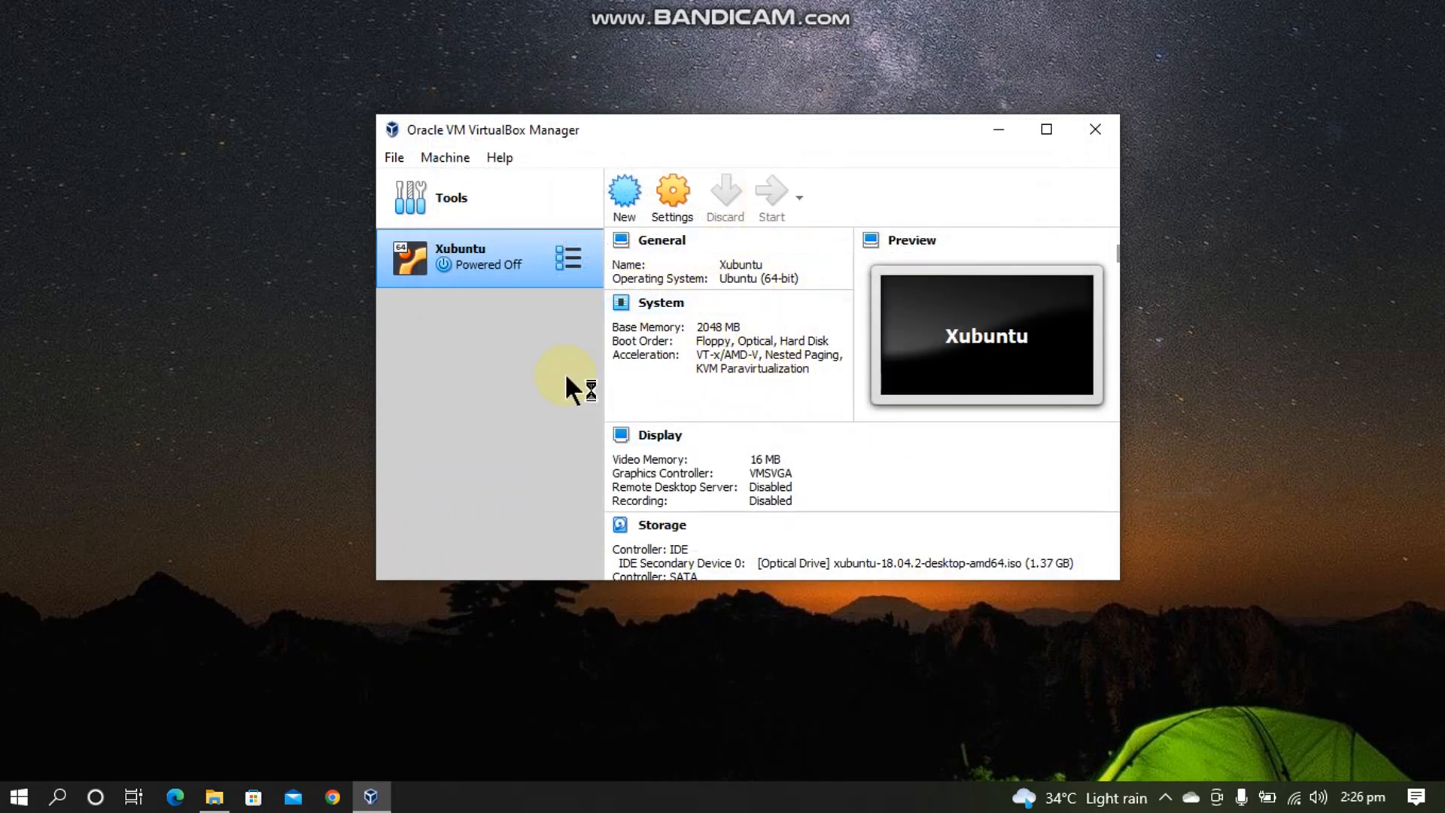
# - Boot the VM into the Xubuntu installer, keep English (US) layout, untick updates and tick third-party software
pyautogui.click(771, 194)
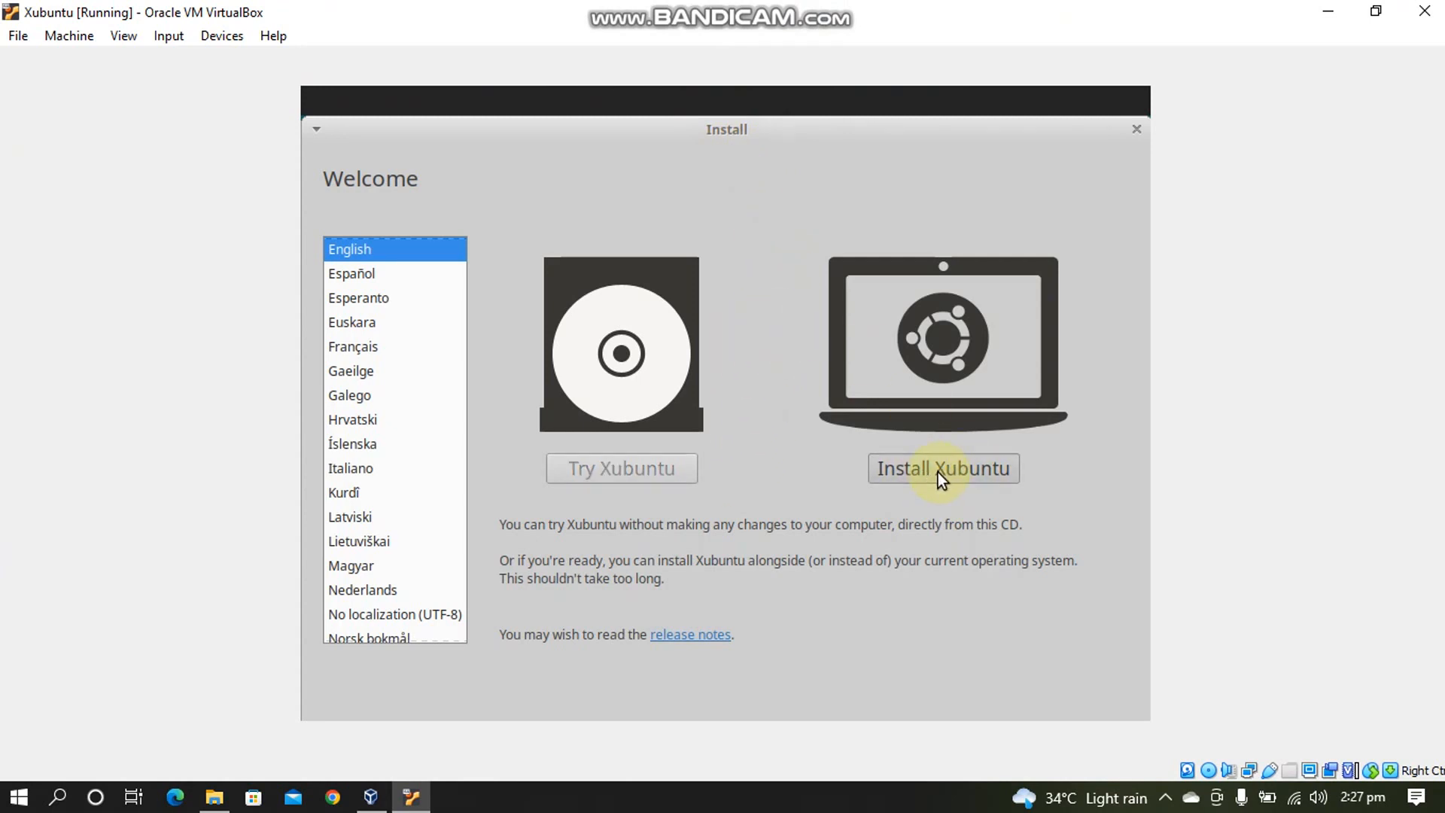
pyautogui.moveTo(1129, 398)
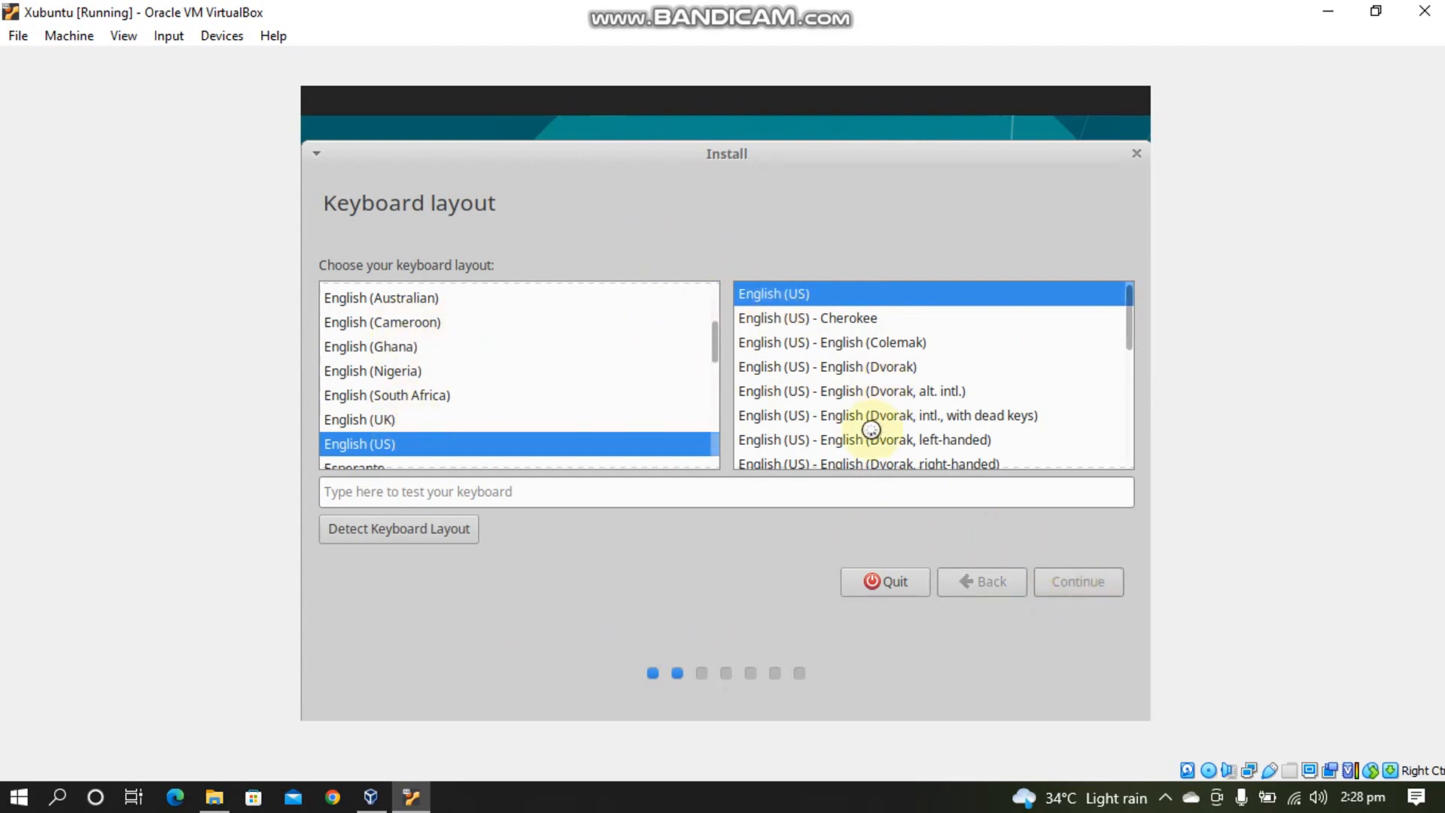
pyautogui.click(1077, 581)
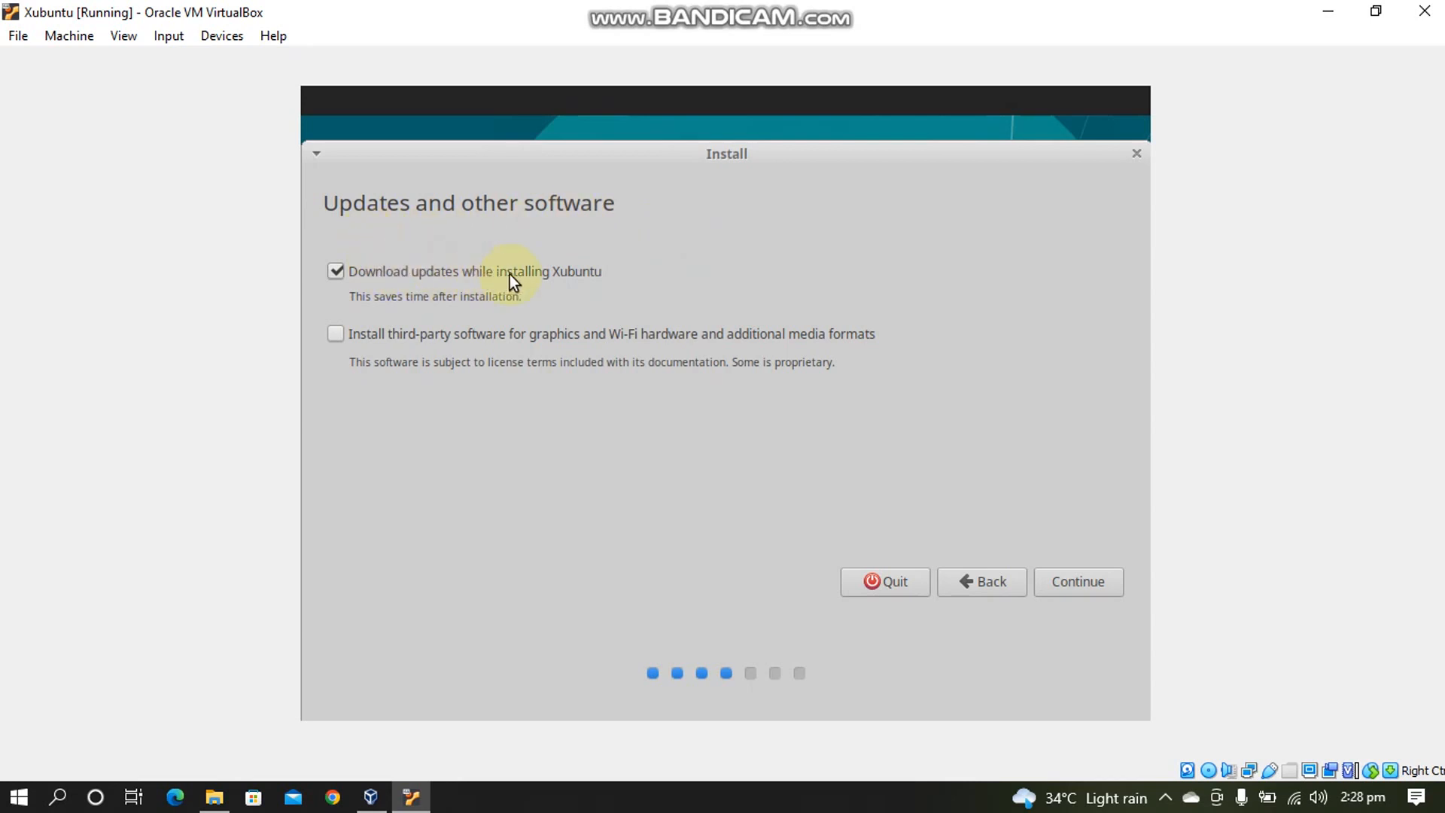
pyautogui.moveTo(336, 277)
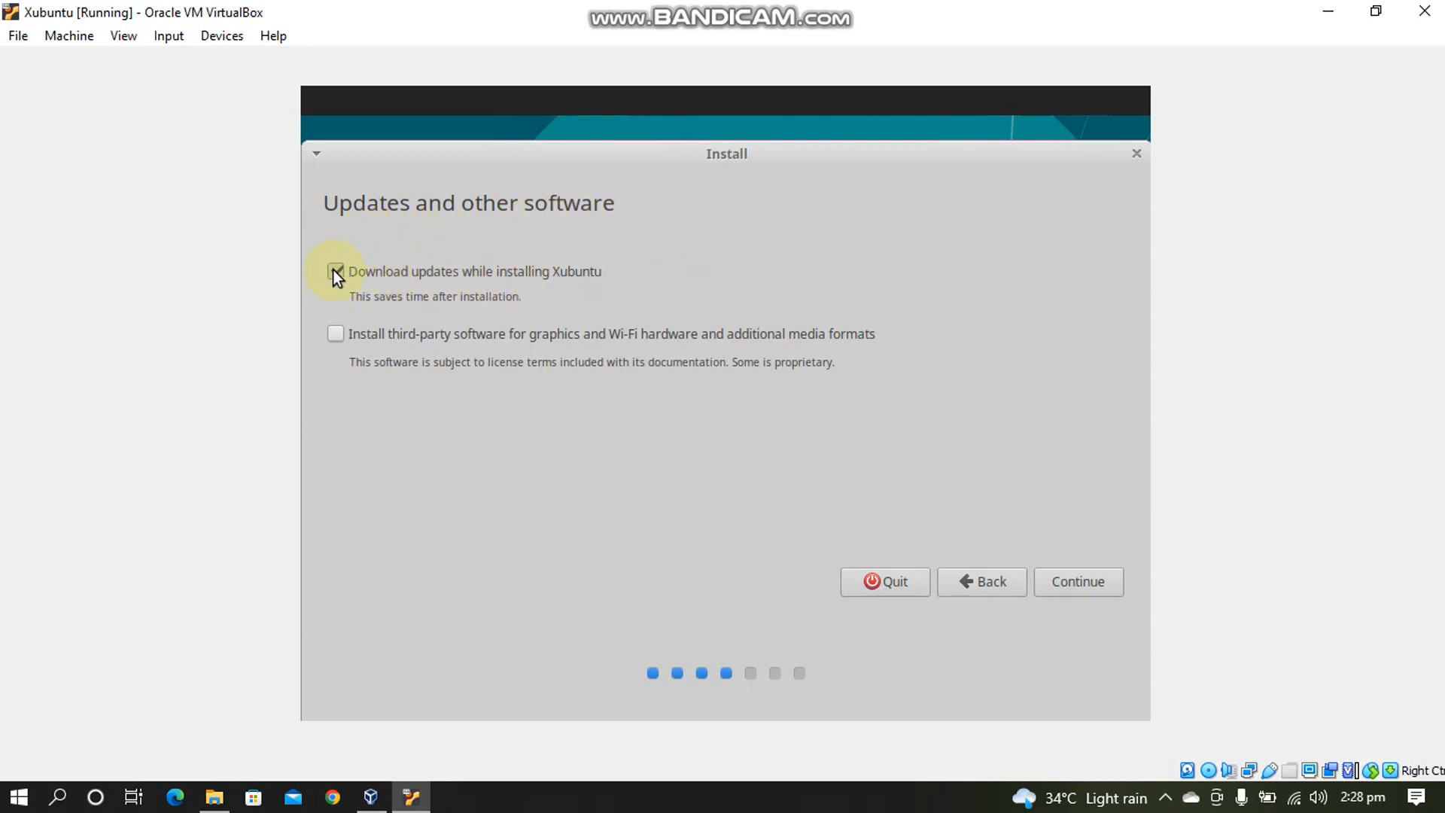
pyautogui.click(336, 271)
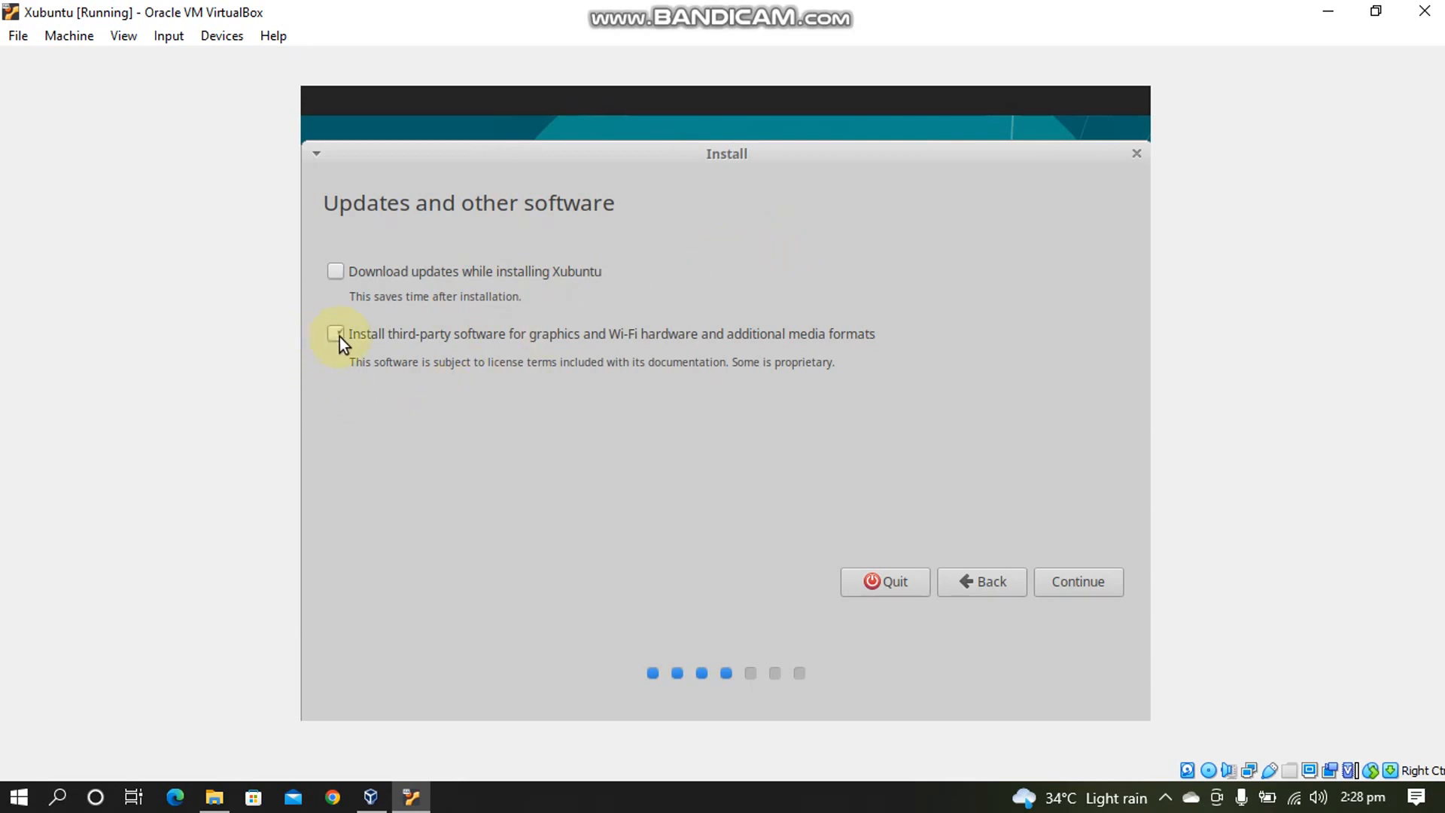
pyautogui.click(335, 334)
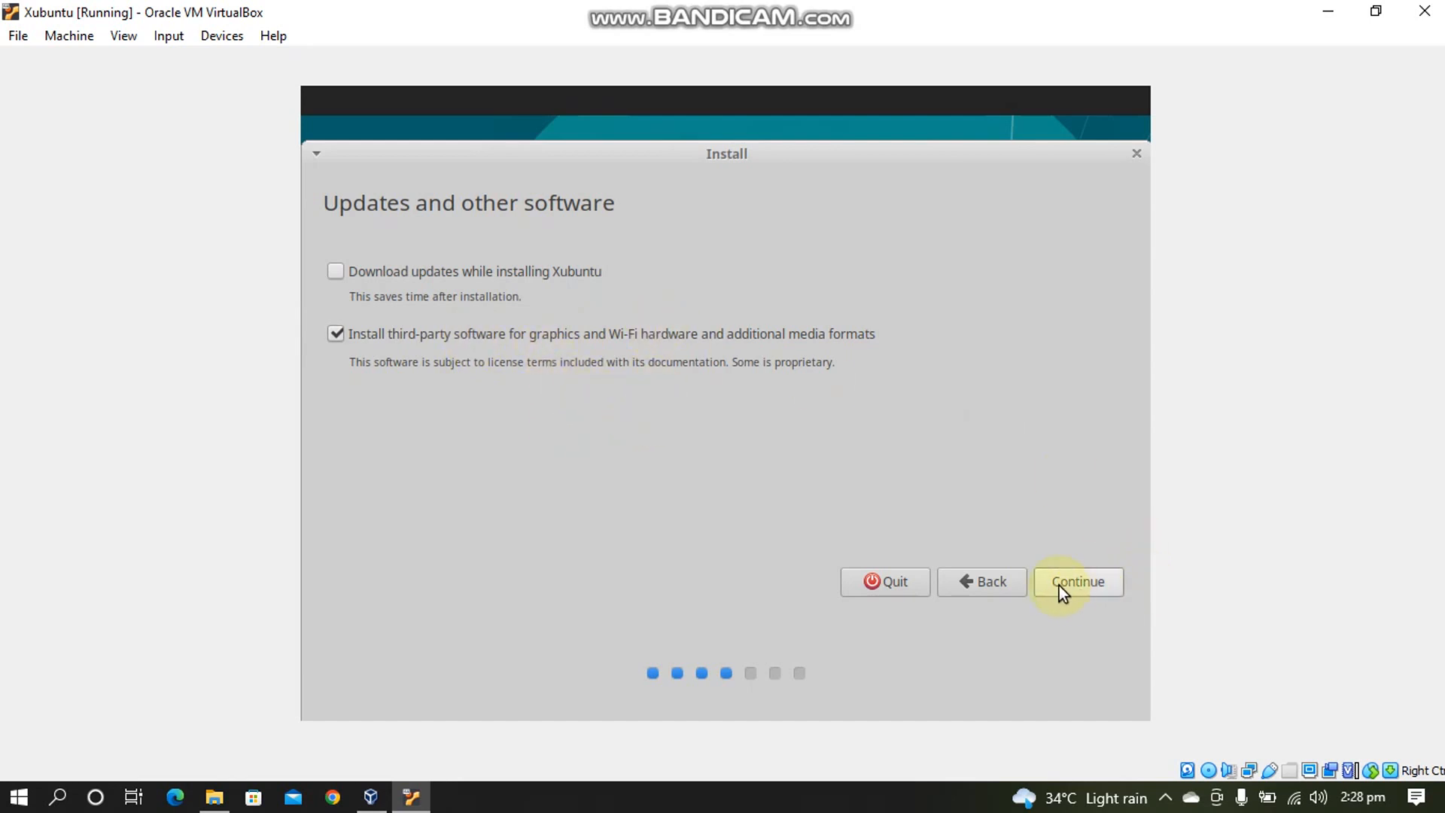
# - Confirm the erase-disk install, set the time zone to Karachi and continue to account details
pyautogui.click(1076, 581)
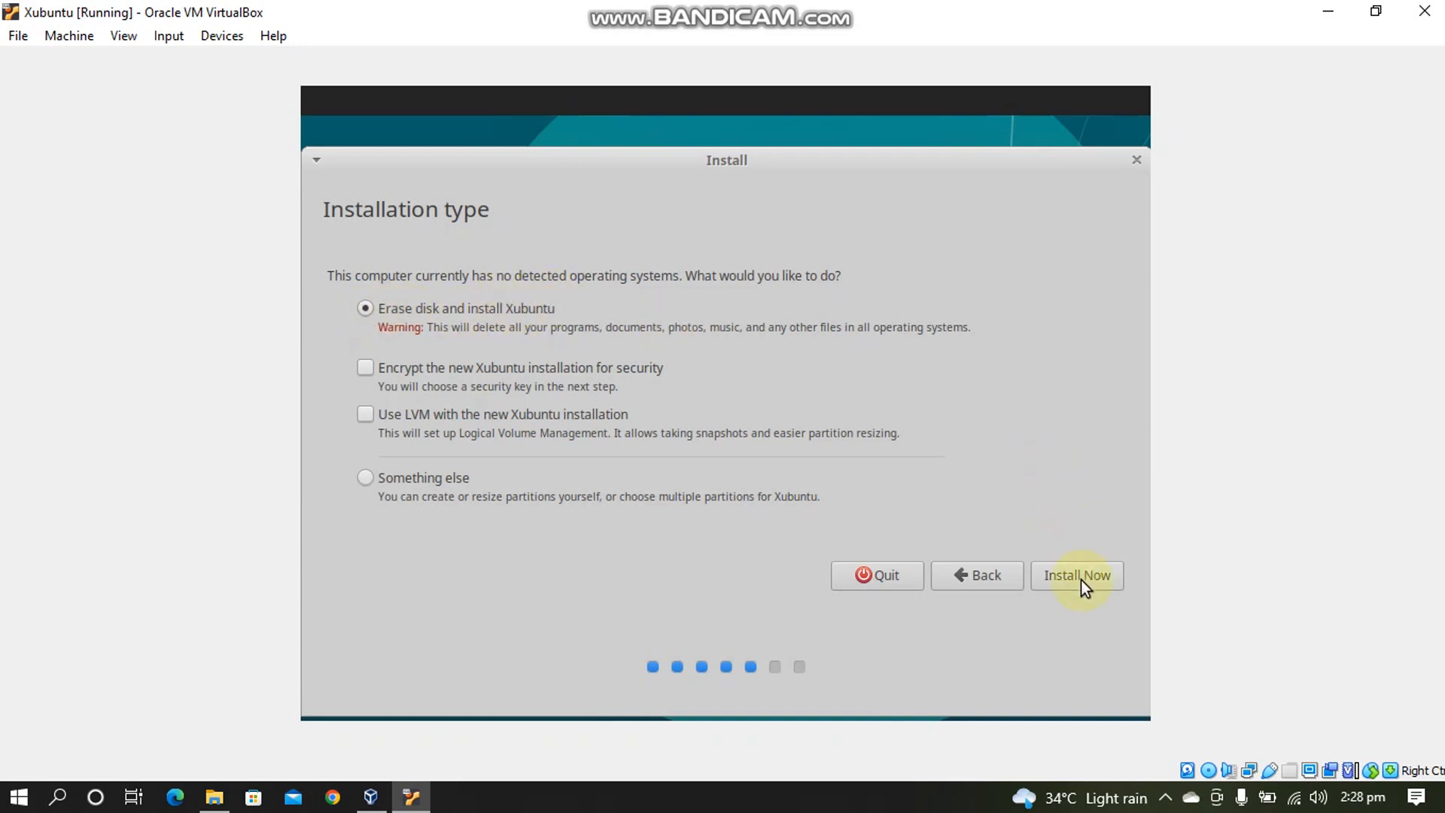
pyautogui.click(1075, 575)
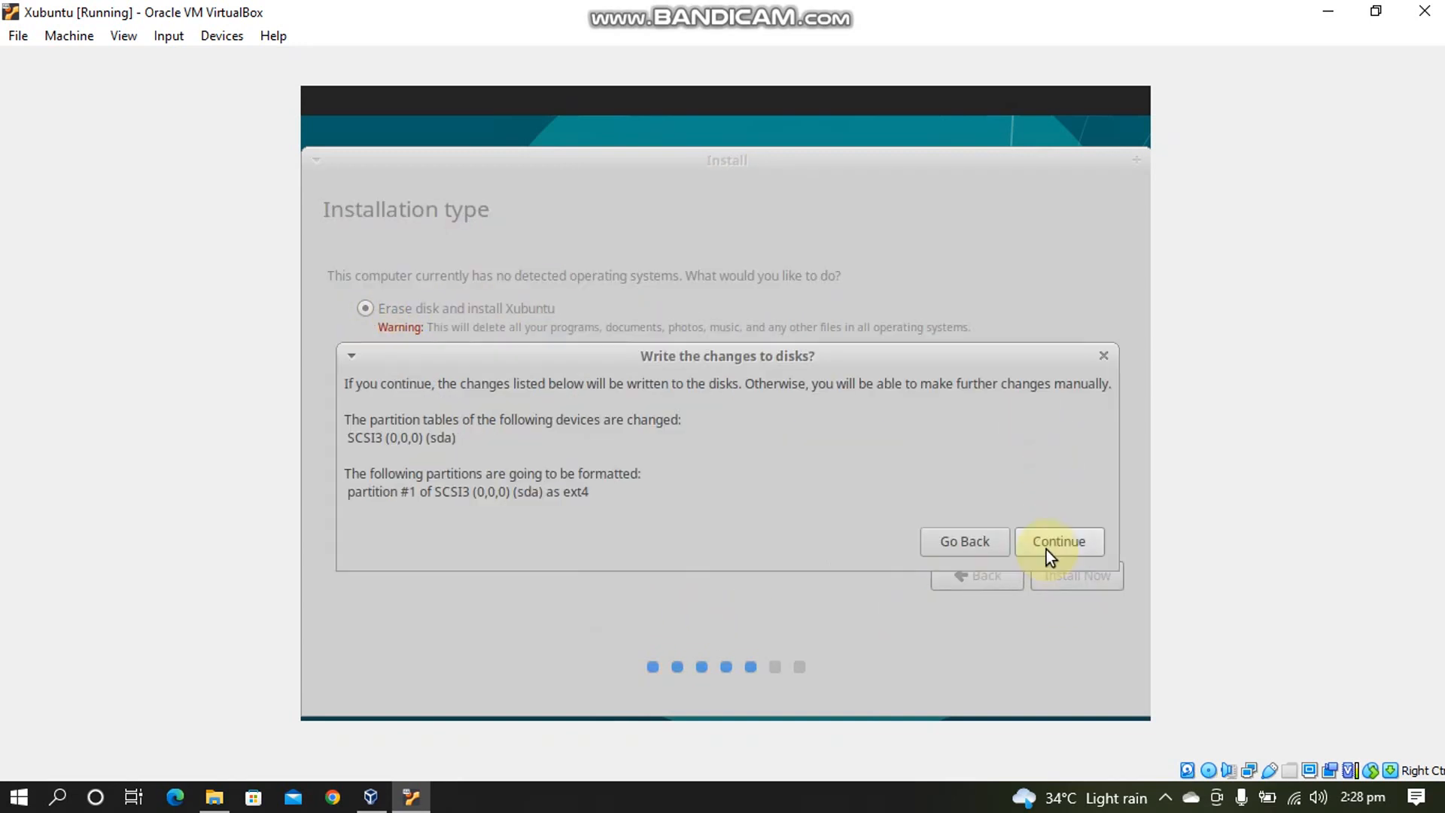
pyautogui.click(1058, 541)
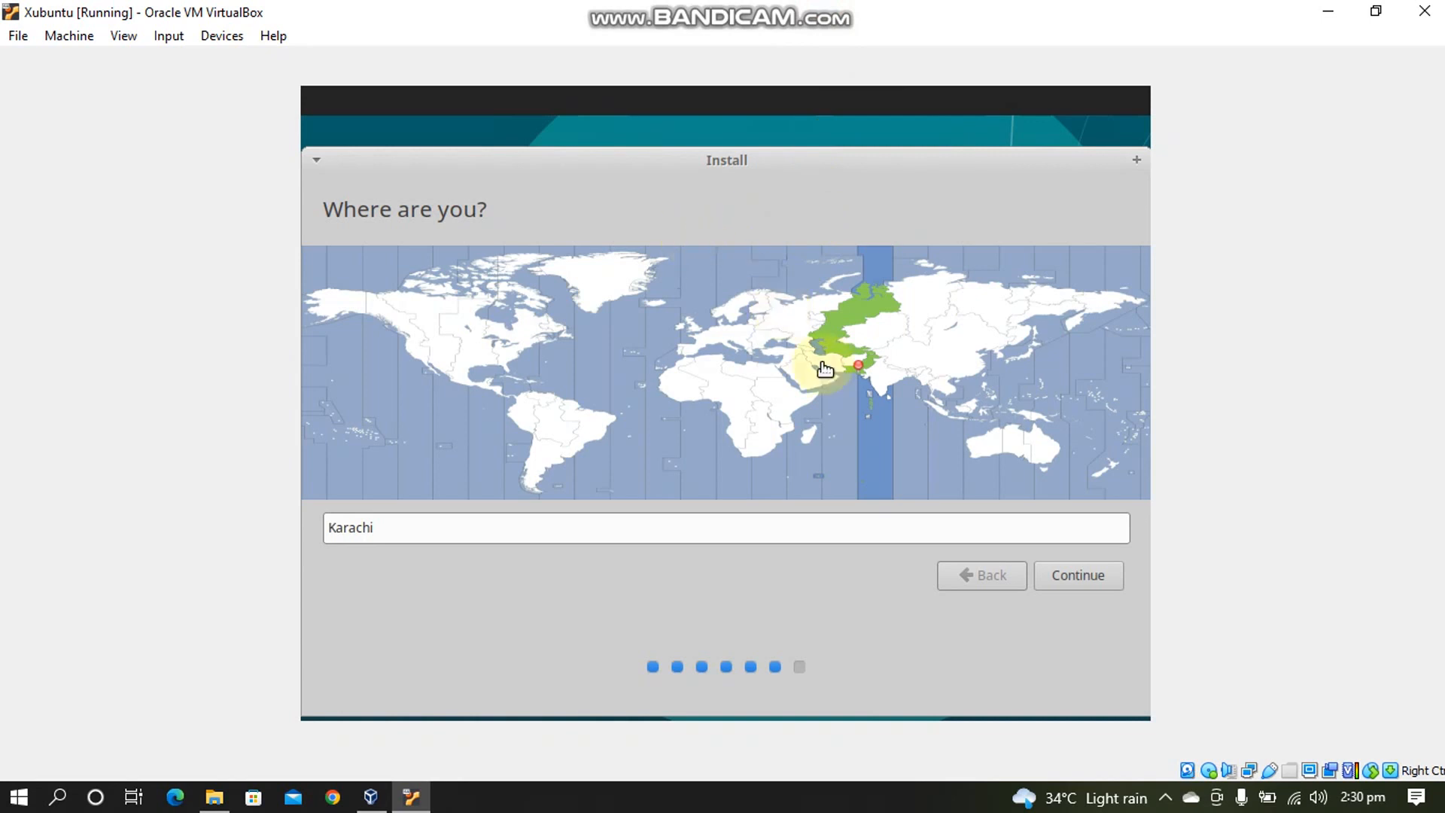
pyautogui.click(1078, 575)
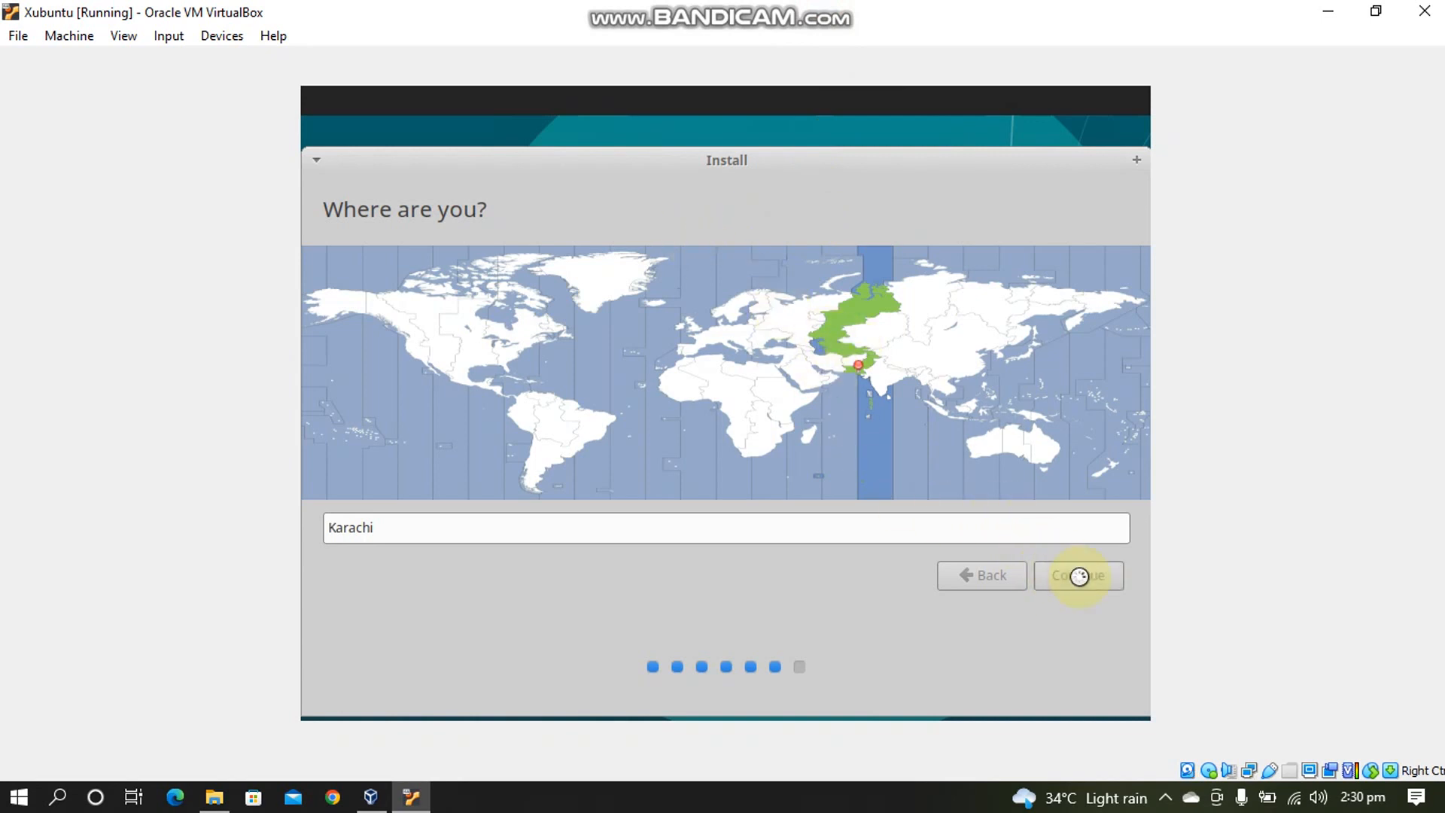
pyautogui.click(1078, 575)
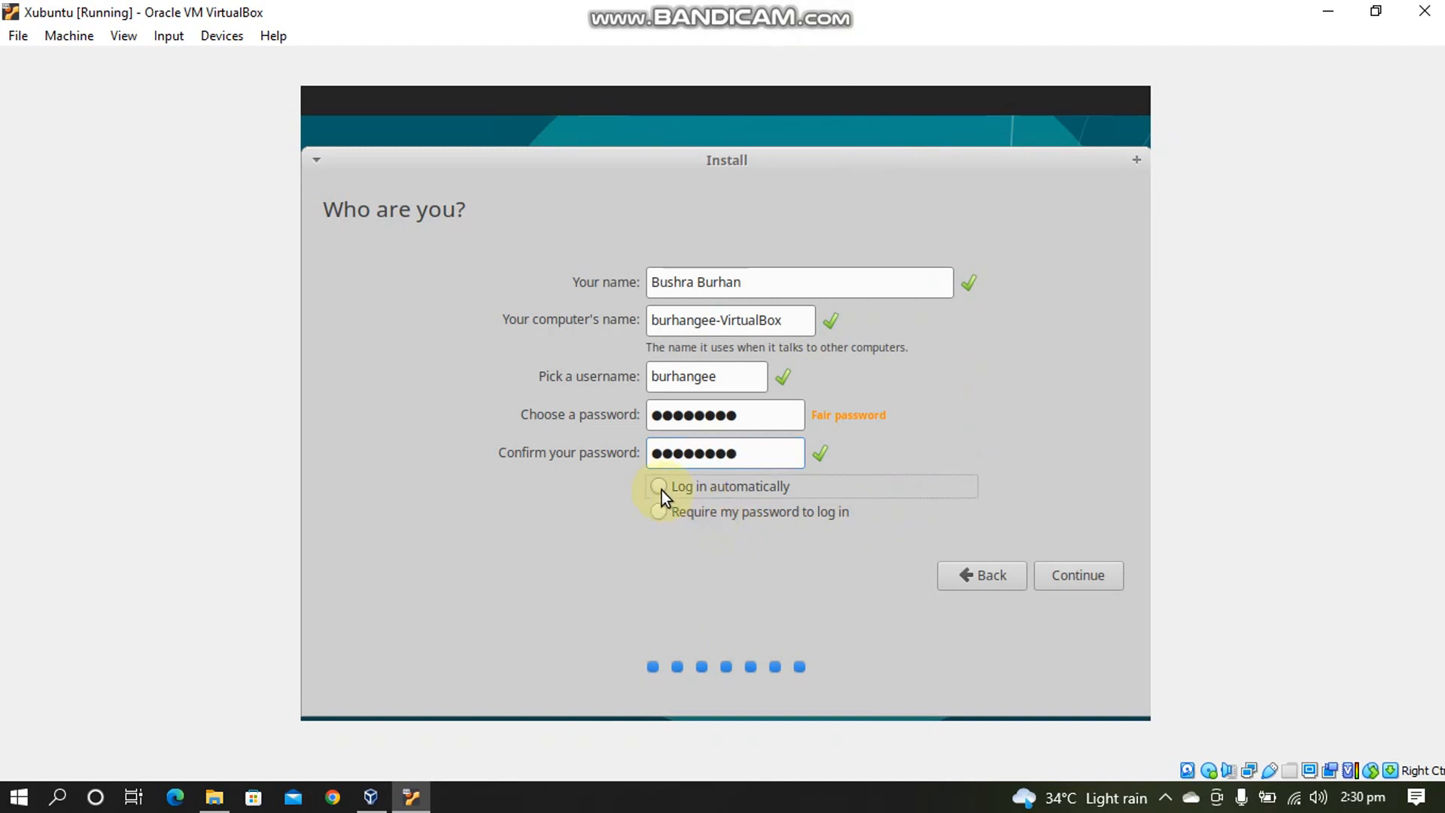
# - Choose 'Log in automatically' for the new account and let the installation run to completion
pyautogui.click(657, 486)
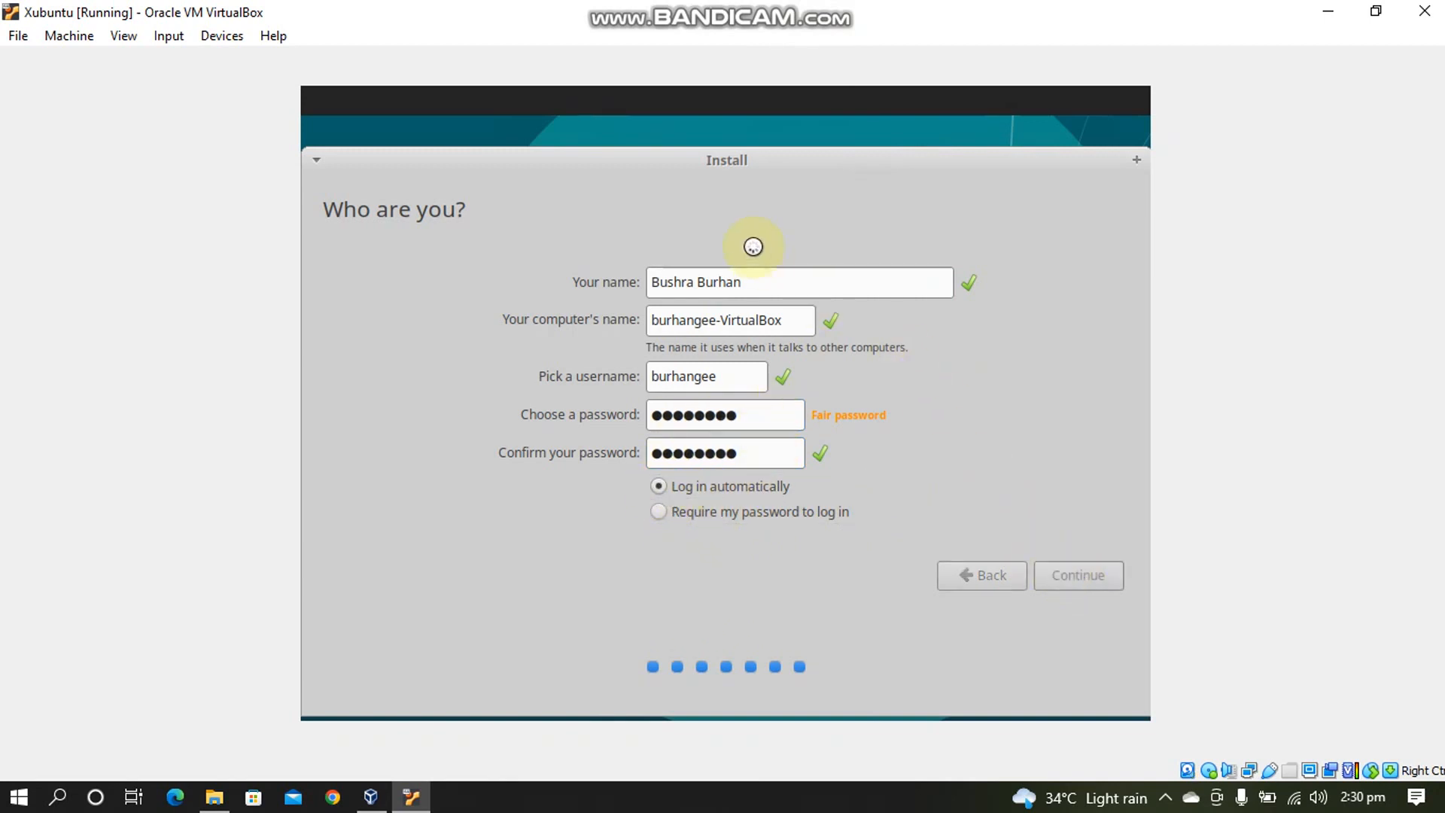
pyautogui.click(1076, 574)
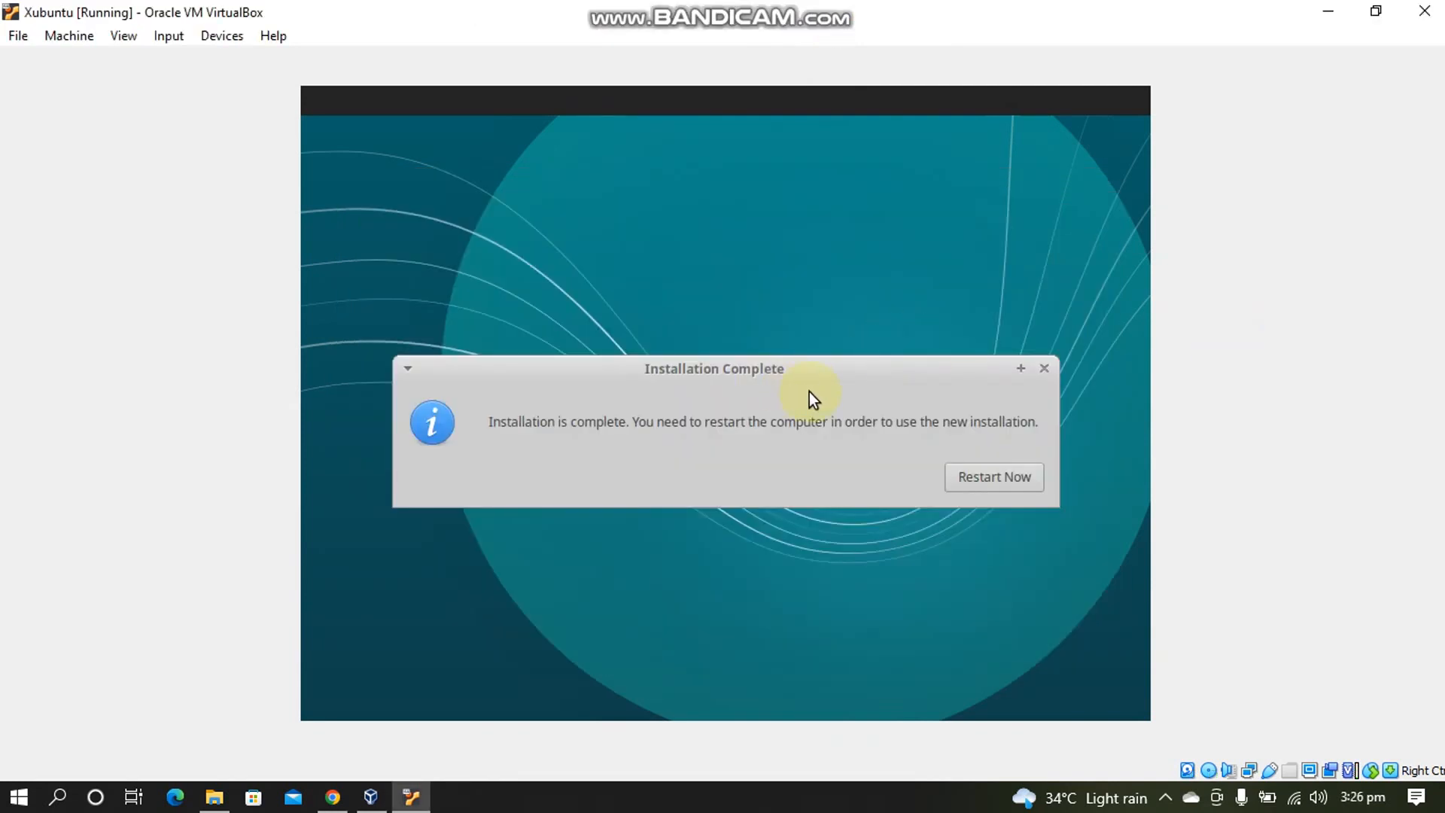
pyautogui.moveTo(751, 462)
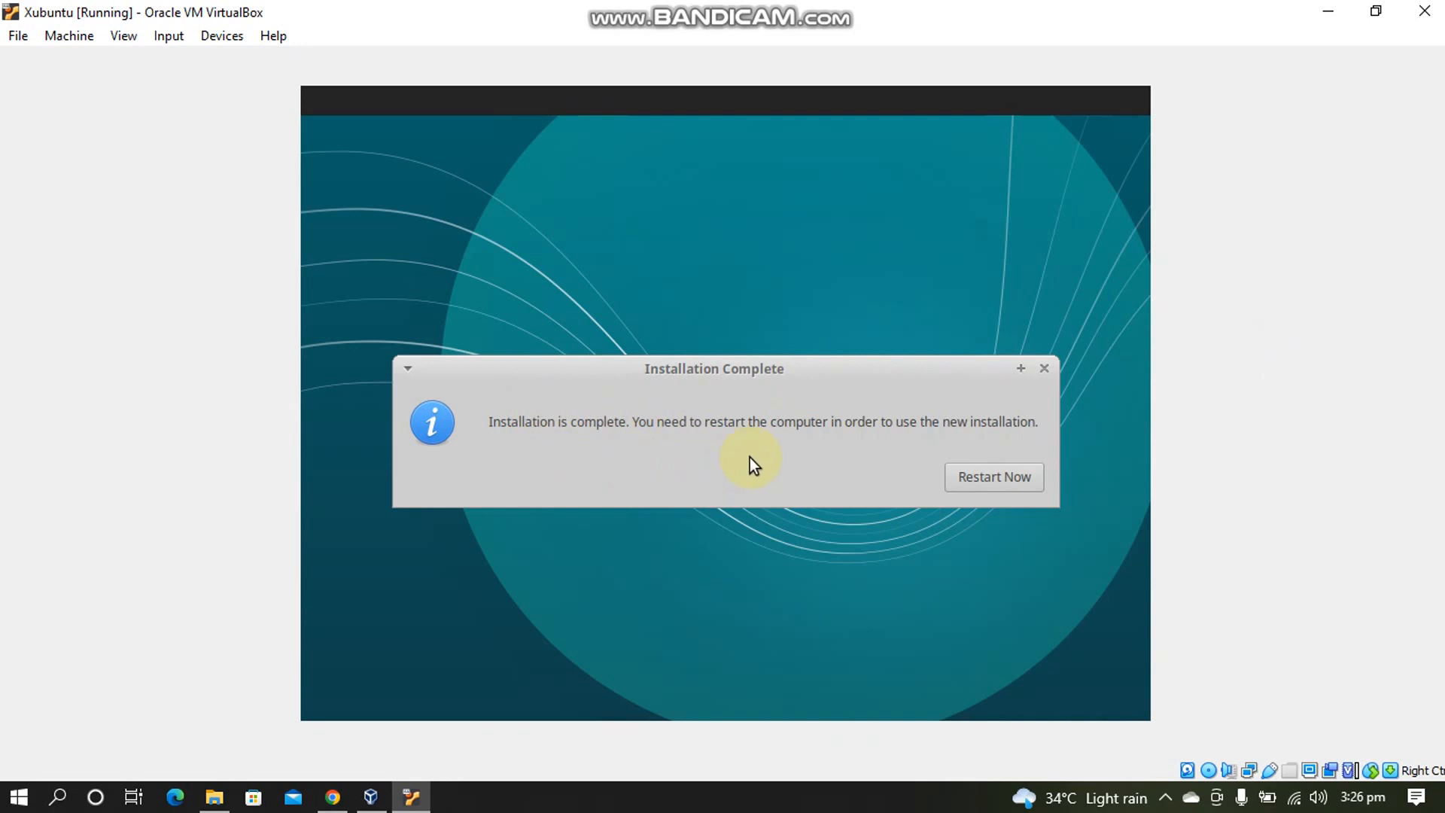
pyautogui.moveTo(995, 477)
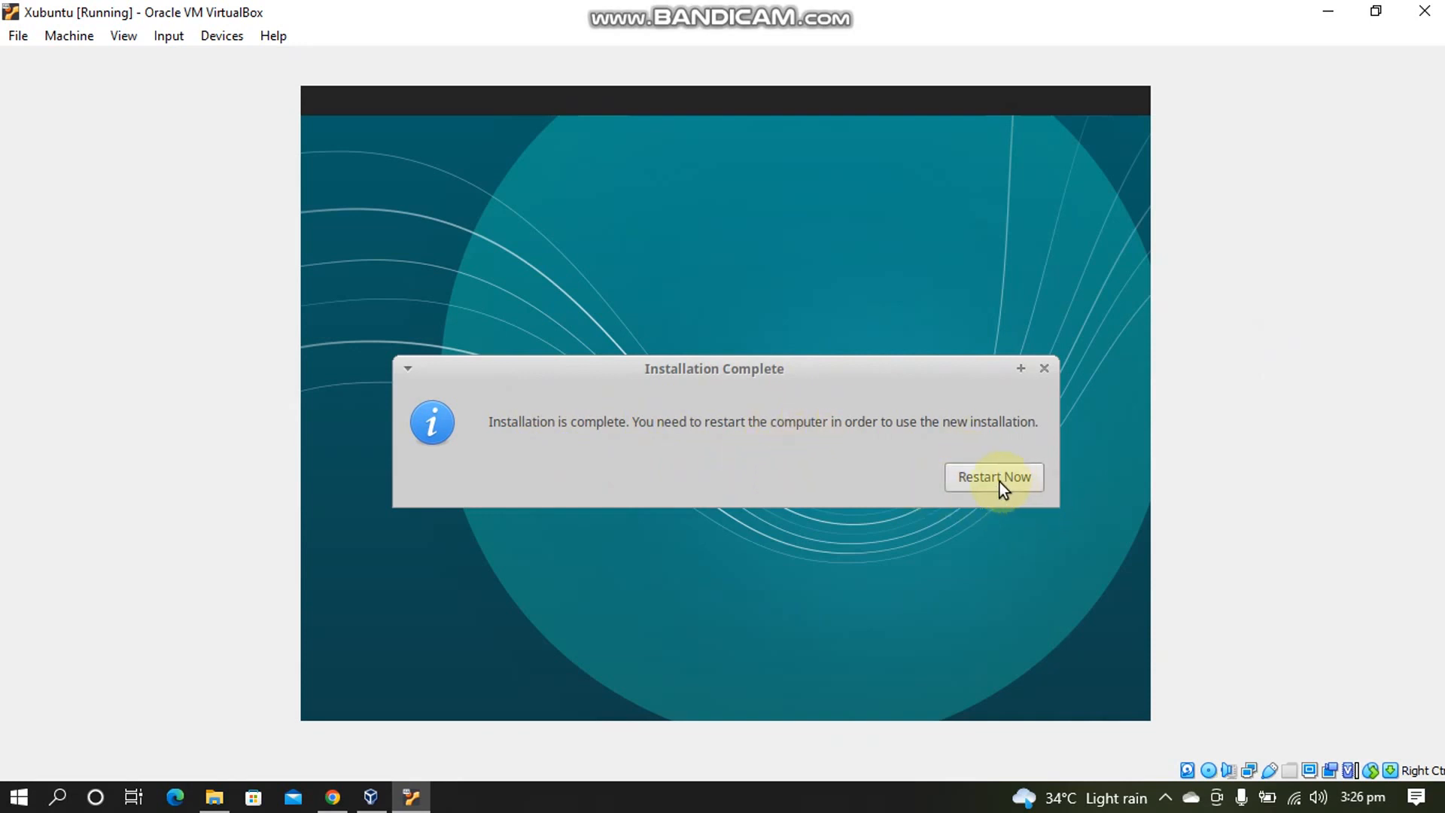
# - Restart Now and pass the installation-medium prompt to boot into the Xubuntu desktop
pyautogui.click(994, 477)
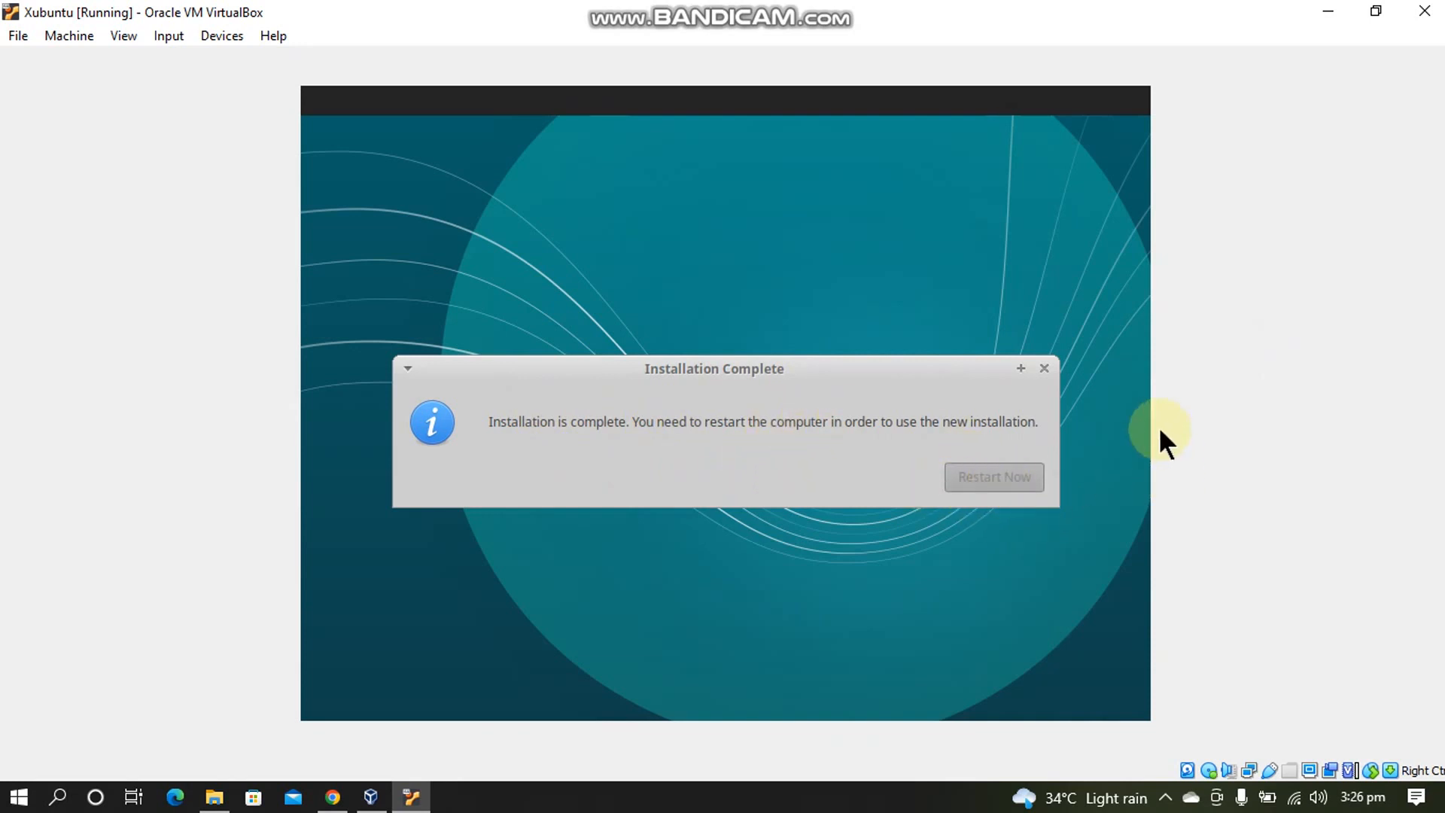
pyautogui.click(993, 477)
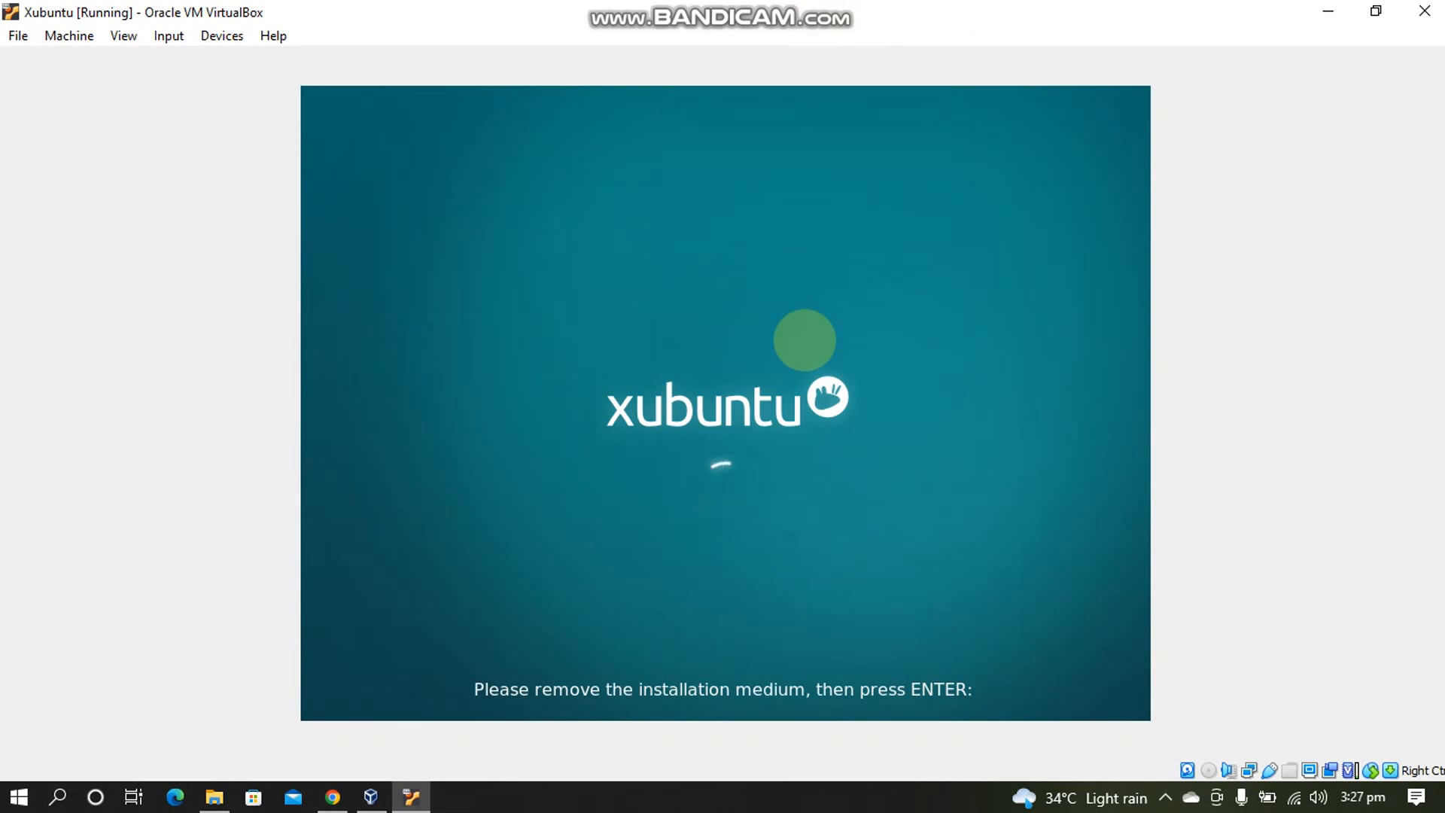
pyautogui.press('enter')
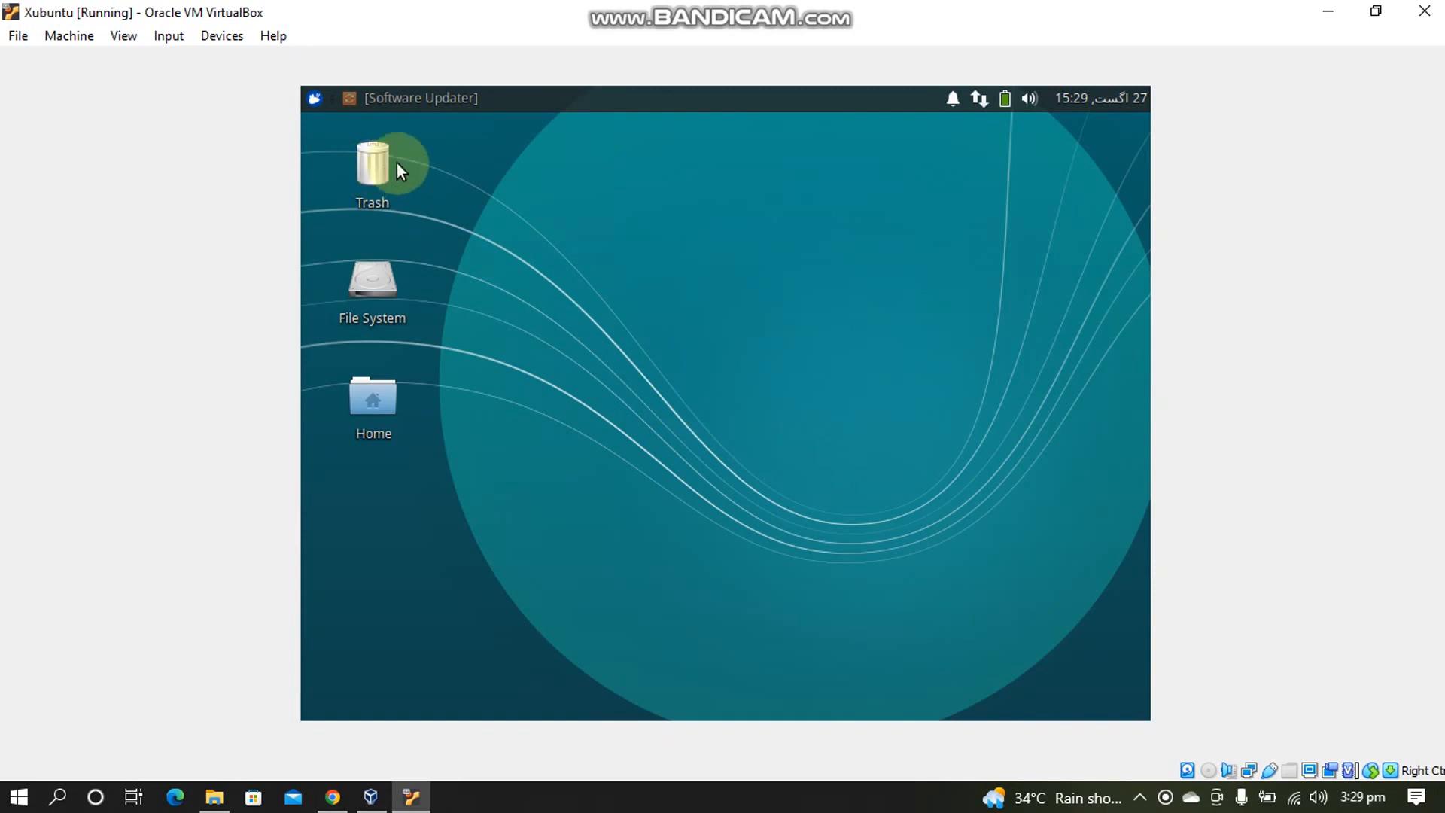
# - Set the Xubuntu display resolution to 1360x768 via Display settings and close it
pyautogui.write('d')
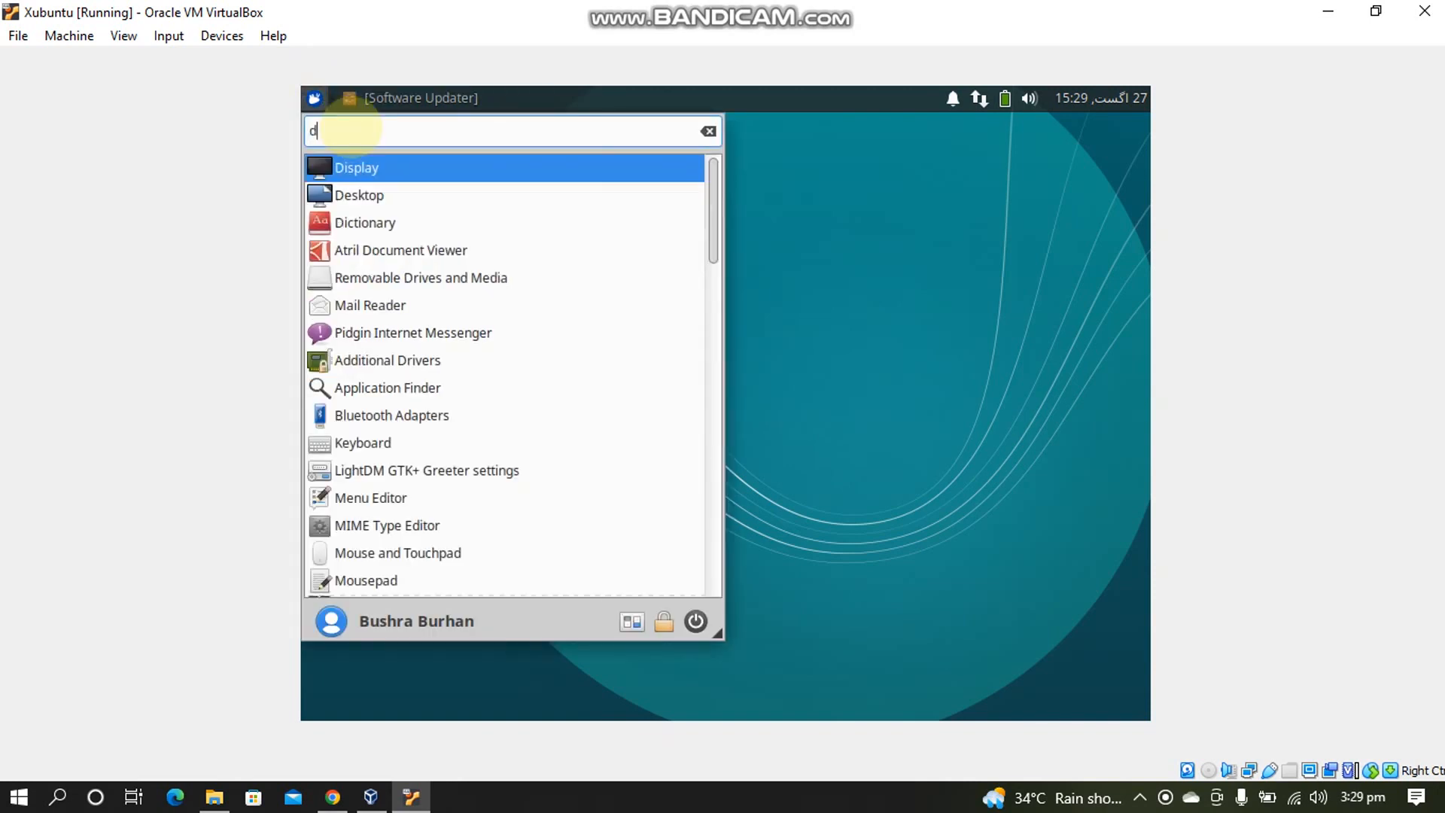
pyautogui.click(357, 167)
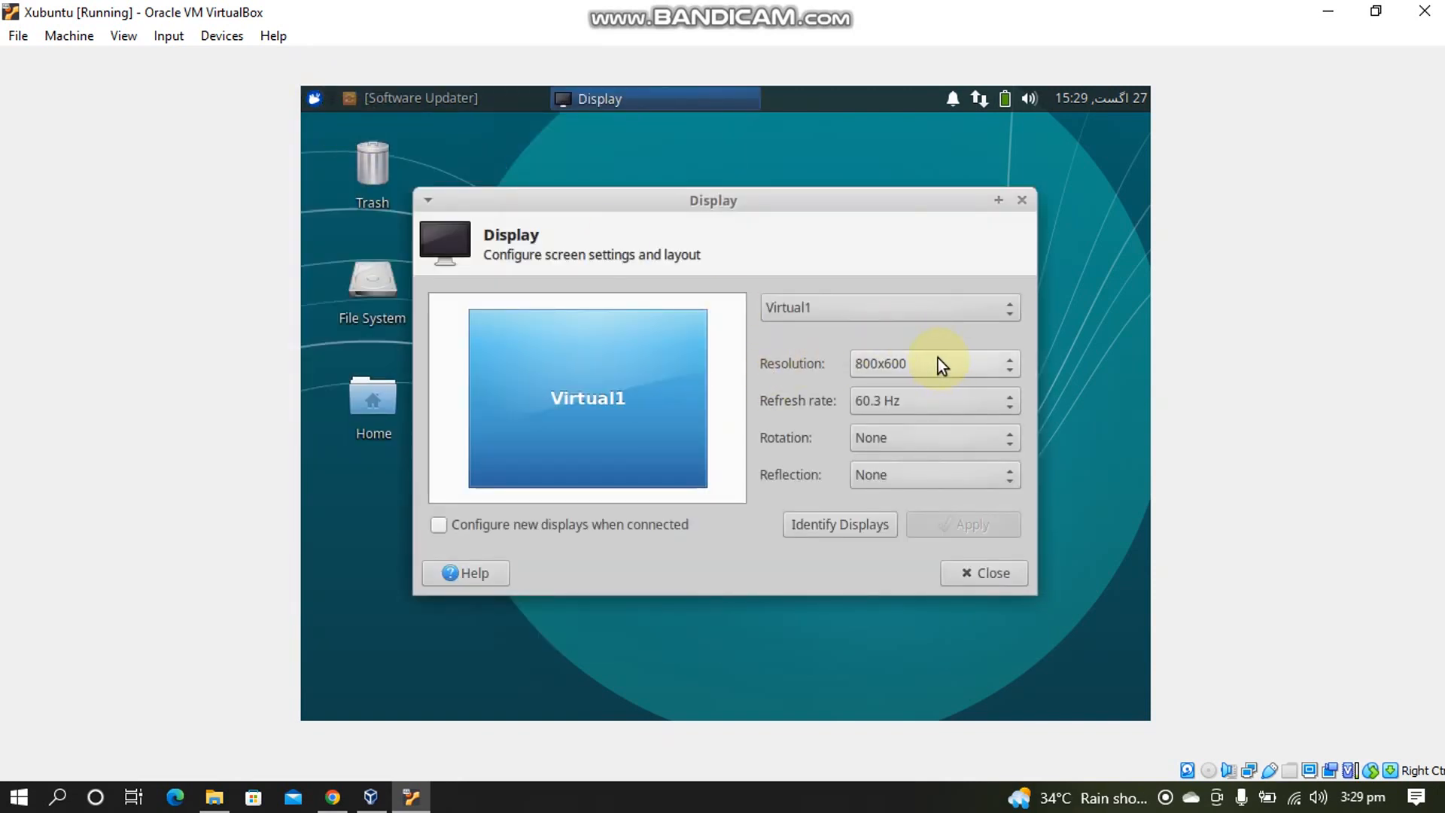
pyautogui.click(933, 365)
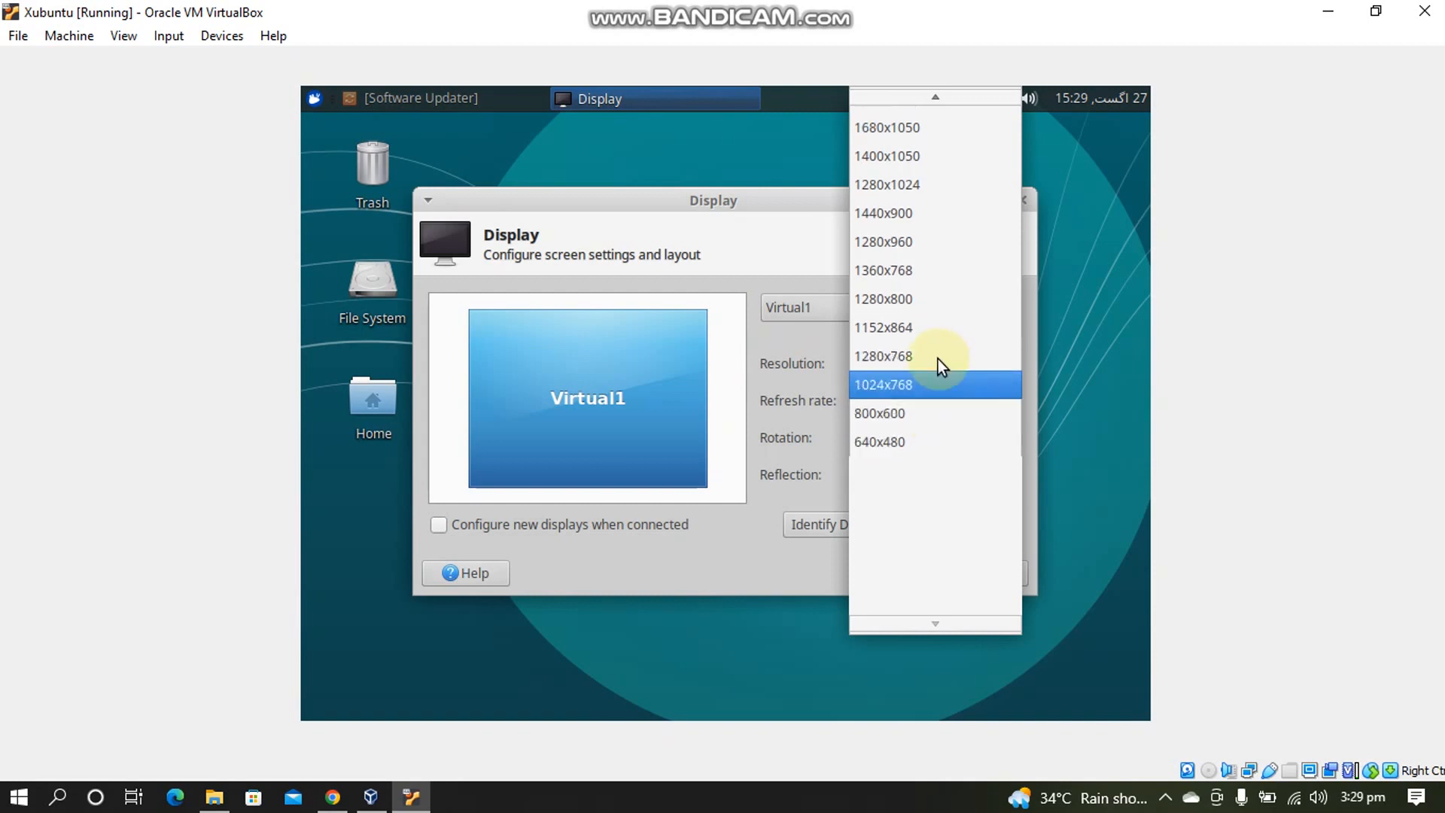
pyautogui.moveTo(883, 270)
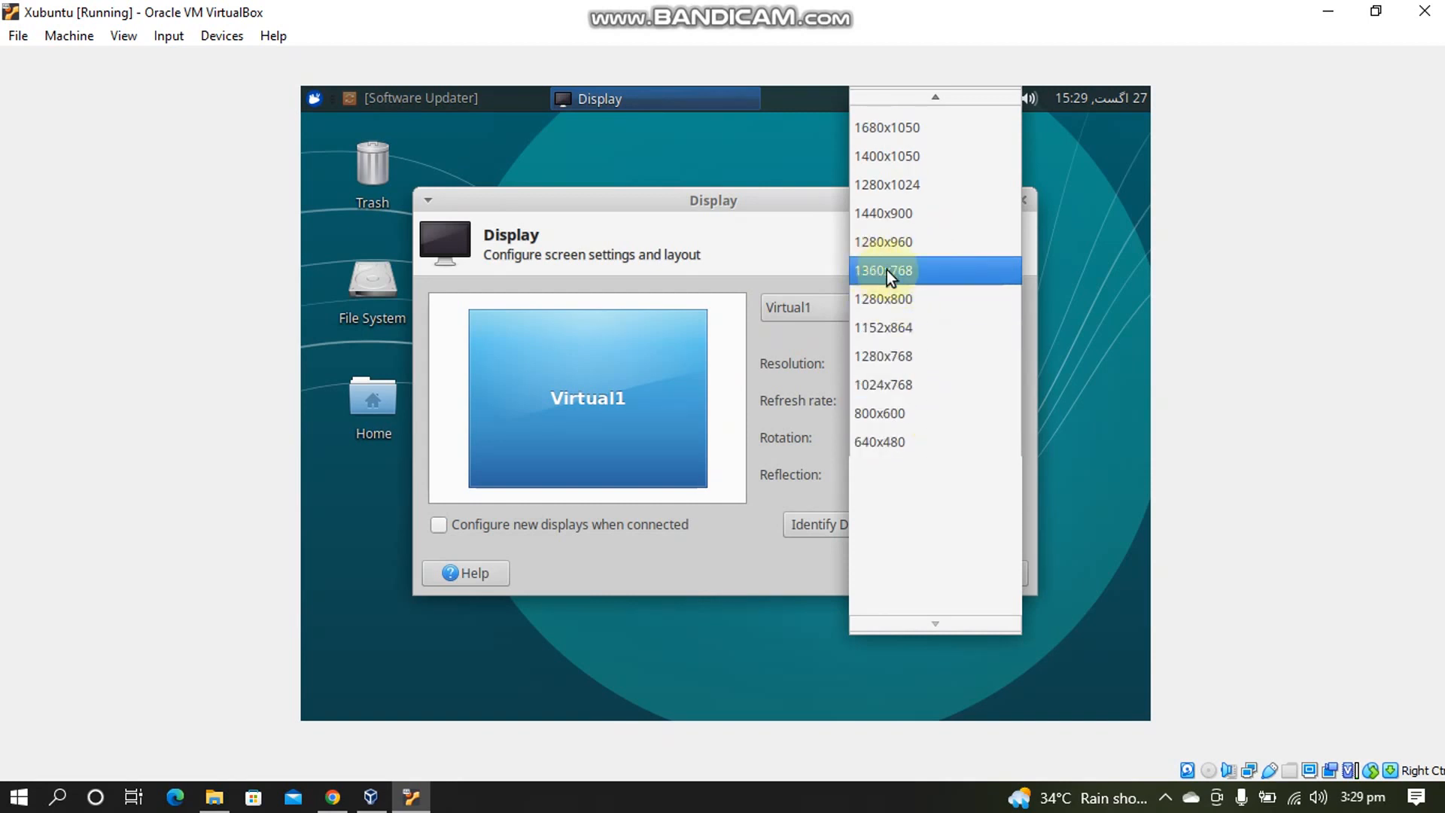
pyautogui.click(881, 270)
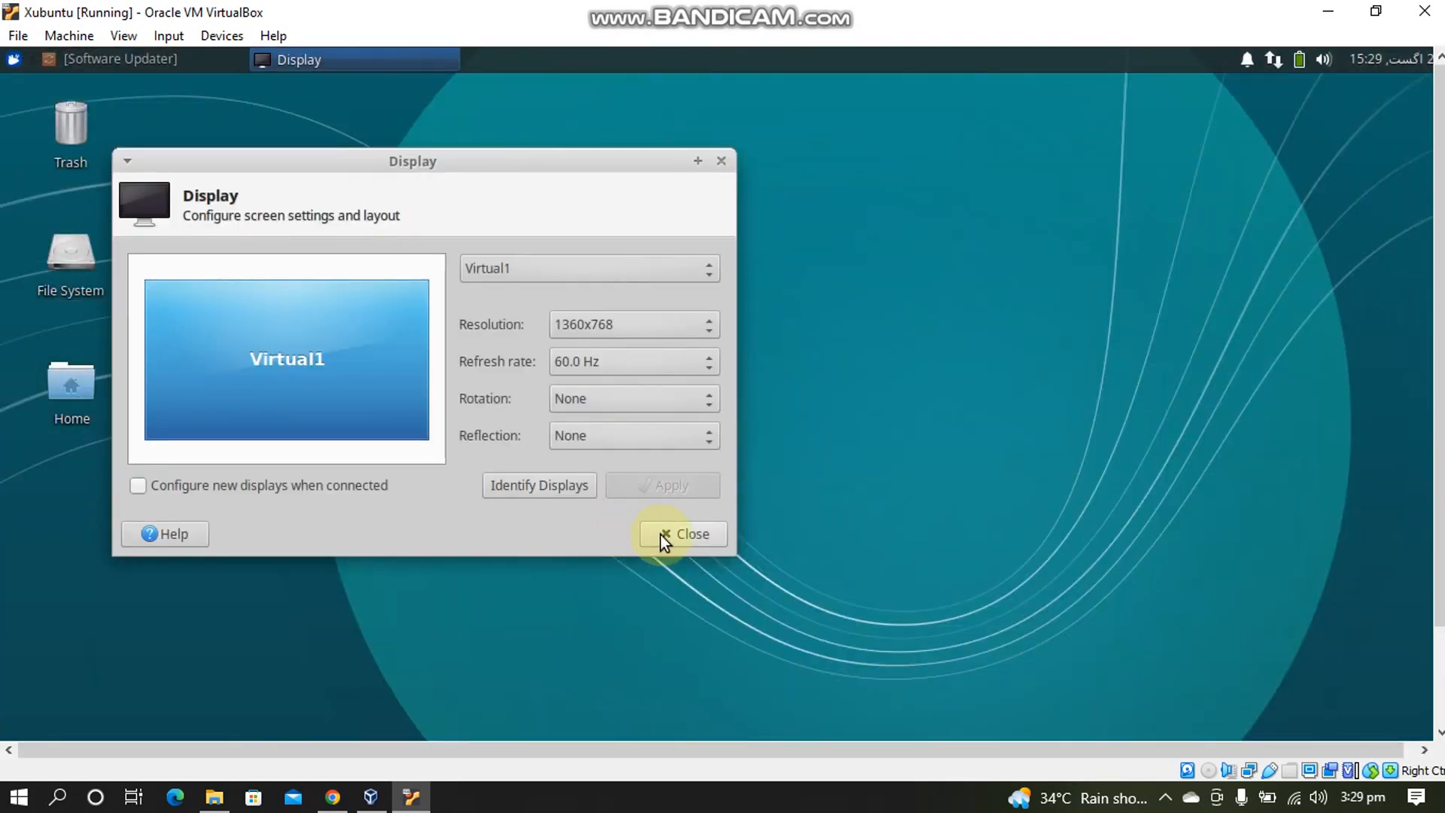
pyautogui.click(680, 532)
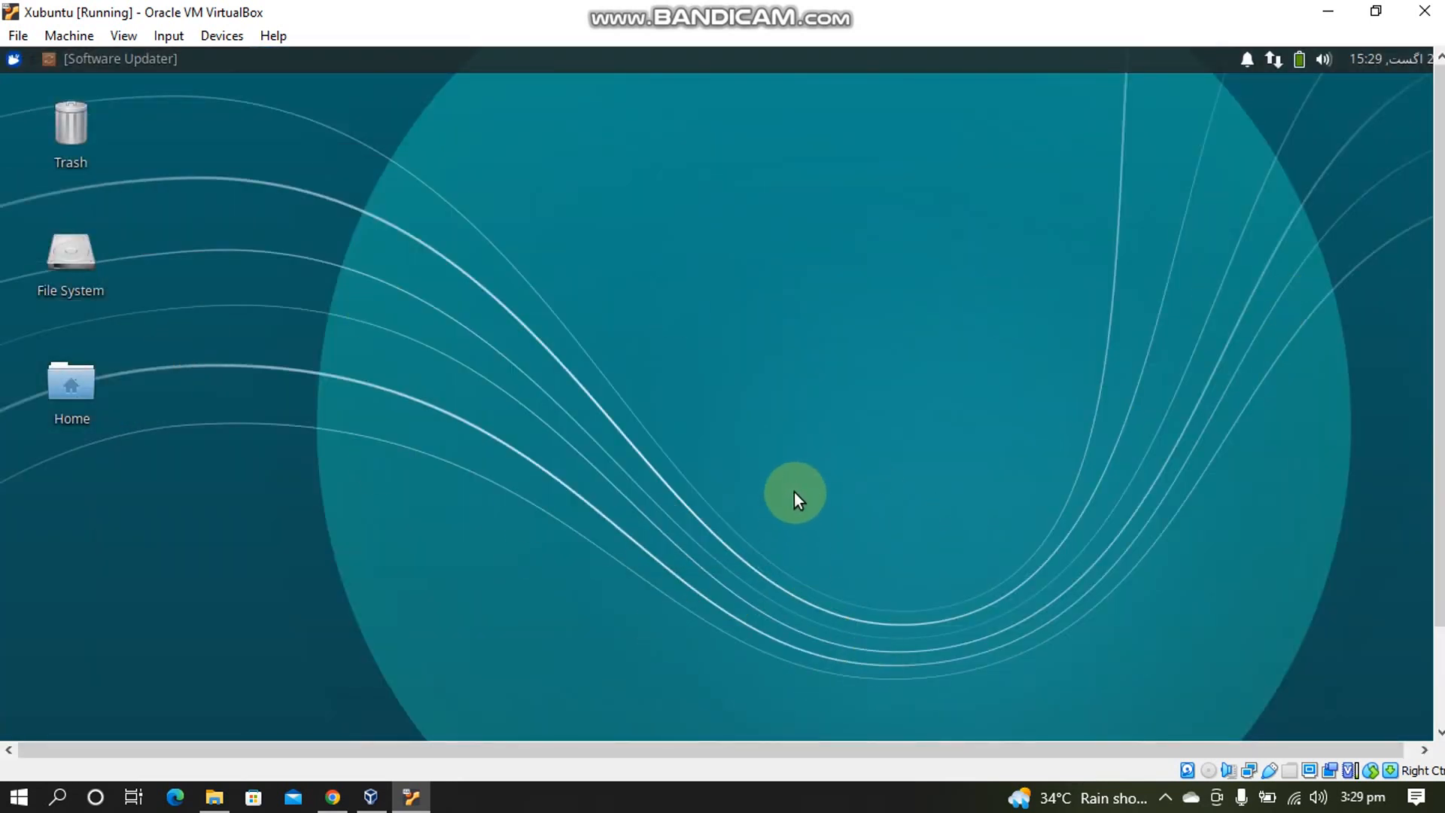
# - Switch the Xubuntu VM to Full-screen Mode so its desktop fills the display
pyautogui.click(122, 35)
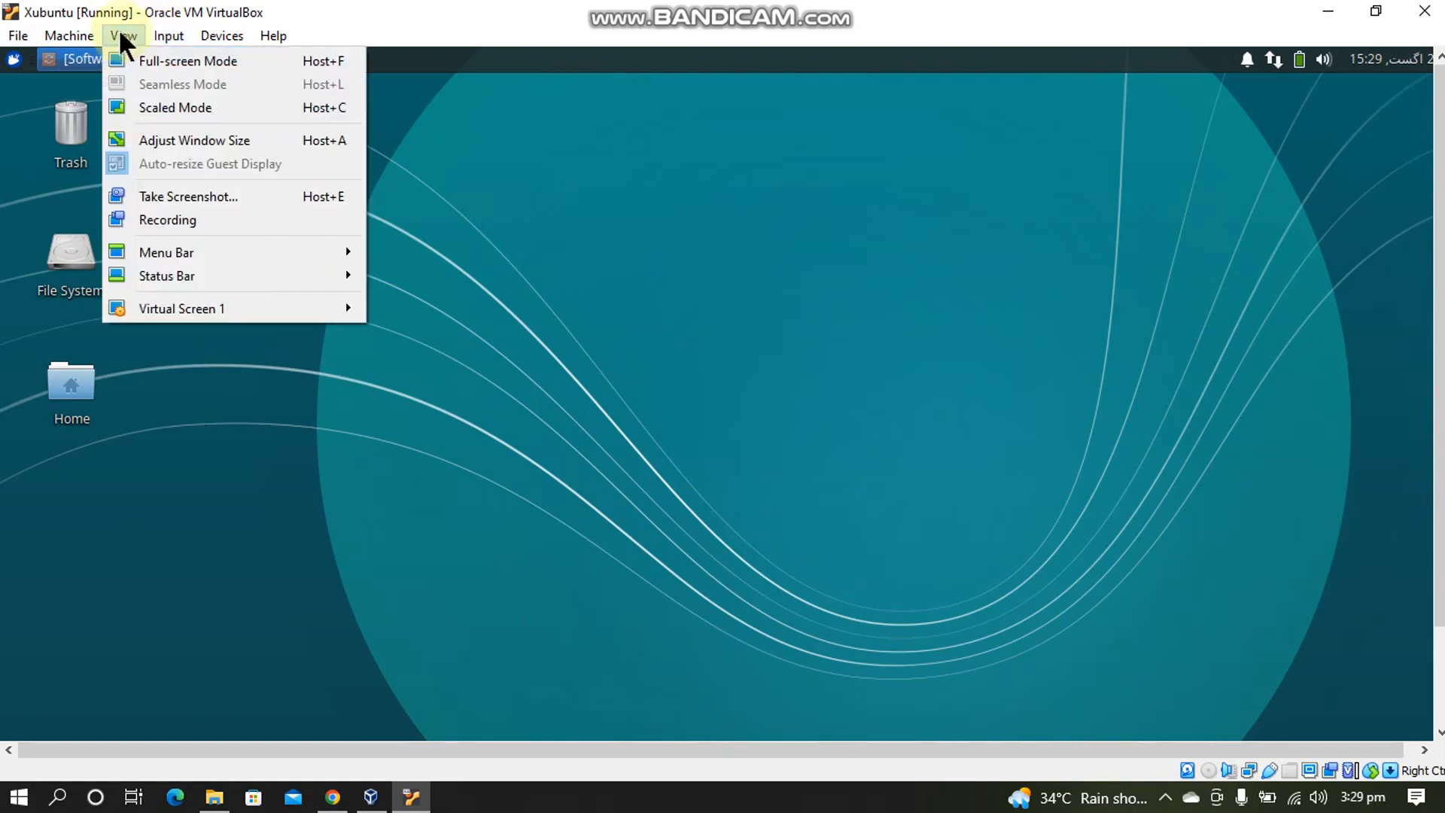
pyautogui.click(187, 60)
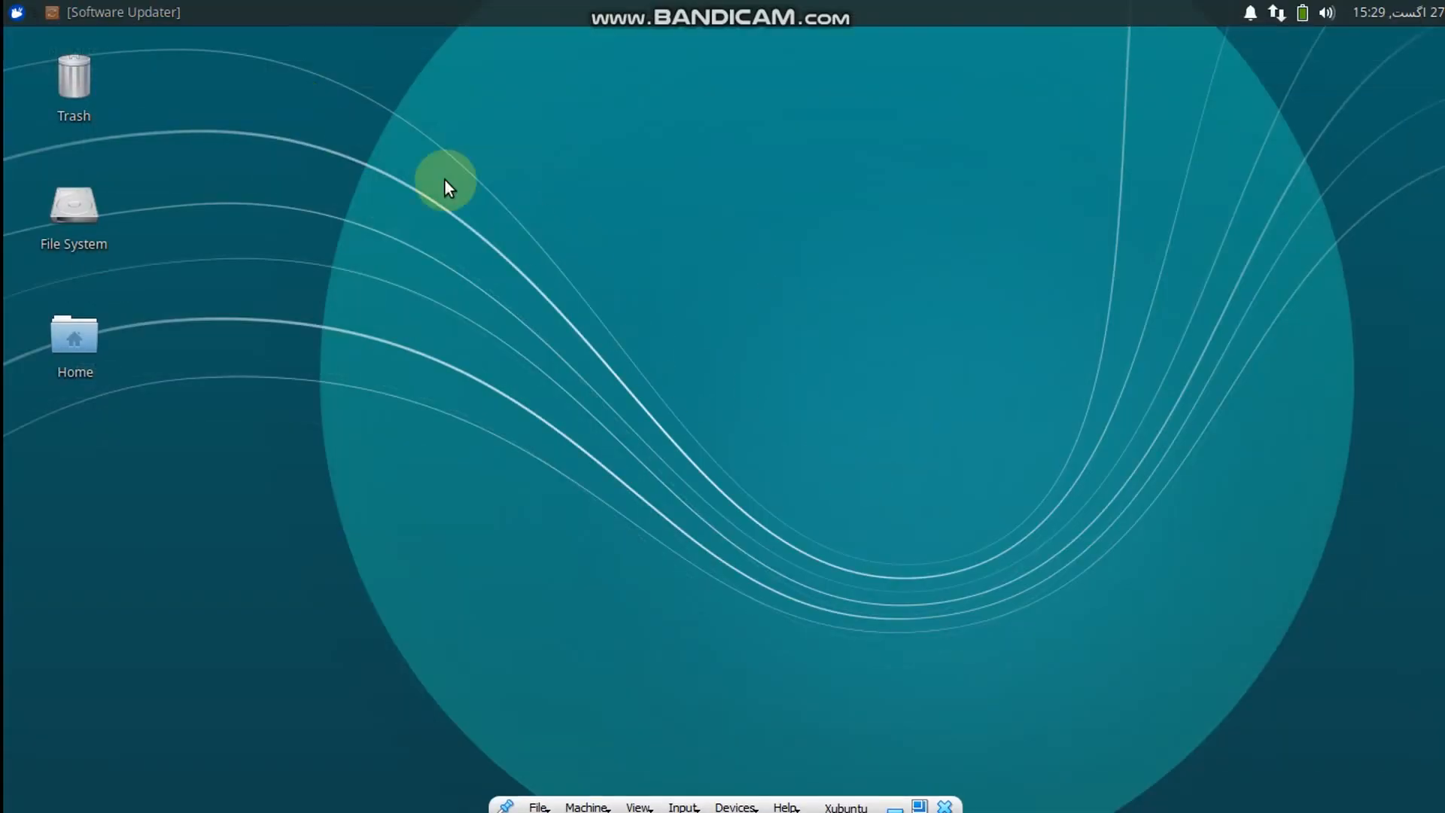
pyautogui.moveTo(313, 277)
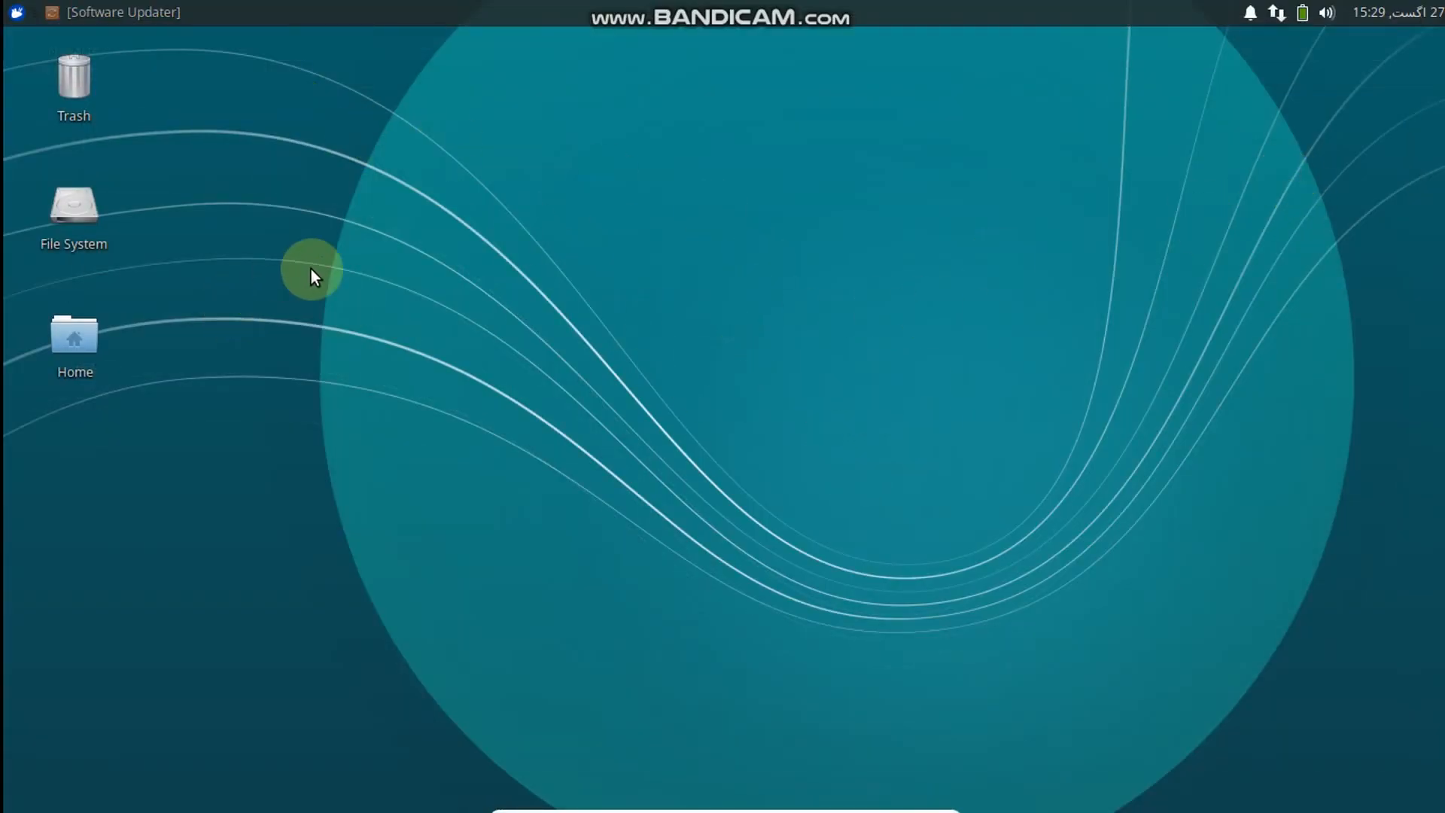
pyautogui.moveTo(742, 384)
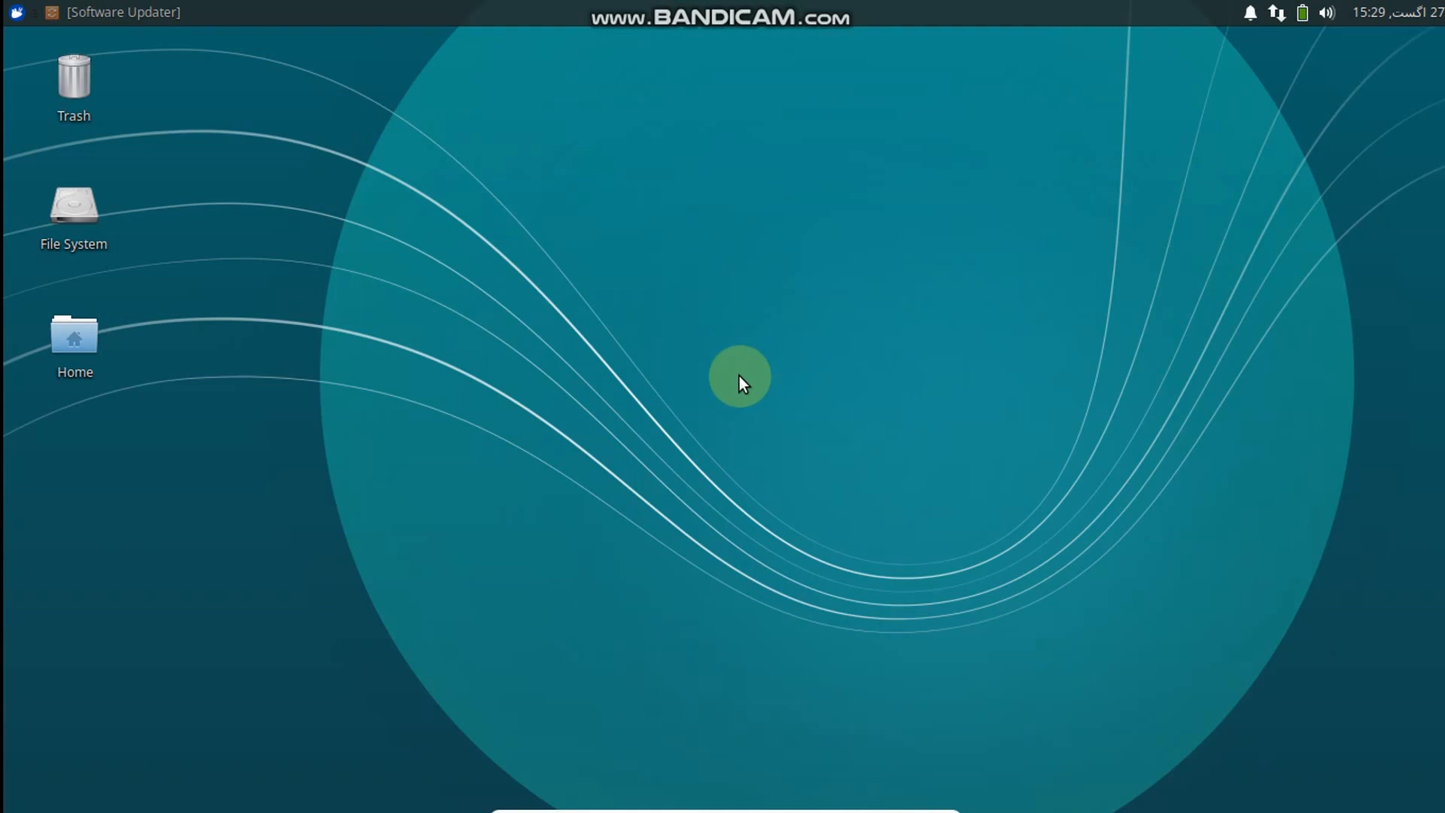
pyautogui.moveTo(778, 386)
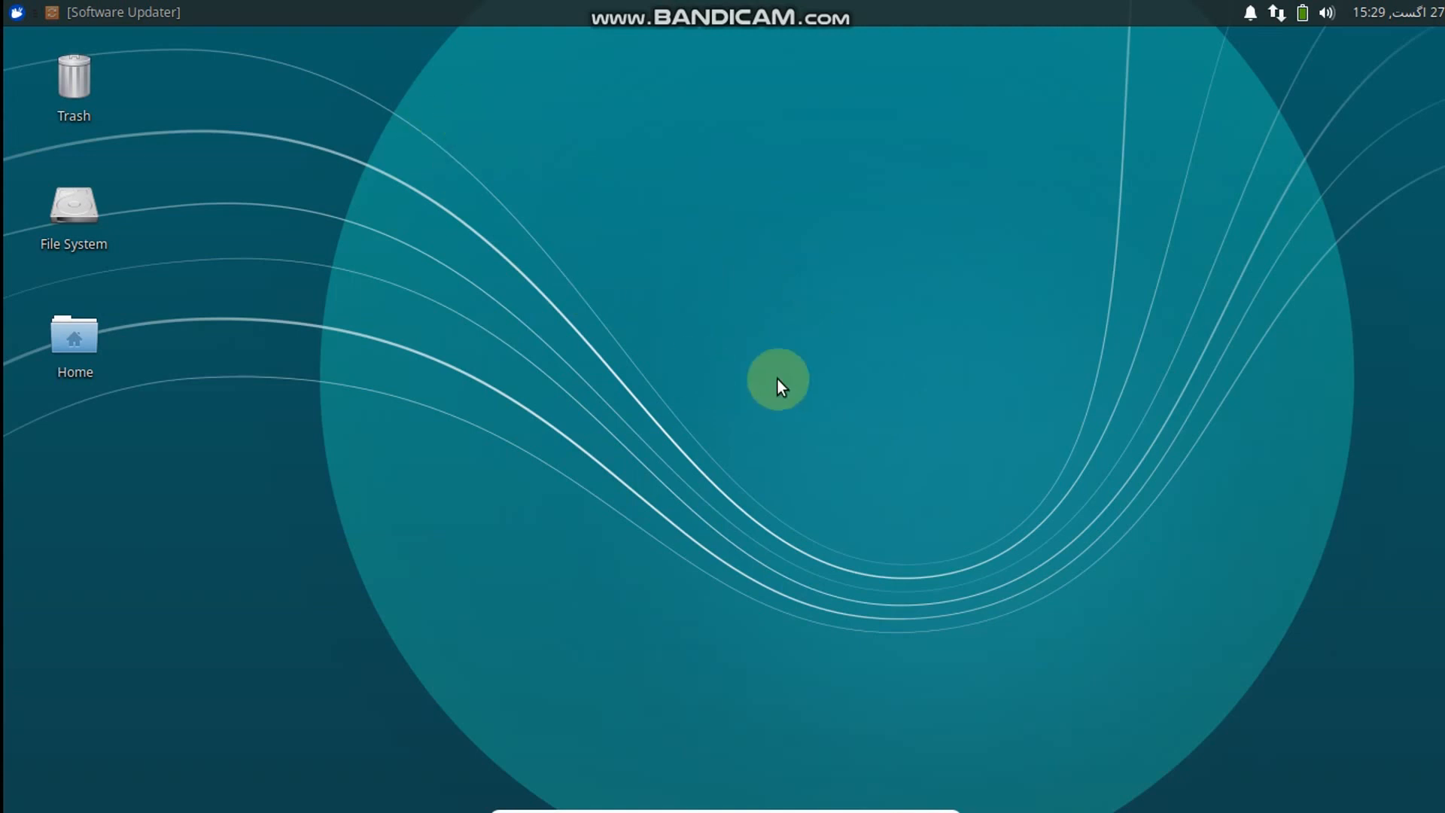